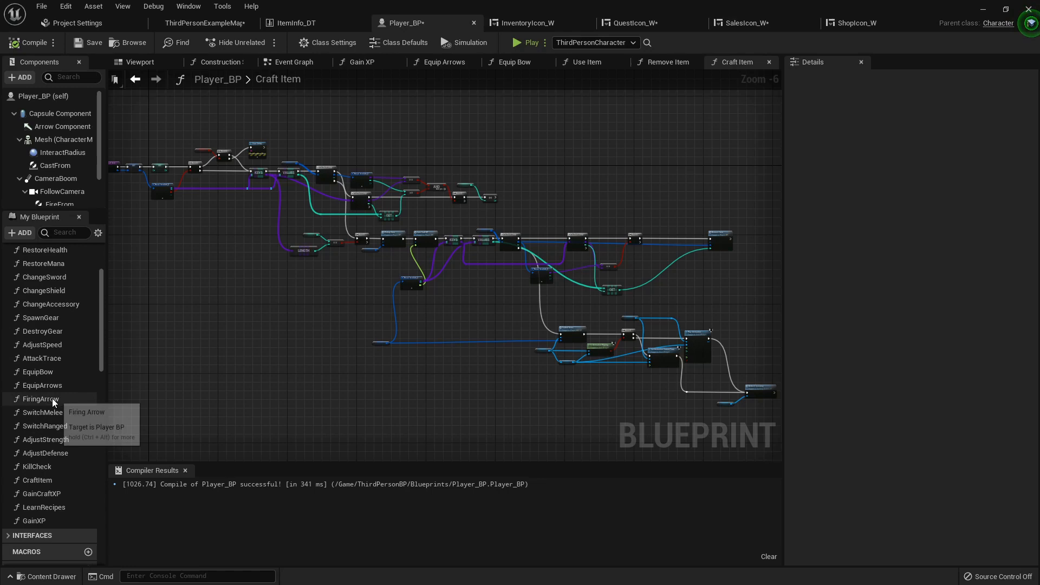
In Firing Arrow, break Arrow Info with Break ItemInfo_S and wire Item Class into SpawnActor's Class
double_click(40, 398)
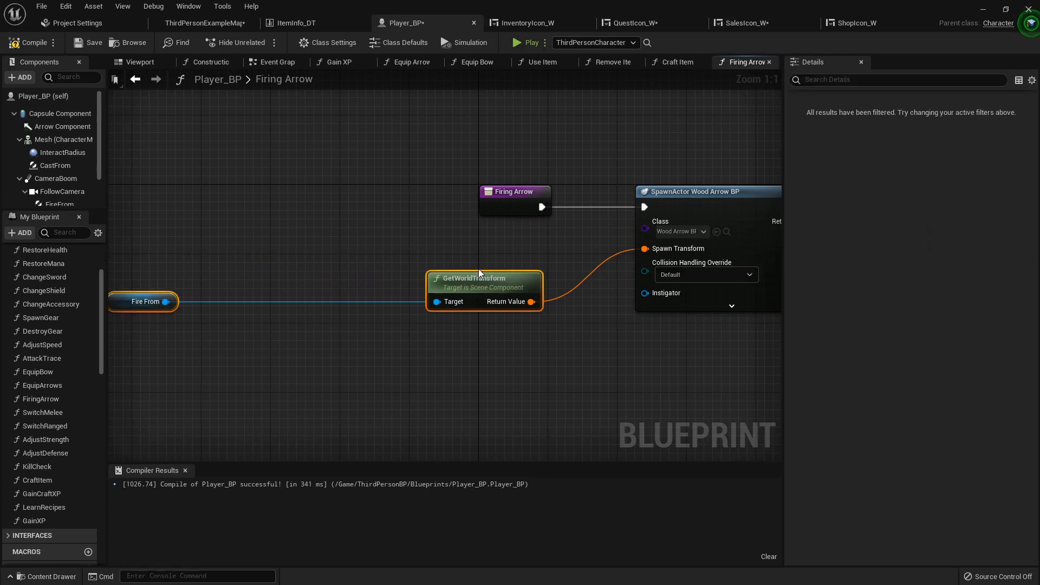
click(146, 301)
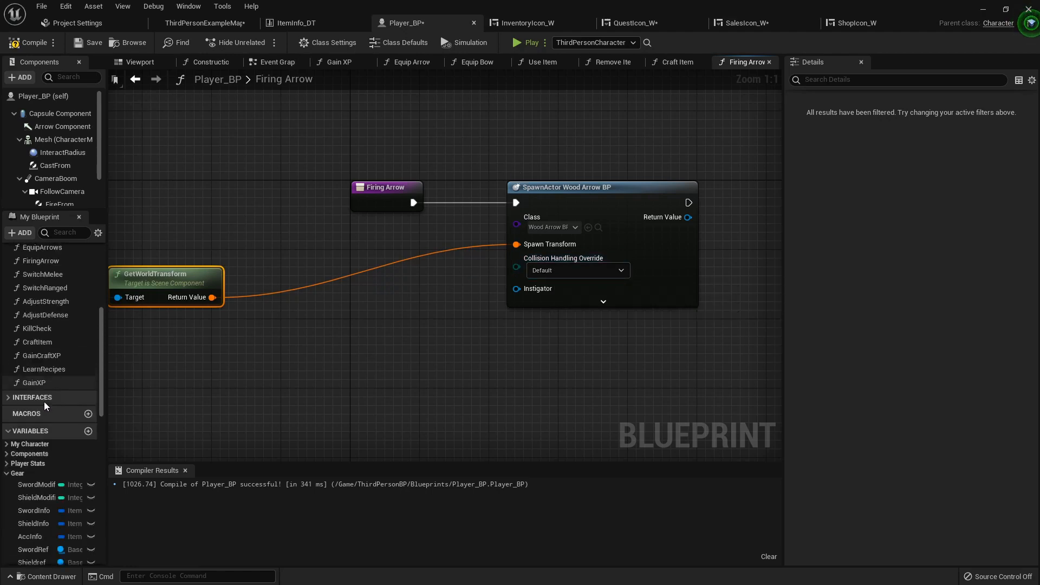
click(32, 449)
text(br)
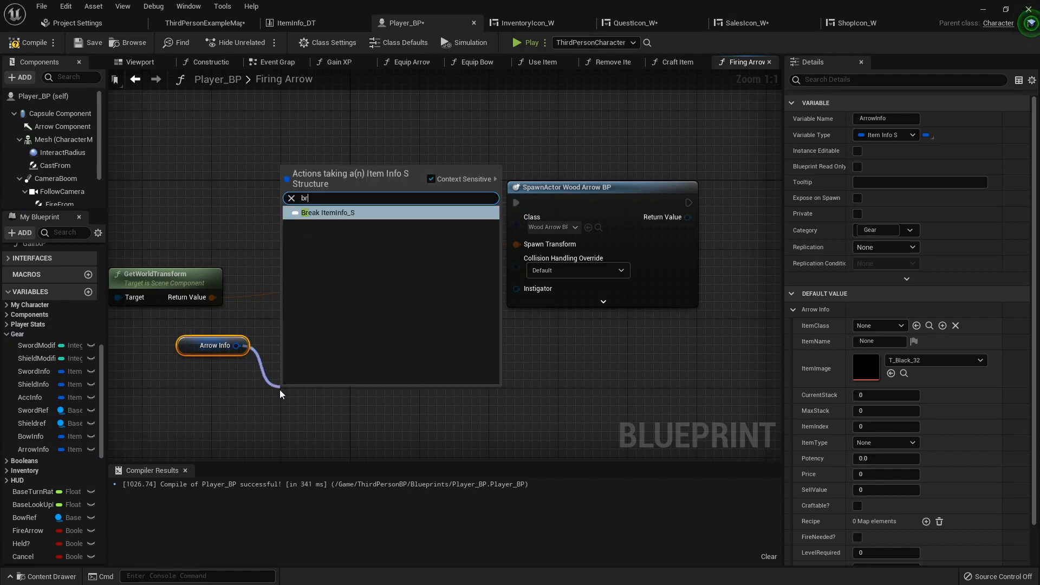
click(328, 212)
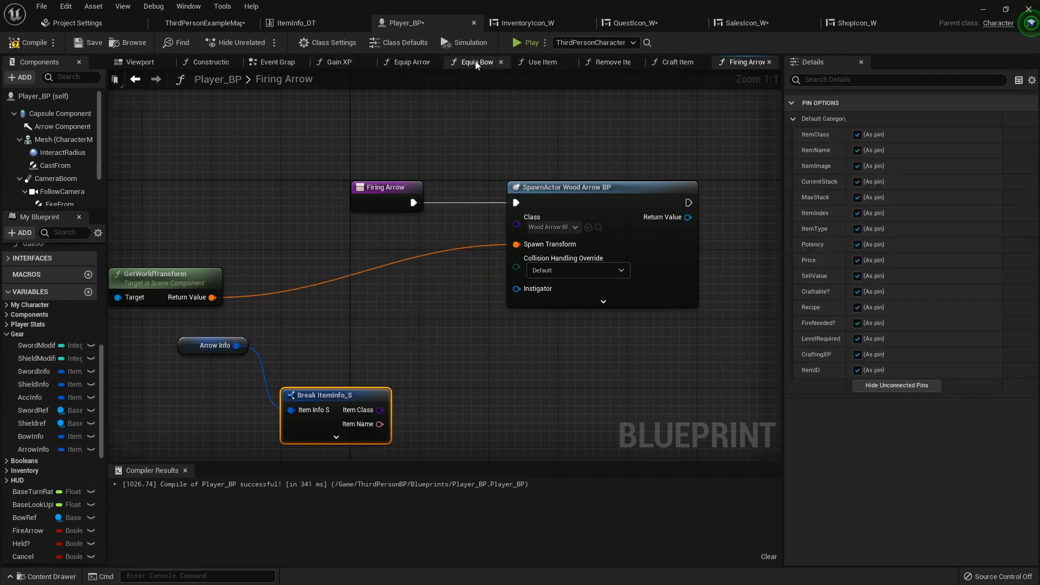
mouse_move(277, 61)
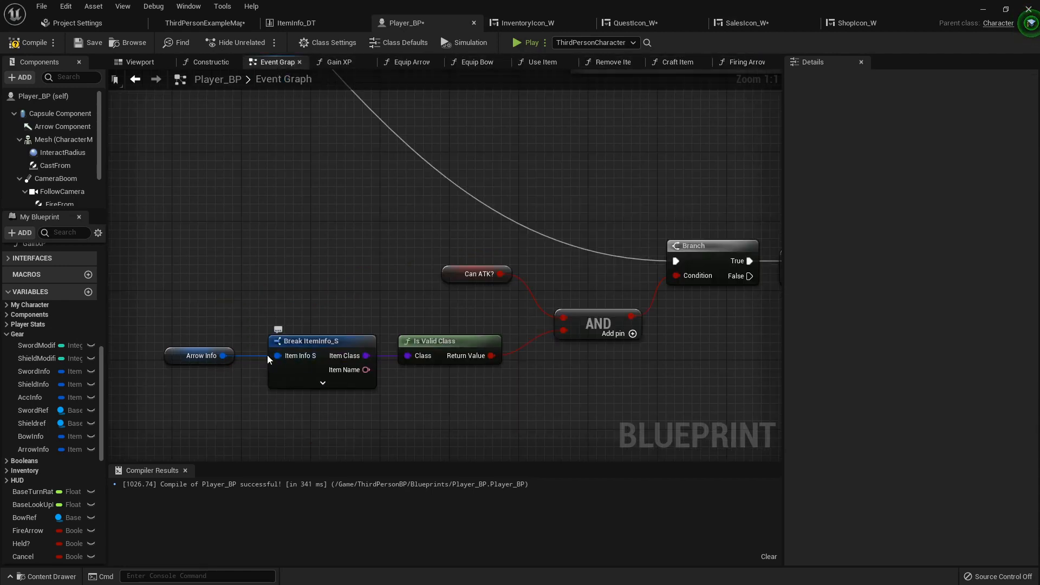
mouse_move(331, 364)
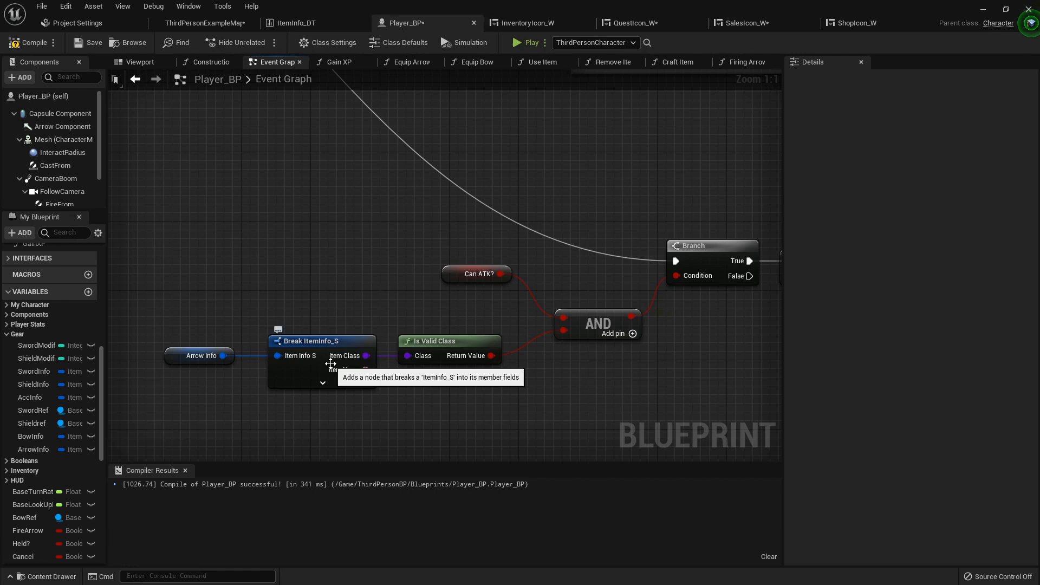
mouse_move(710, 111)
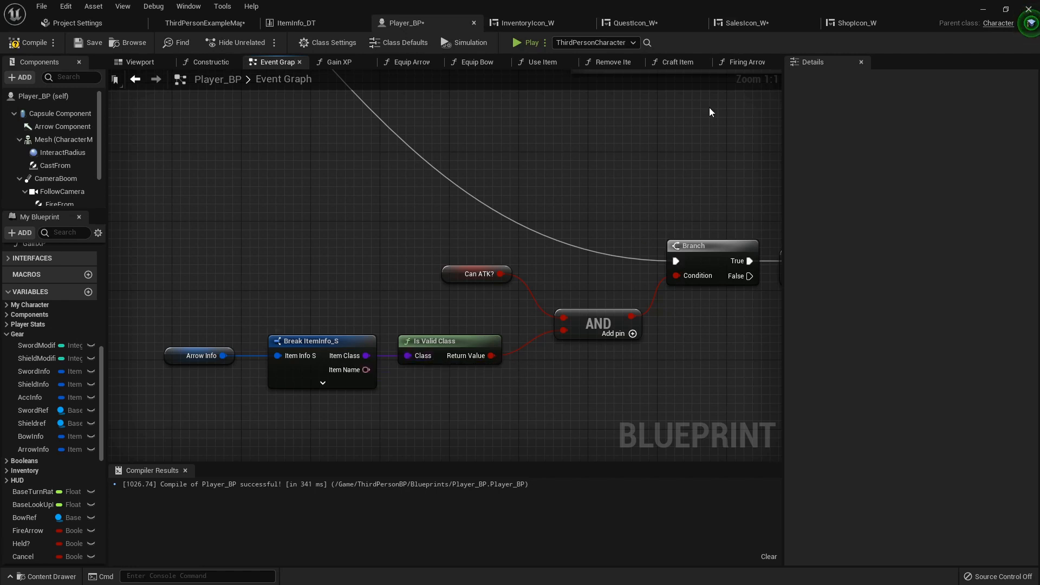
click(745, 62)
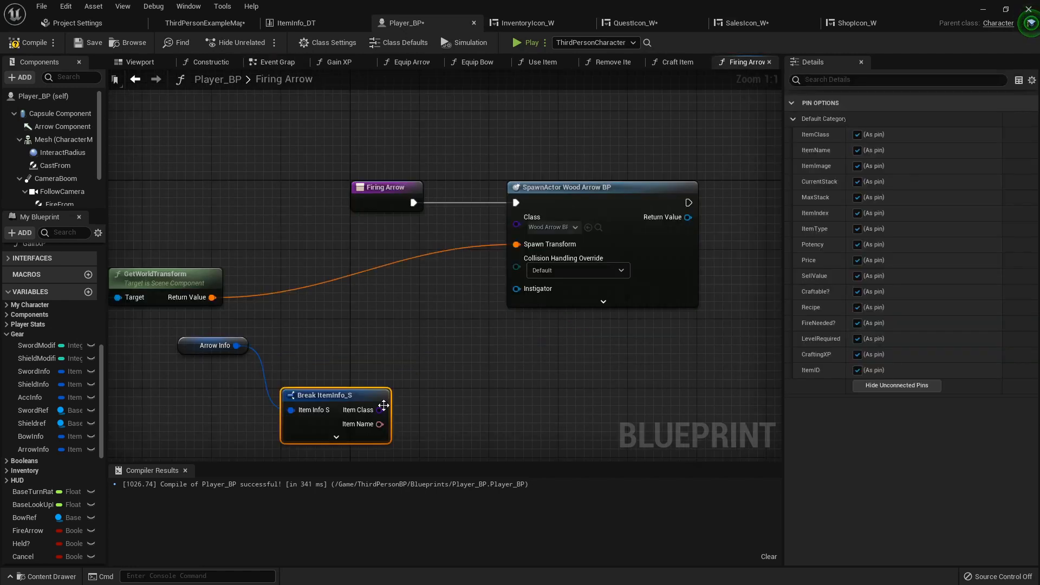
drag(382, 409, 438, 352)
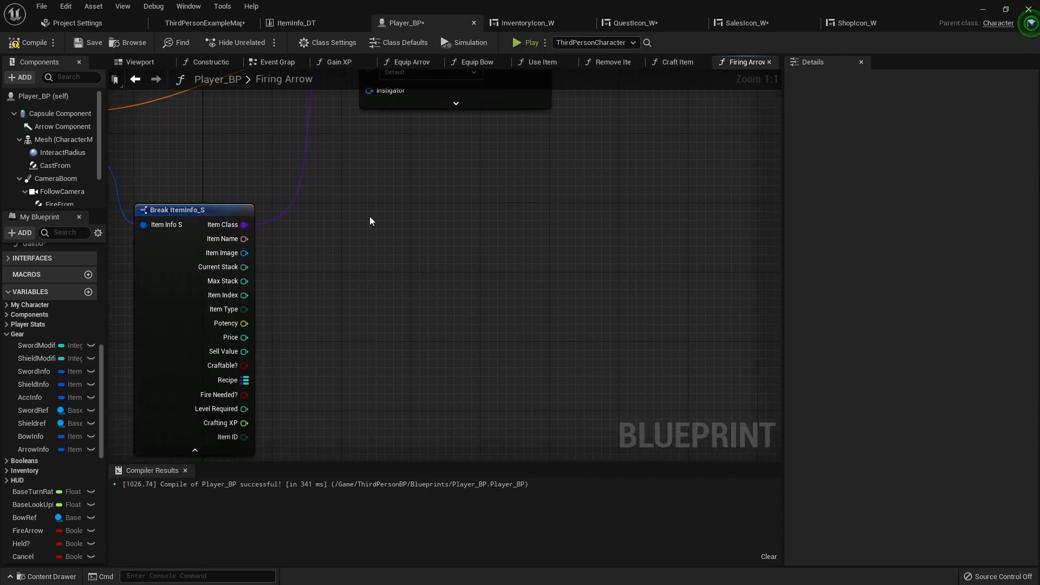
mouse_move(236, 272)
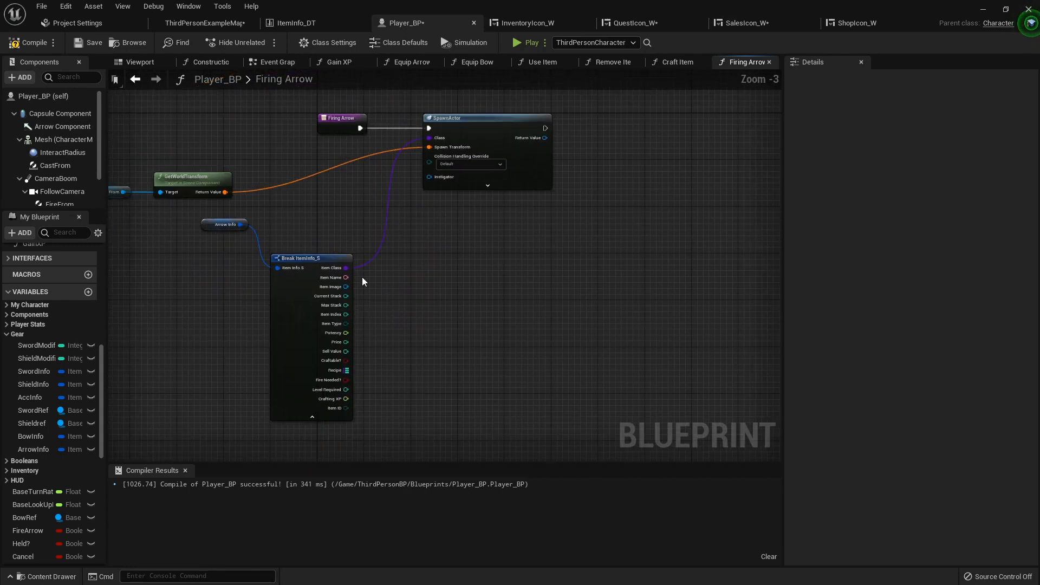
Compare Current Stack with a Greater node driving a Branch, and place a Set Arrow Info node
drag(345, 295, 478, 290)
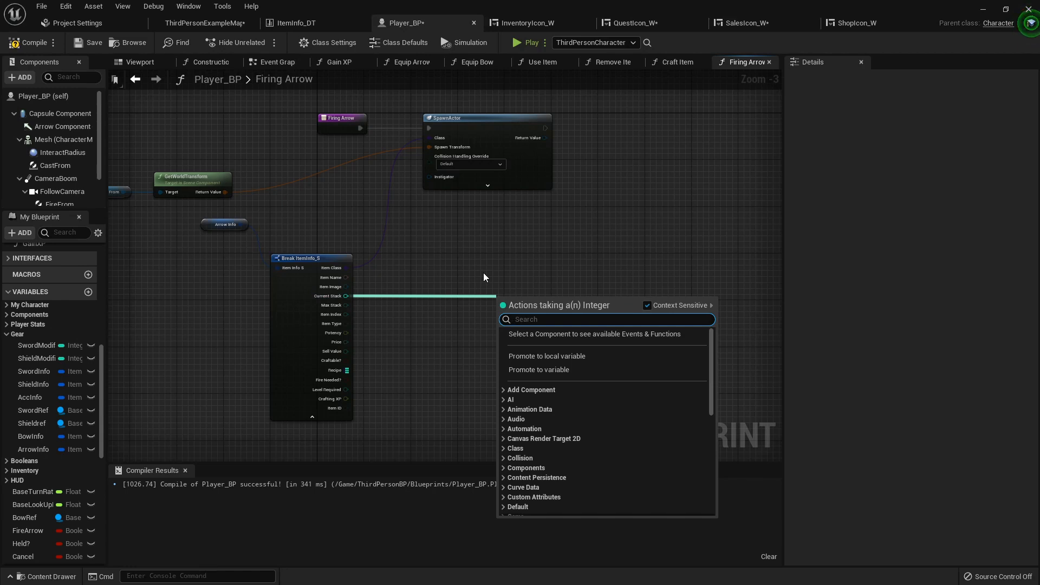
text(>)
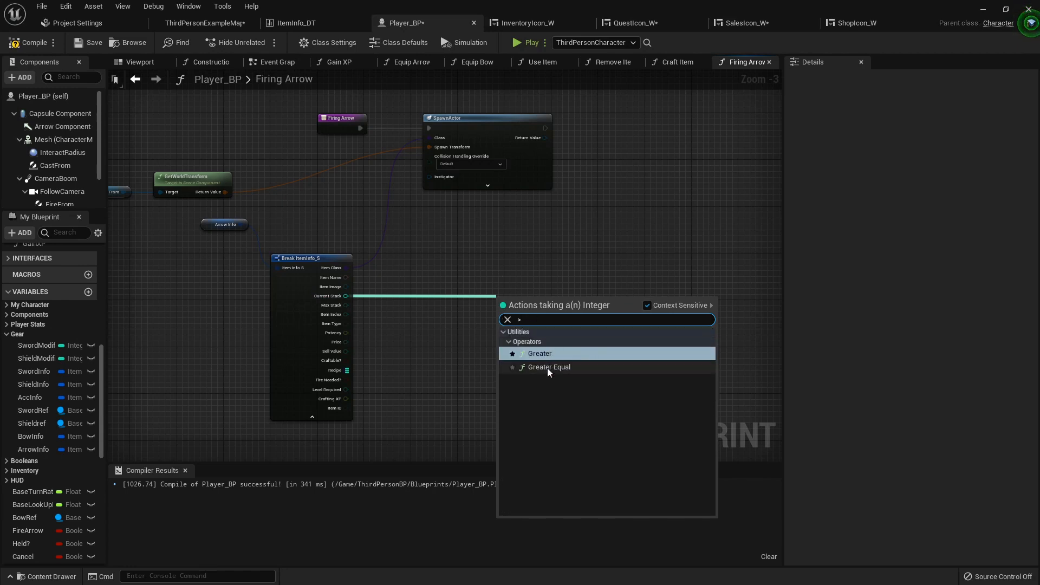
click(549, 367)
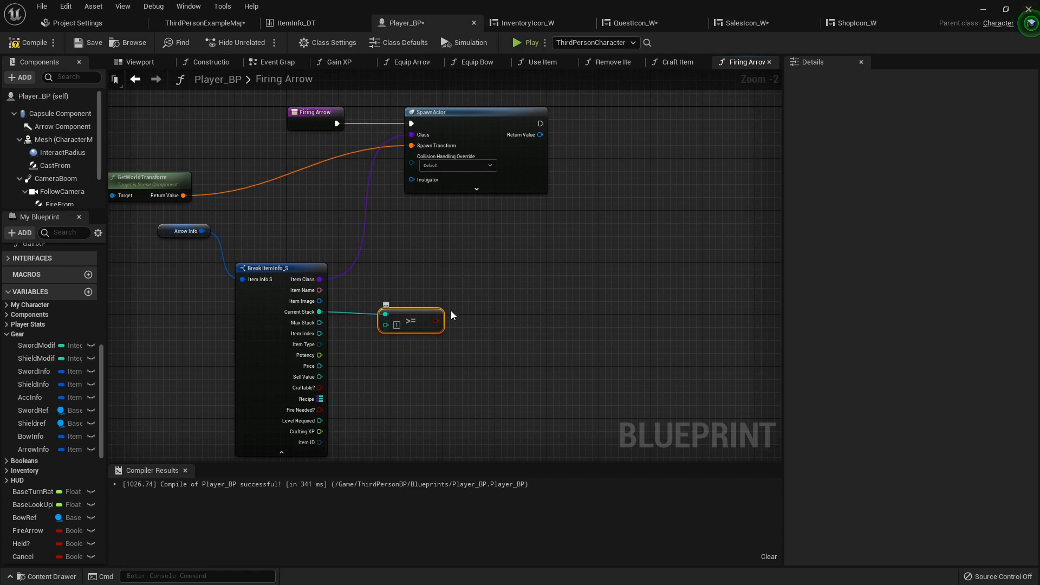
mouse_move(325, 312)
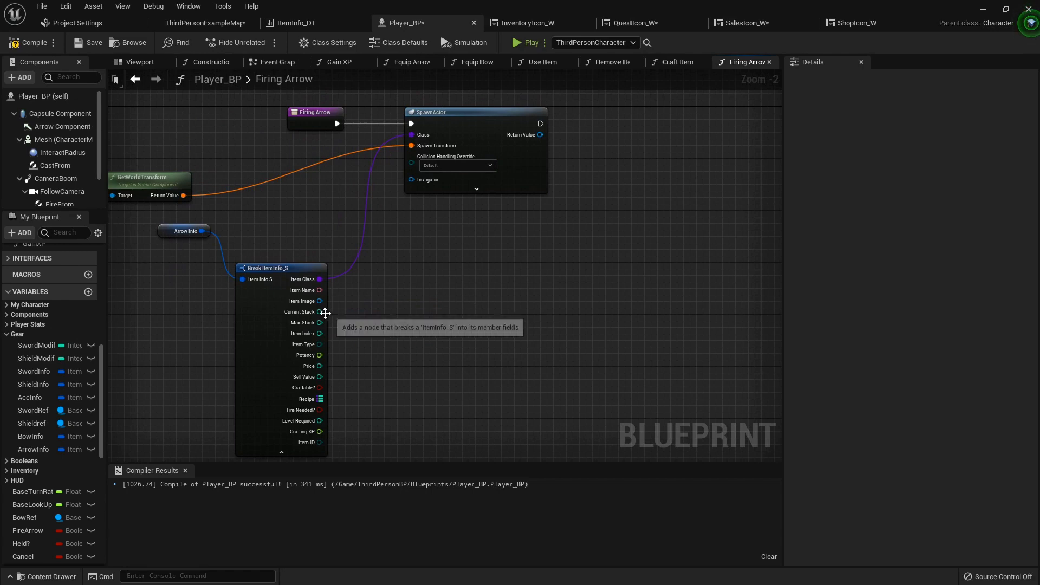
drag(320, 312, 405, 345)
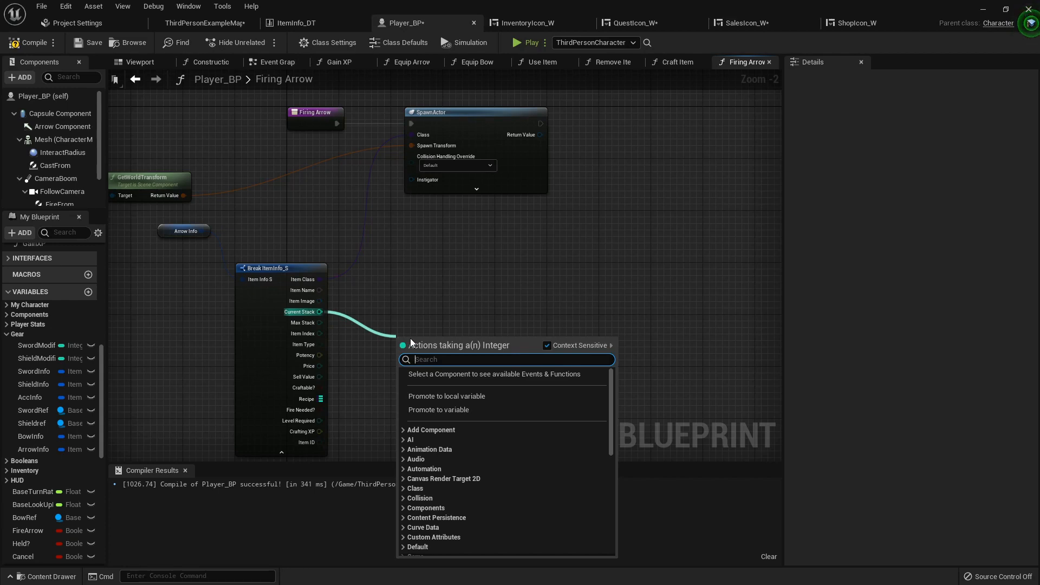
text(>)
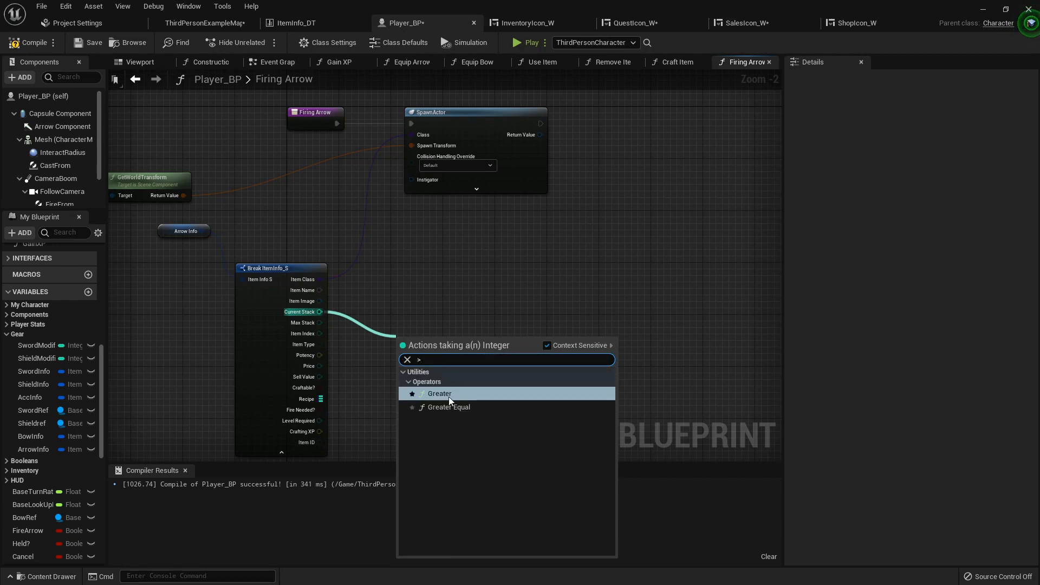
click(439, 394)
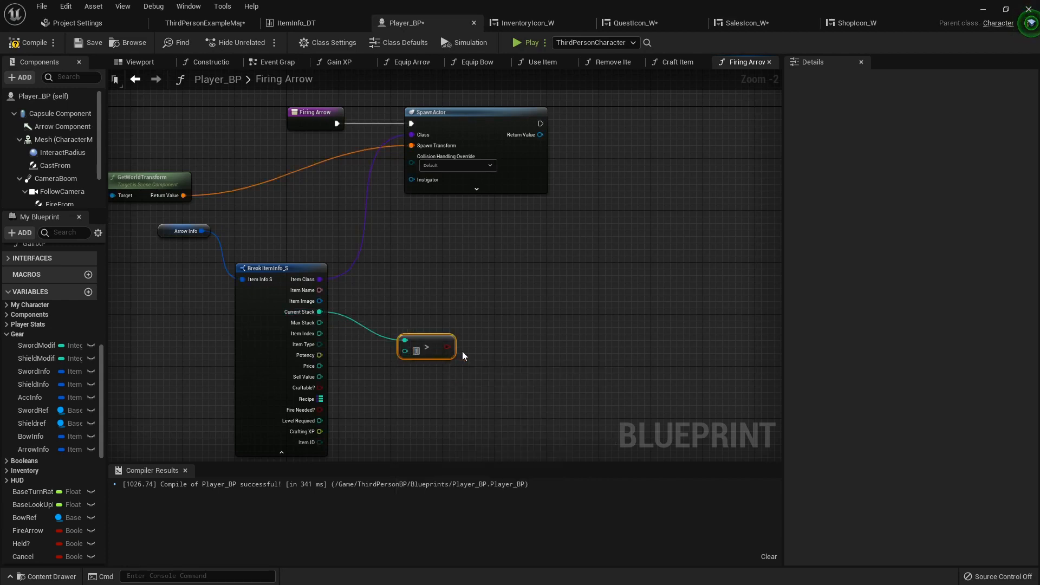
mouse_move(387, 322)
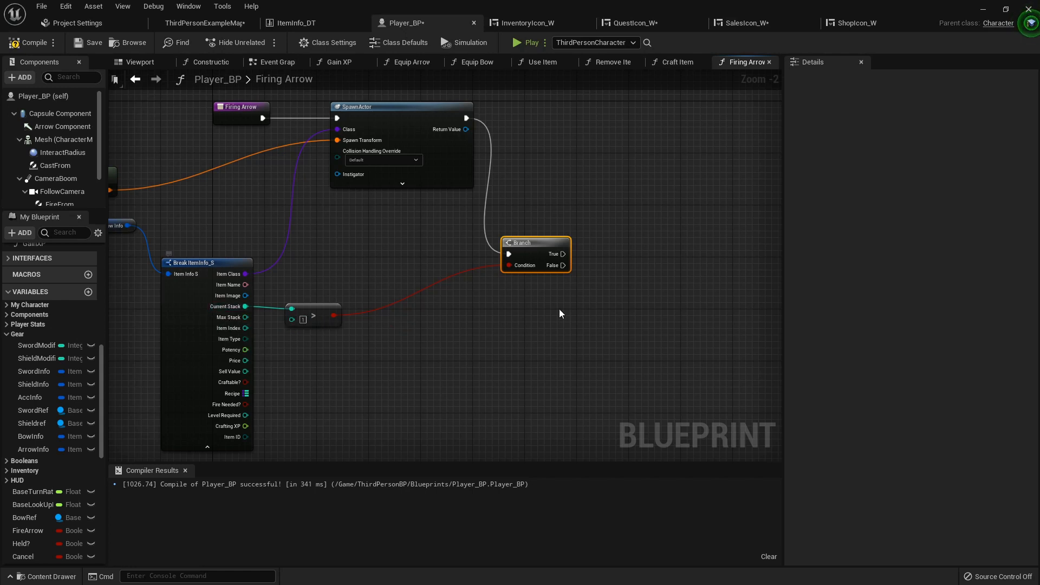
drag(561, 313, 484, 295)
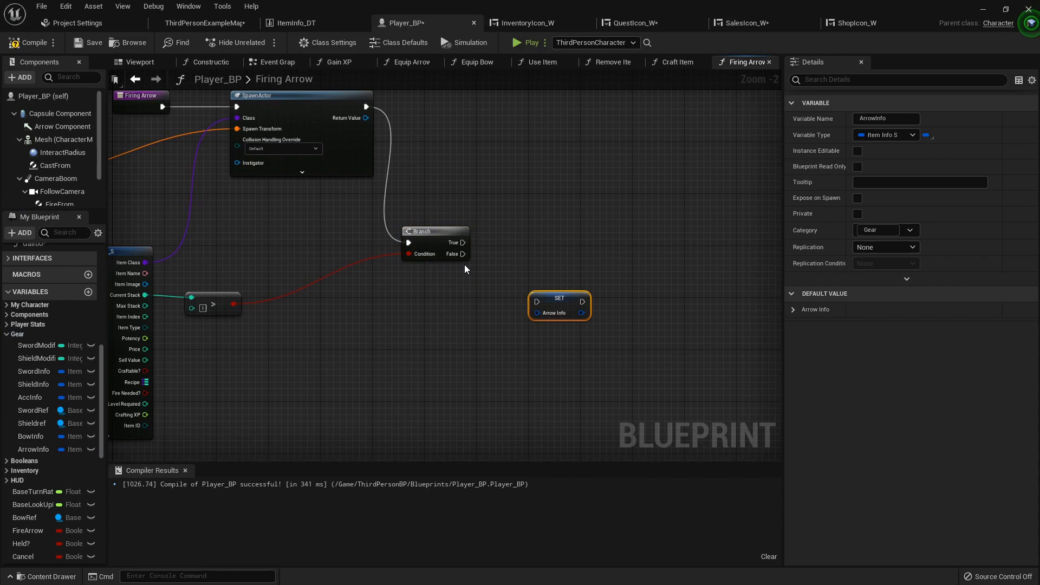
Feed Make ItemInfo_S into Set Arrow Info, subtracting from Current Stack, then compile Player_BP
drag(558, 305, 545, 322)
text(mak)
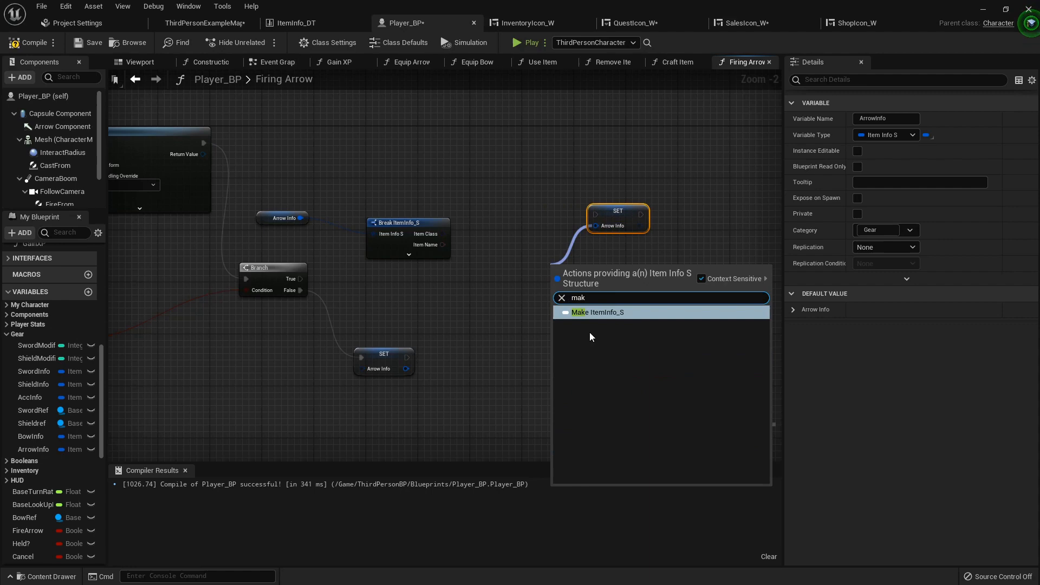
click(596, 312)
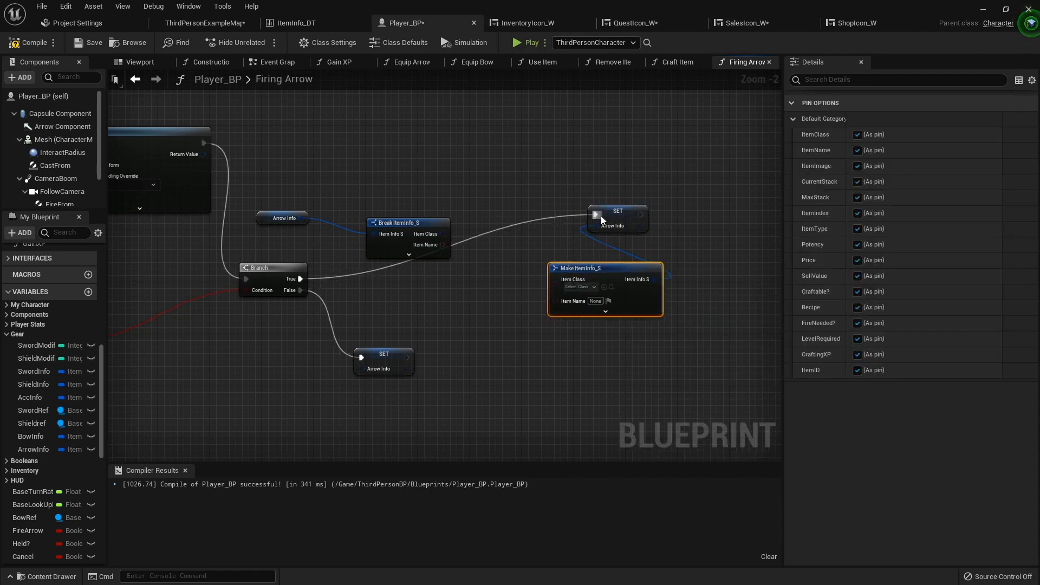
scroll(down, 3)
text(-)
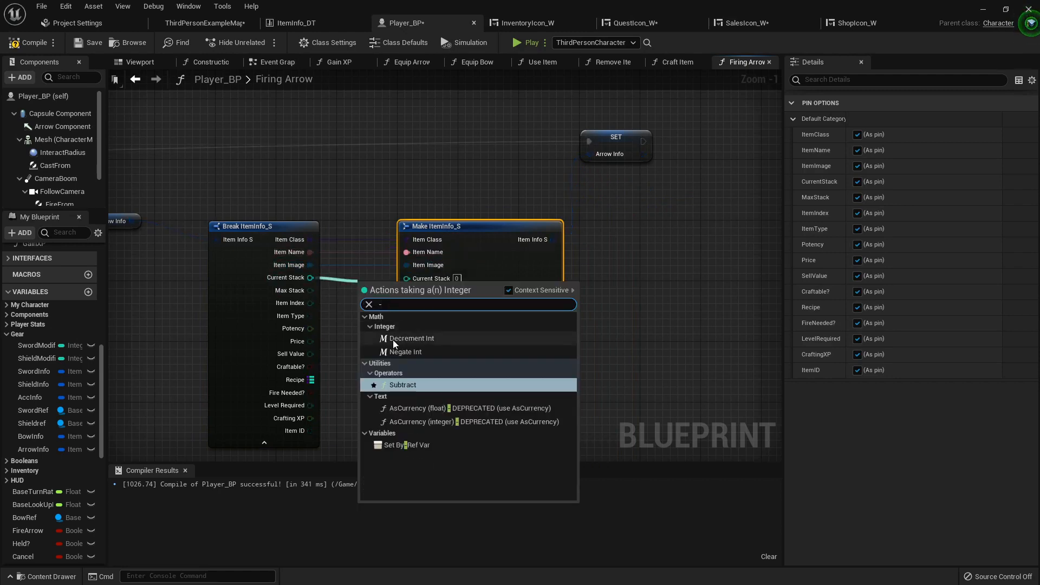
click(401, 385)
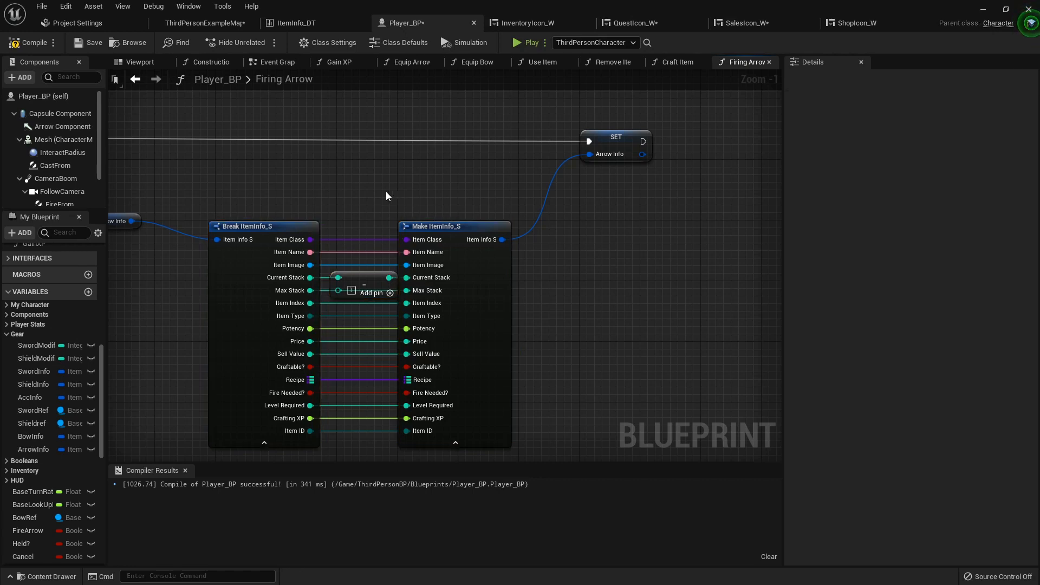
scroll(down, 3)
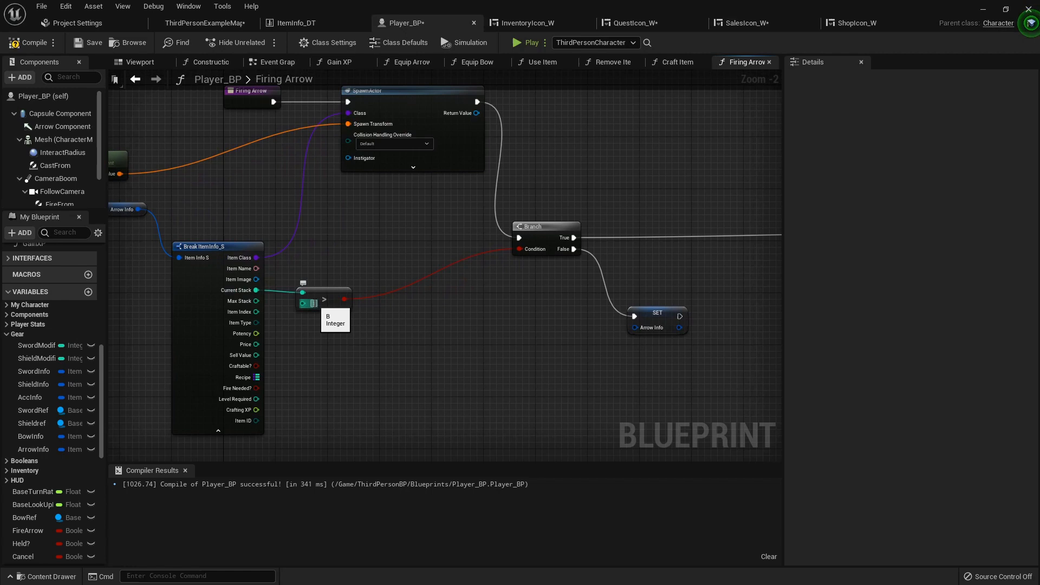
mouse_move(489, 266)
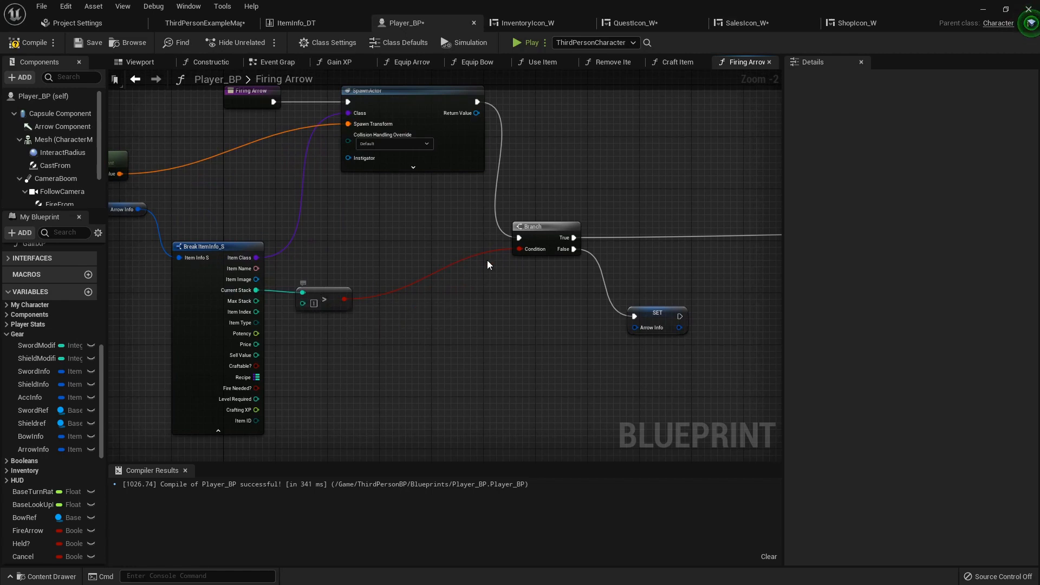
mouse_move(665, 314)
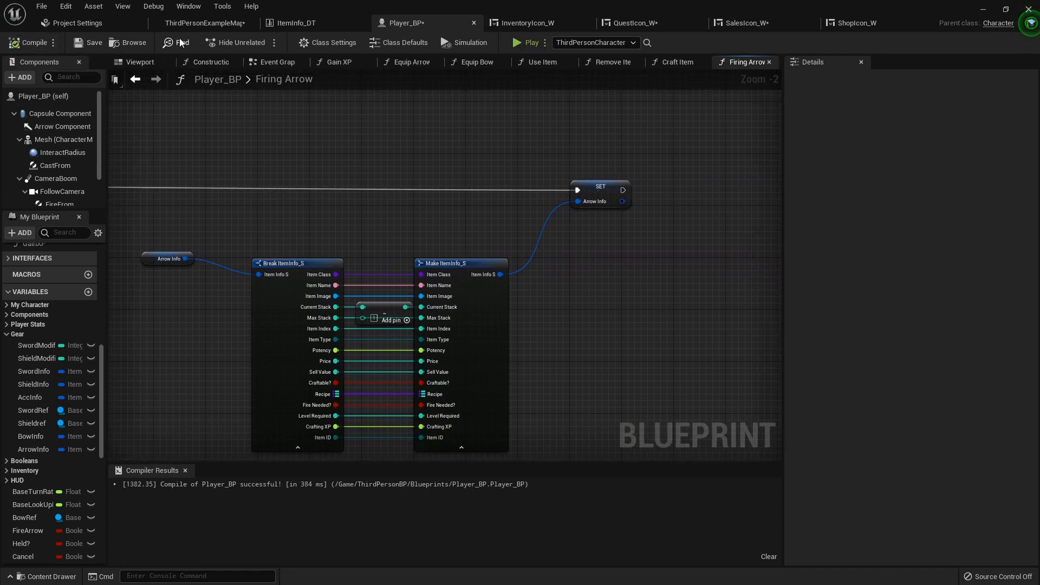
From the level editor, open PlayerHUD_W in Blueprints > HUDElements
click(206, 23)
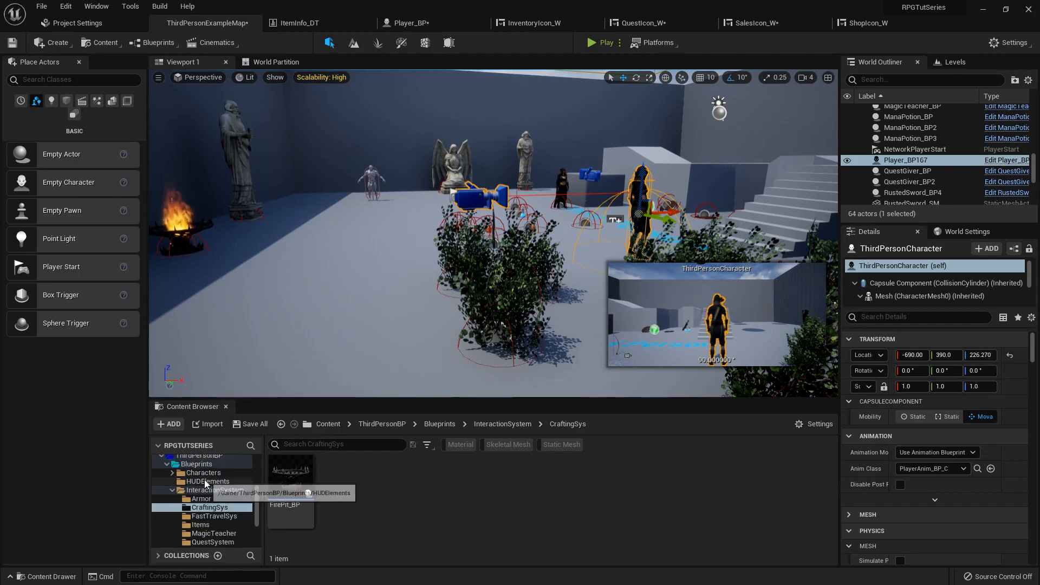
click(211, 481)
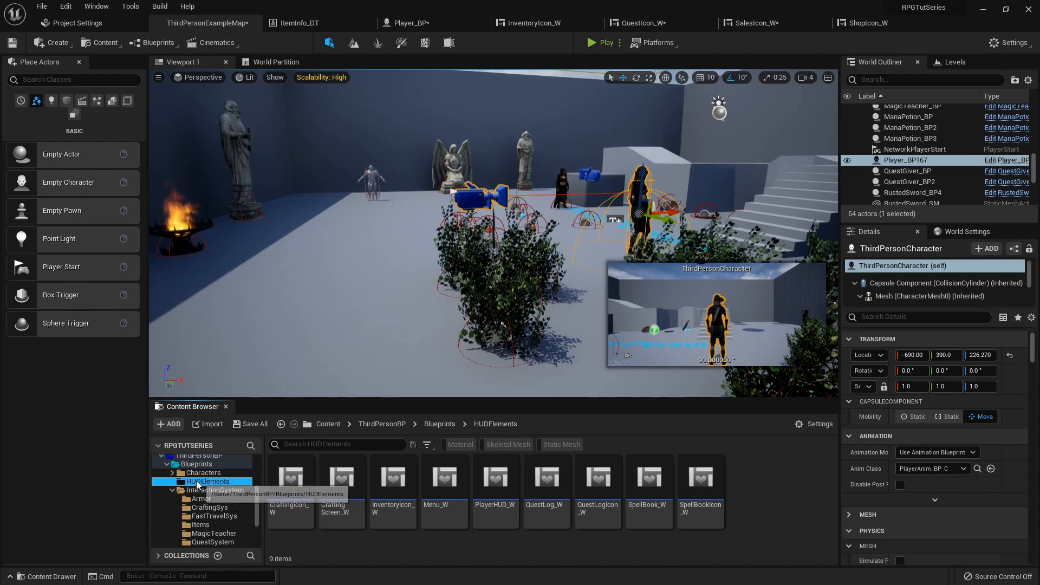
double_click(494, 476)
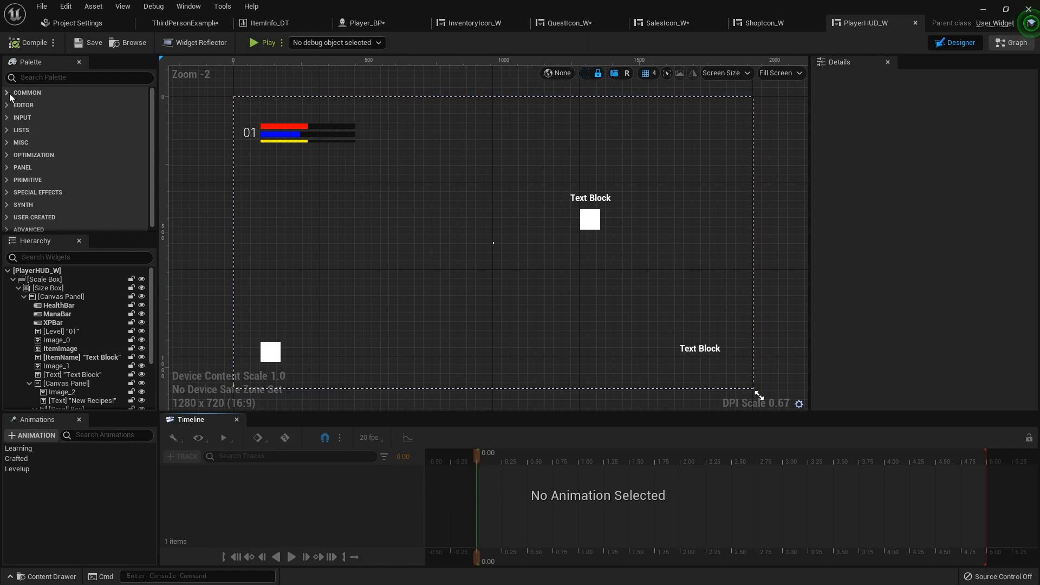
Place a Text block above the bottom-left image and change its font Typeface
click(27, 93)
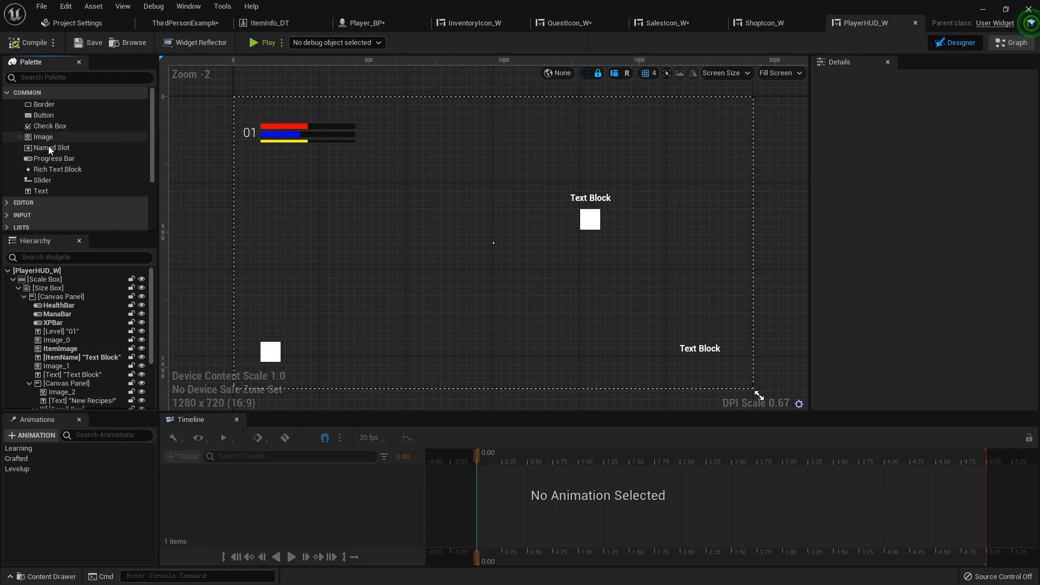
drag(41, 190, 270, 331)
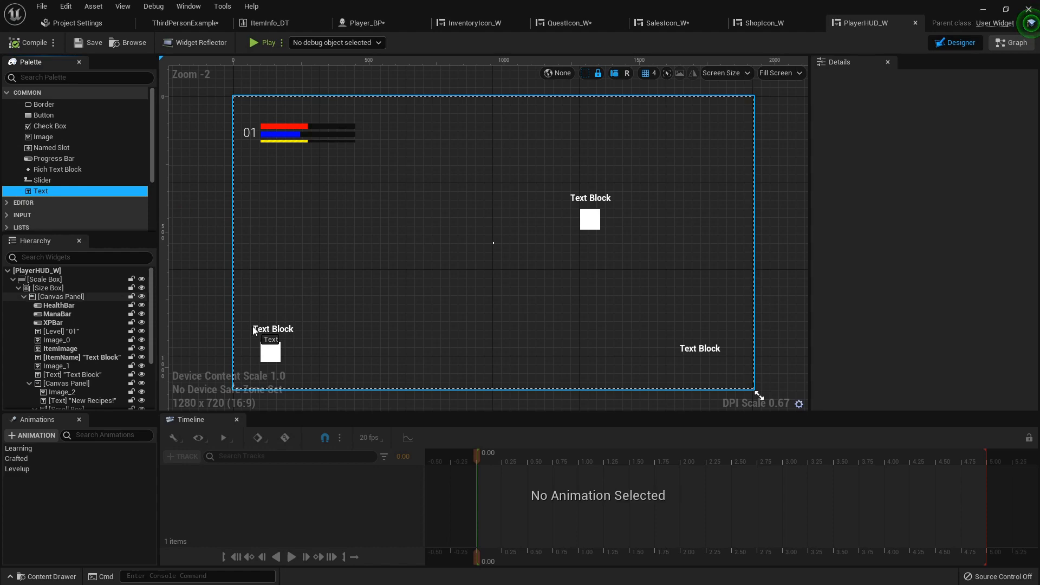
click(269, 351)
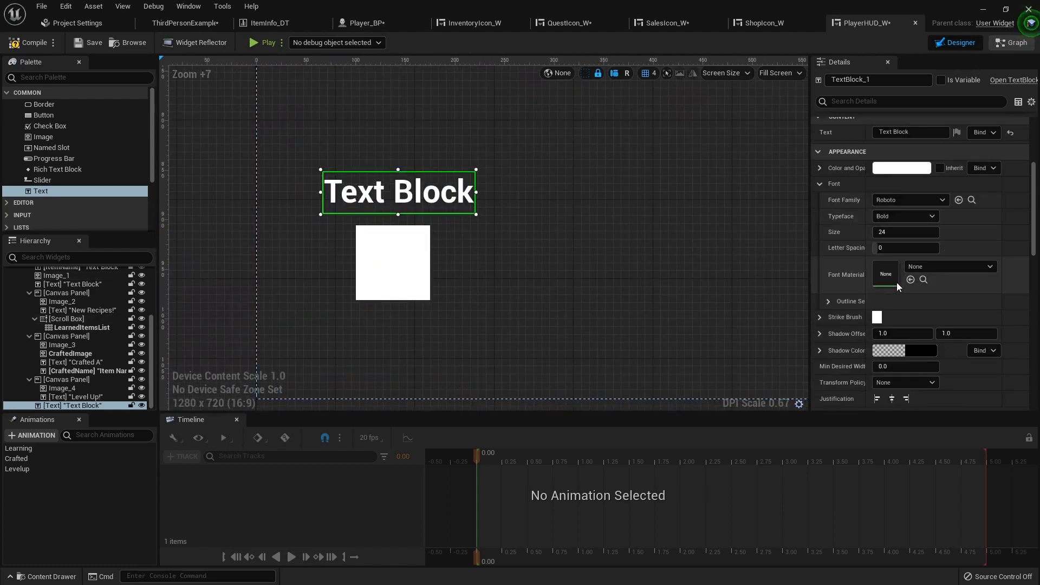
click(904, 215)
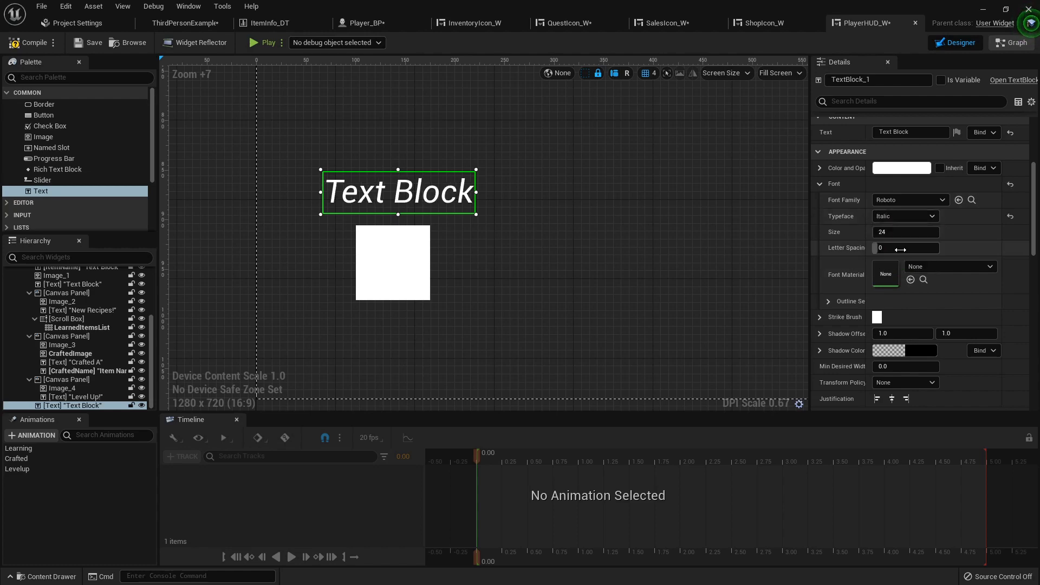
click(904, 215)
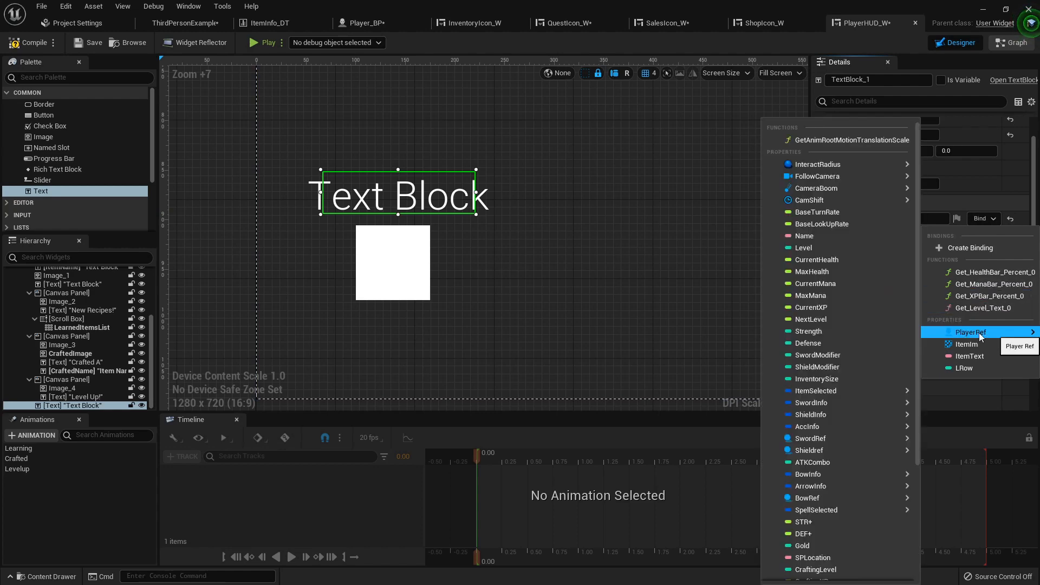
mouse_move(810, 486)
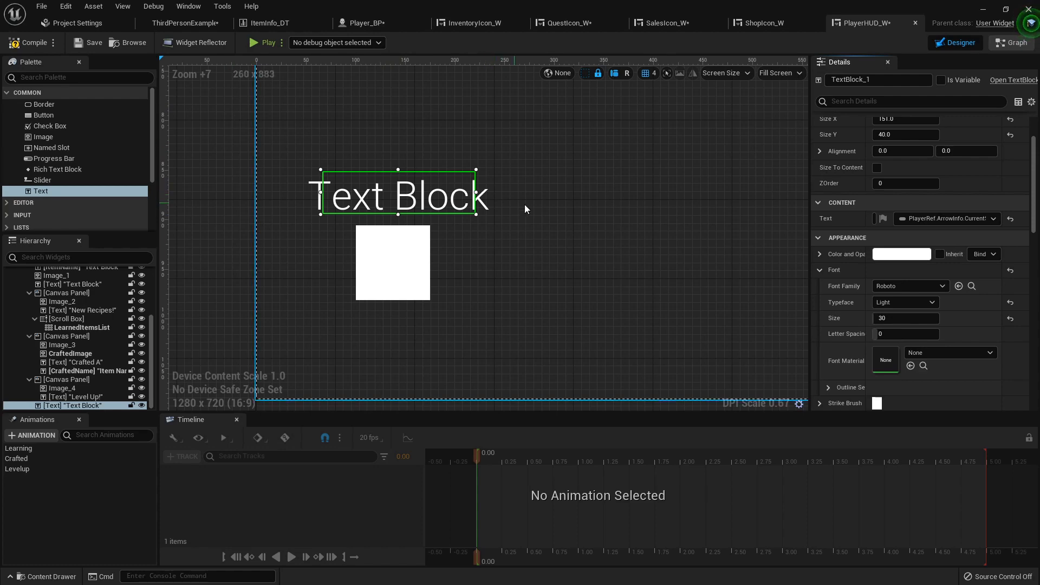
Create a Visibility binding function with a Branch returning Visible on True and Hidden on False
scroll(down, 3)
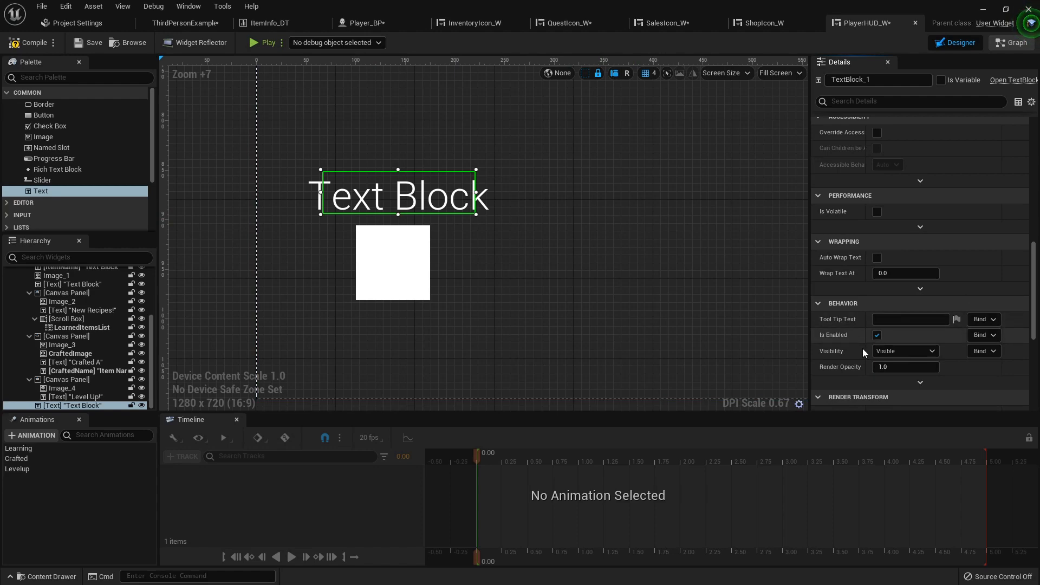
click(982, 351)
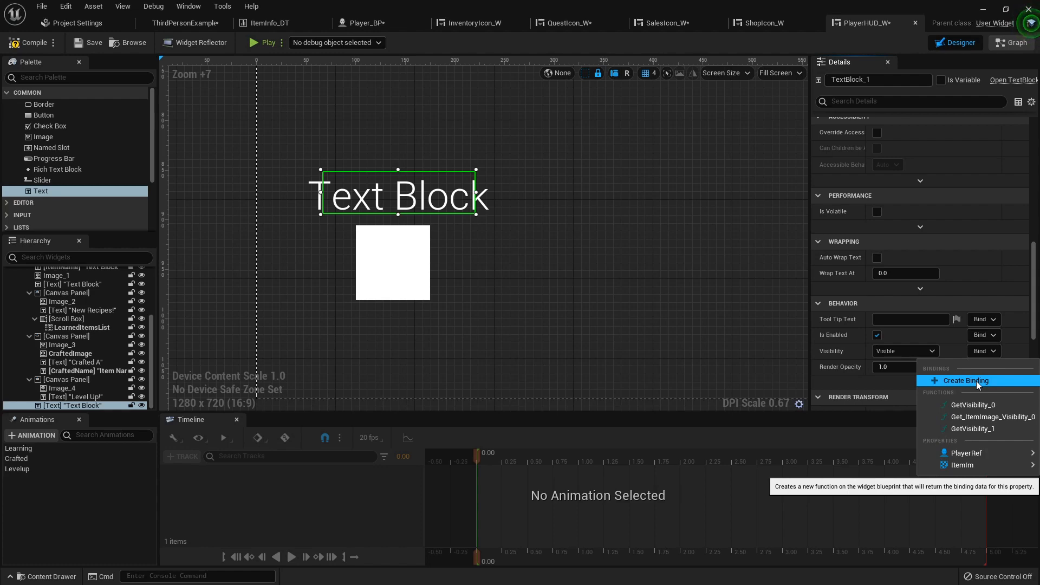
click(965, 381)
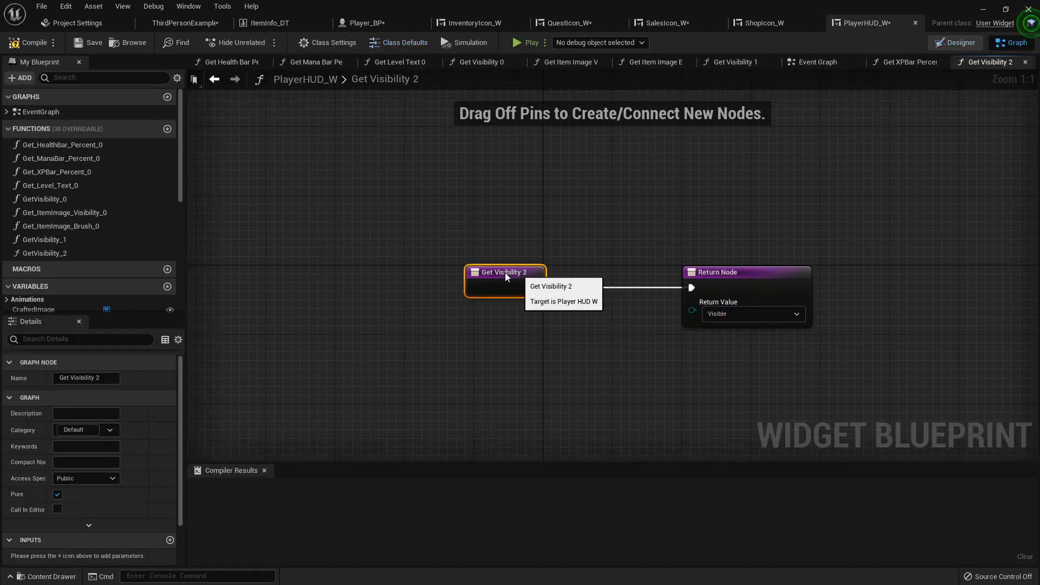
drag(506, 272, 331, 272)
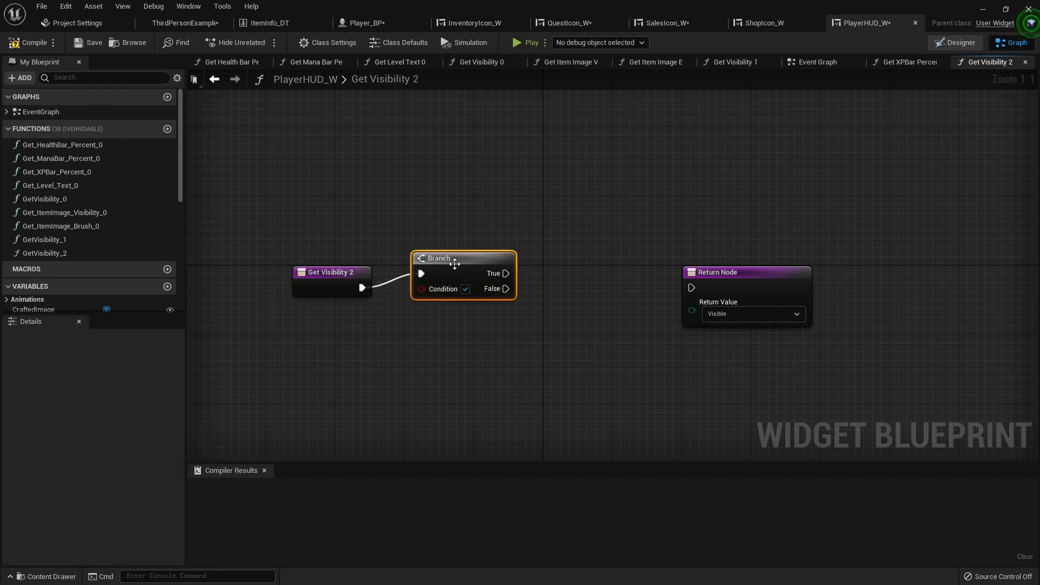
drag(454, 264, 472, 278)
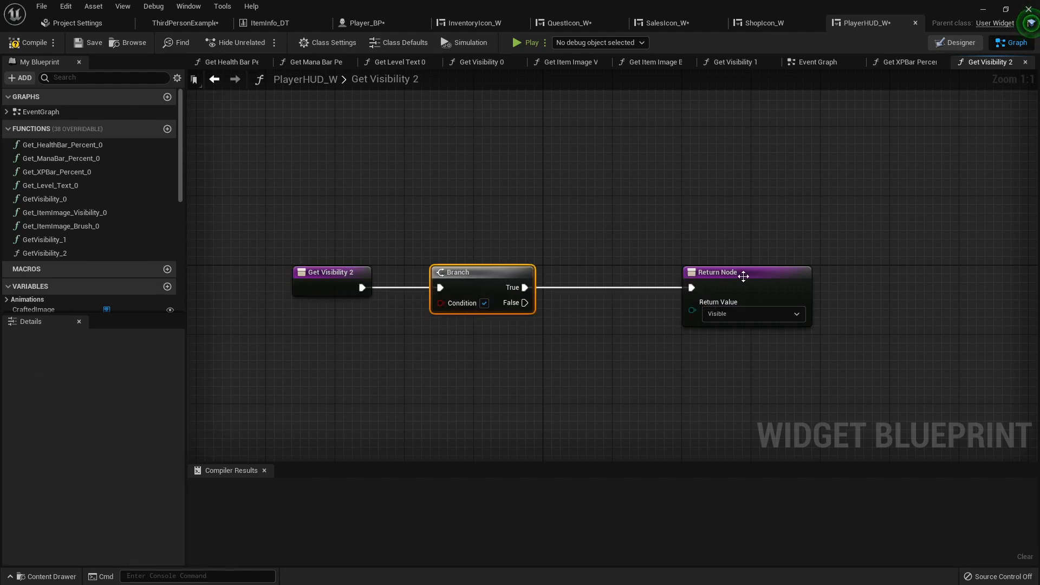
drag(523, 304, 674, 357)
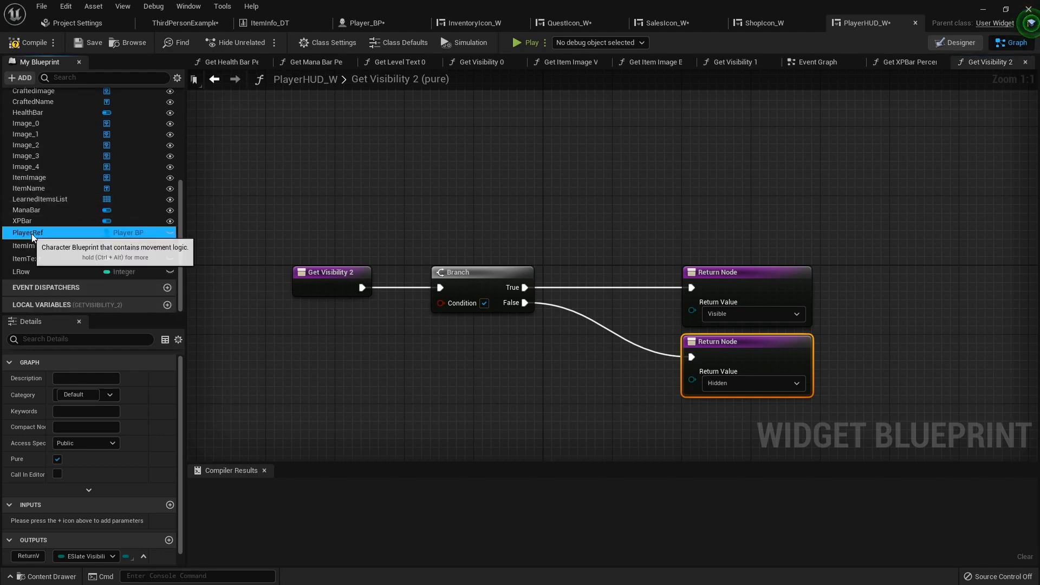
Drive the Branch with Is Valid Class on PlayerRef's Arrow Info Item Class
drag(28, 232, 269, 335)
text(arro)
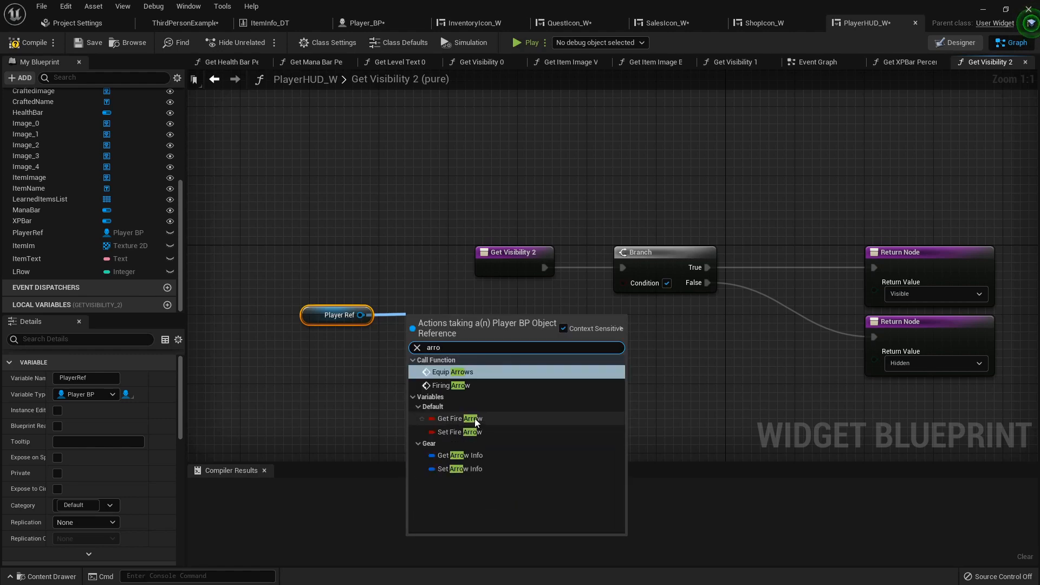
click(460, 455)
text(brea)
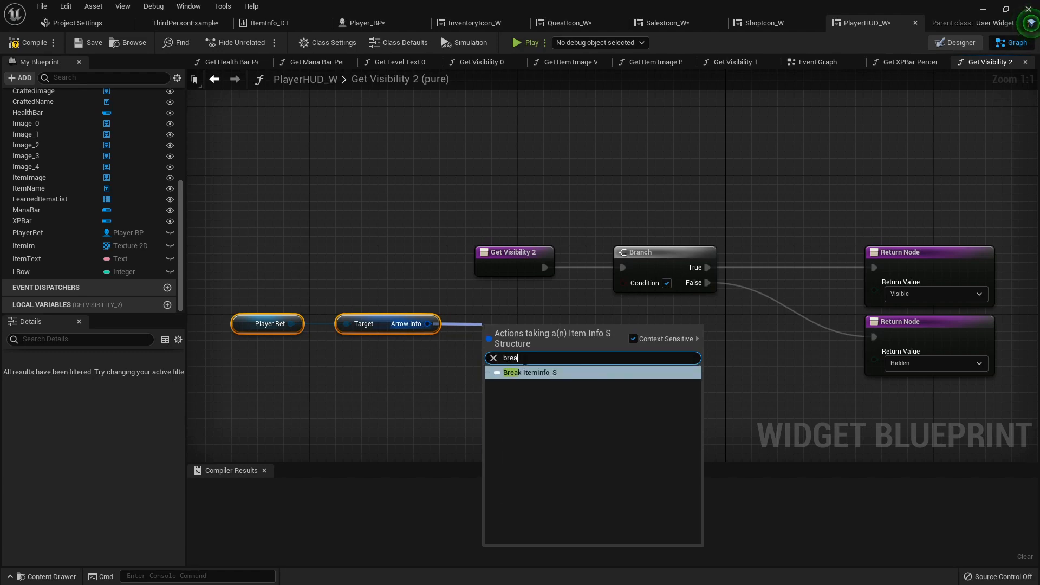
click(531, 372)
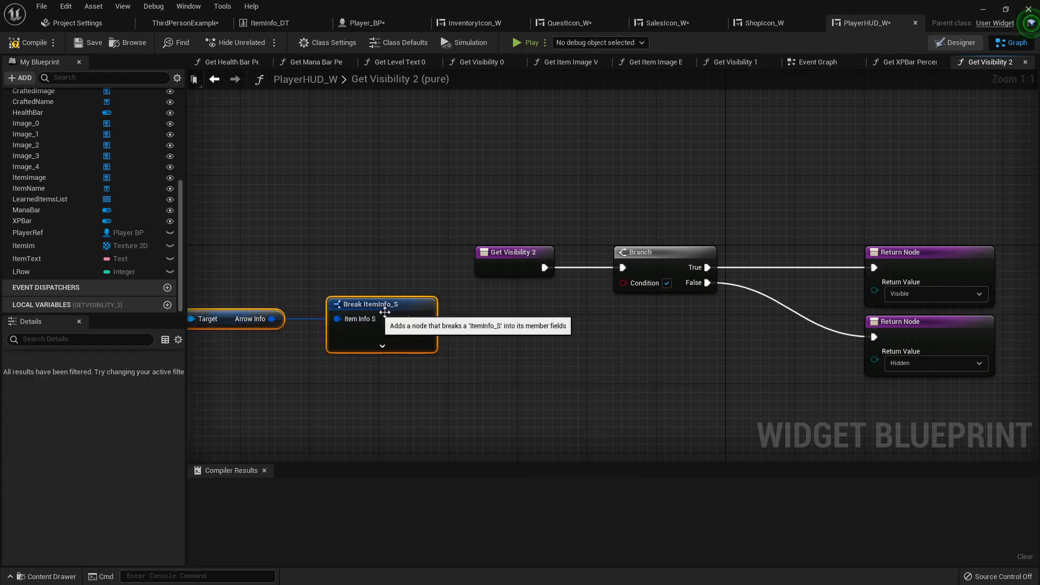
text(va)
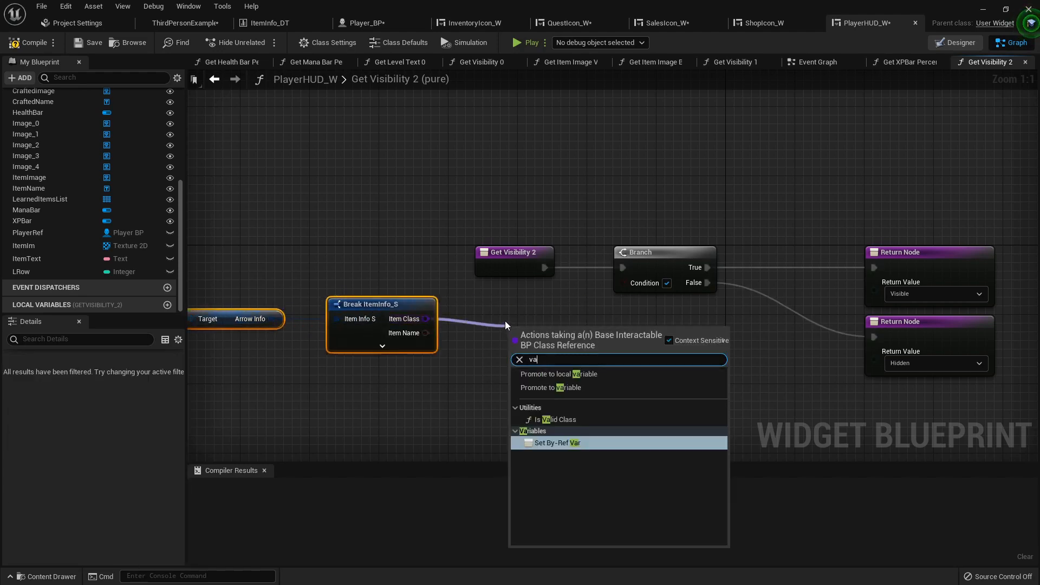
click(555, 419)
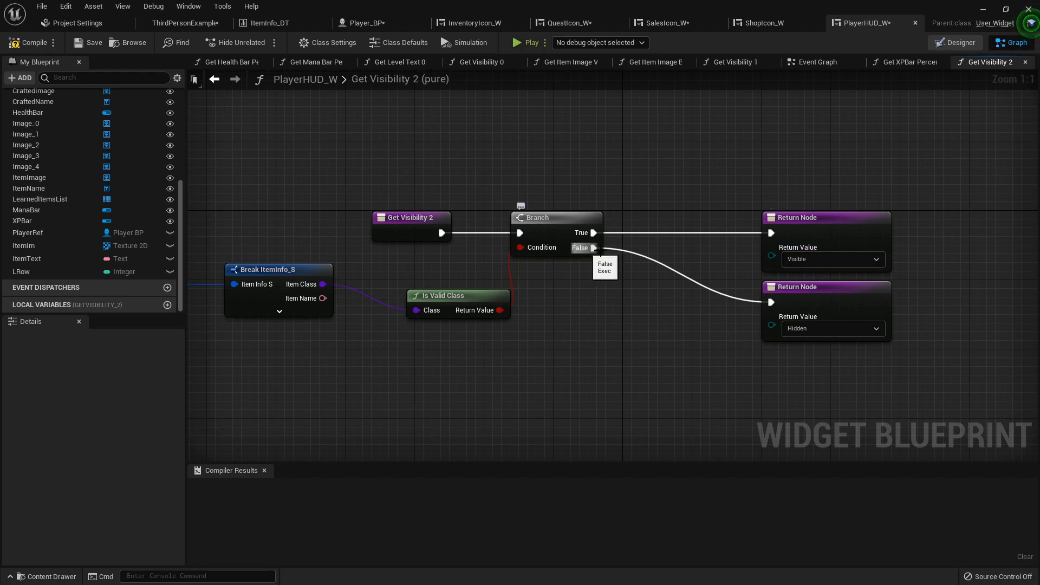
click(28, 42)
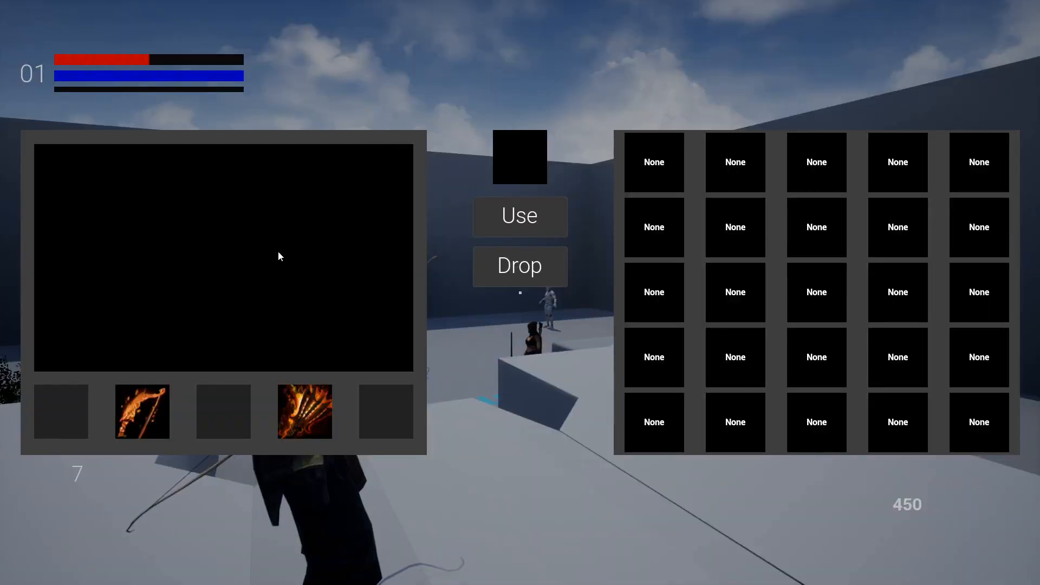
Play the game to check the HUD and inventory, then return to the level editor
drag(304, 411, 653, 162)
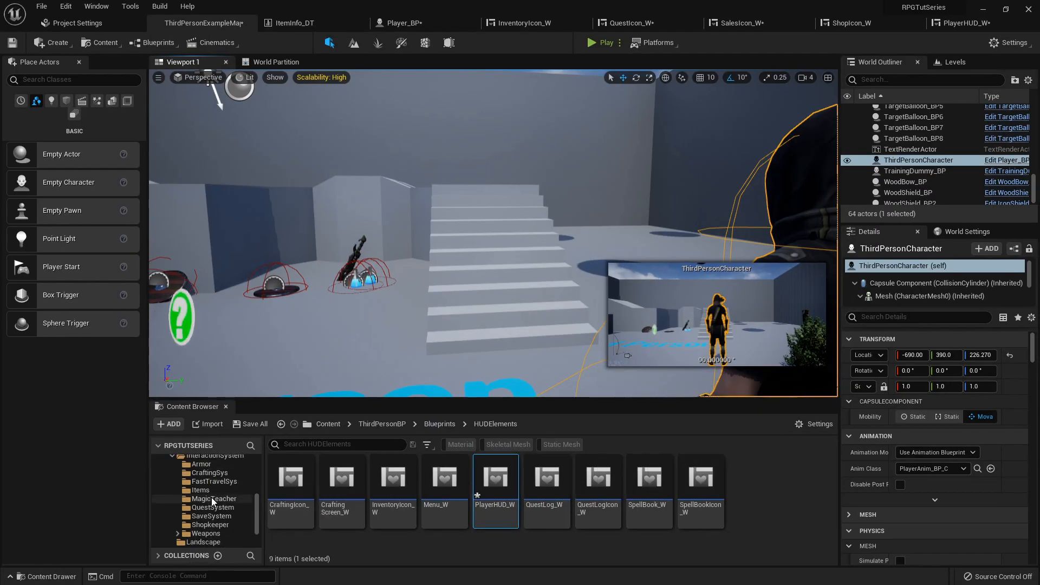
Under Weapons, make an ElementalStuff folder with enumeration ElementalTypes_E and open the enum
click(201, 490)
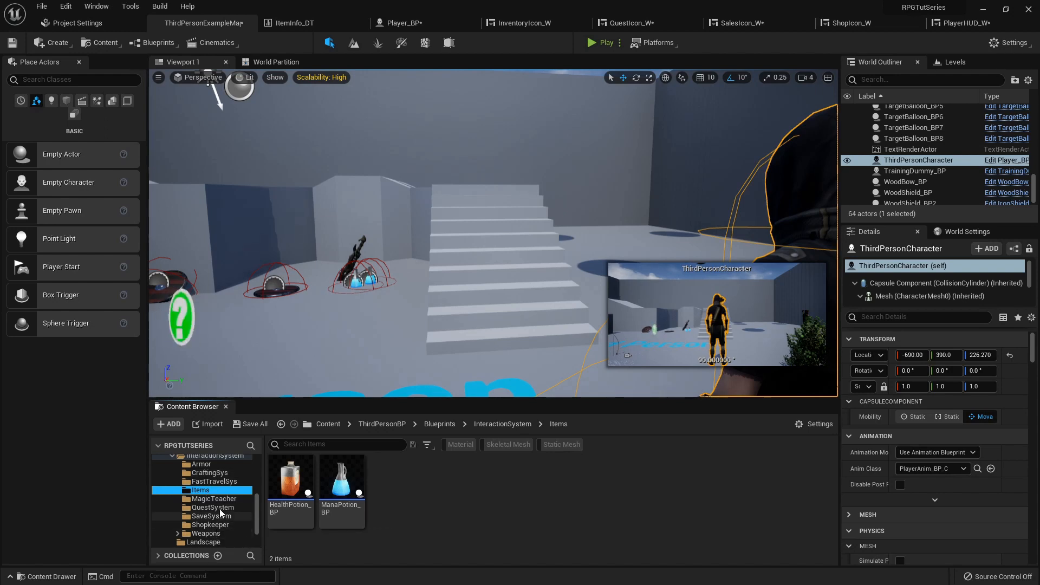
click(207, 533)
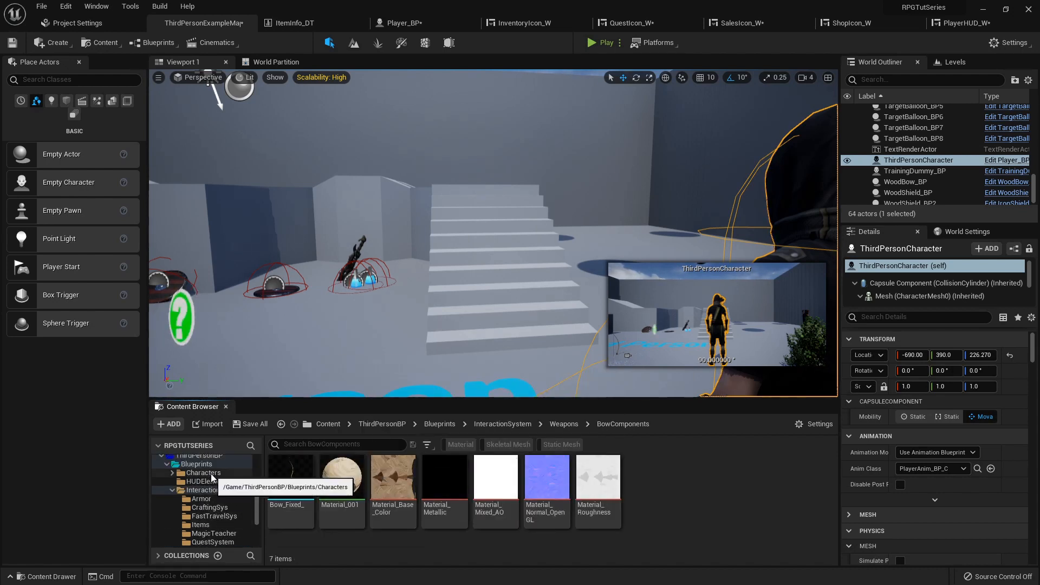
scroll(down, 3)
text(ElementalStuff)
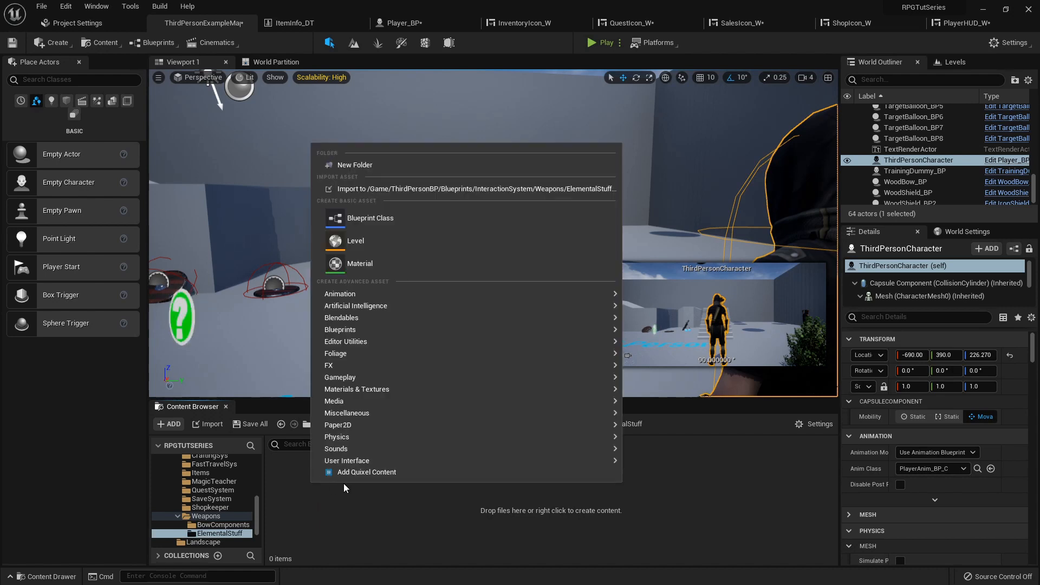
mouse_move(340, 330)
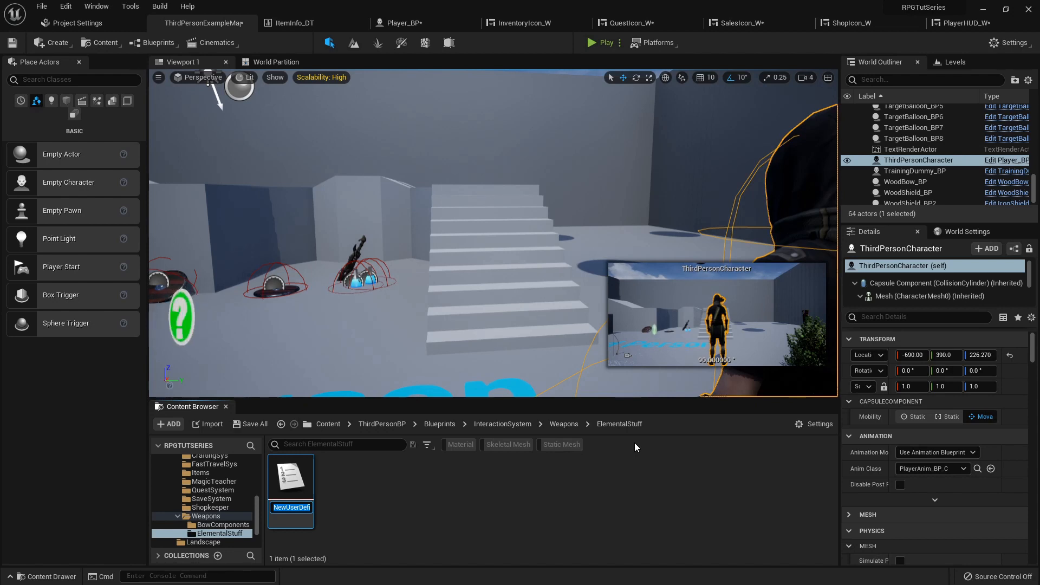
text(ElementalTypes_E)
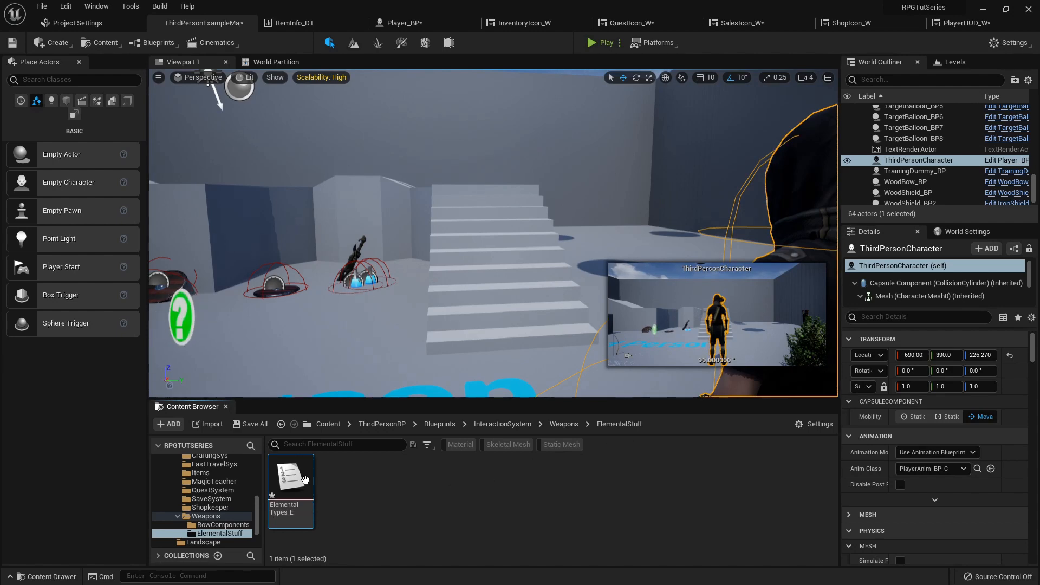
double_click(290, 476)
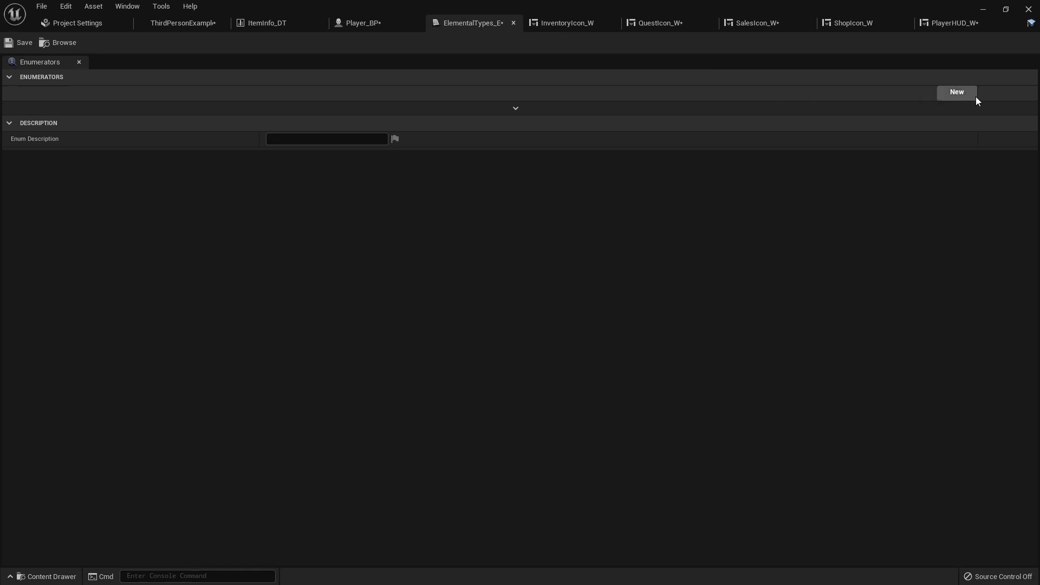
Give ElementalTypes_E the enumerators Plain, Fire, Ice and Shock, then switch back to Player_BP
click(956, 92)
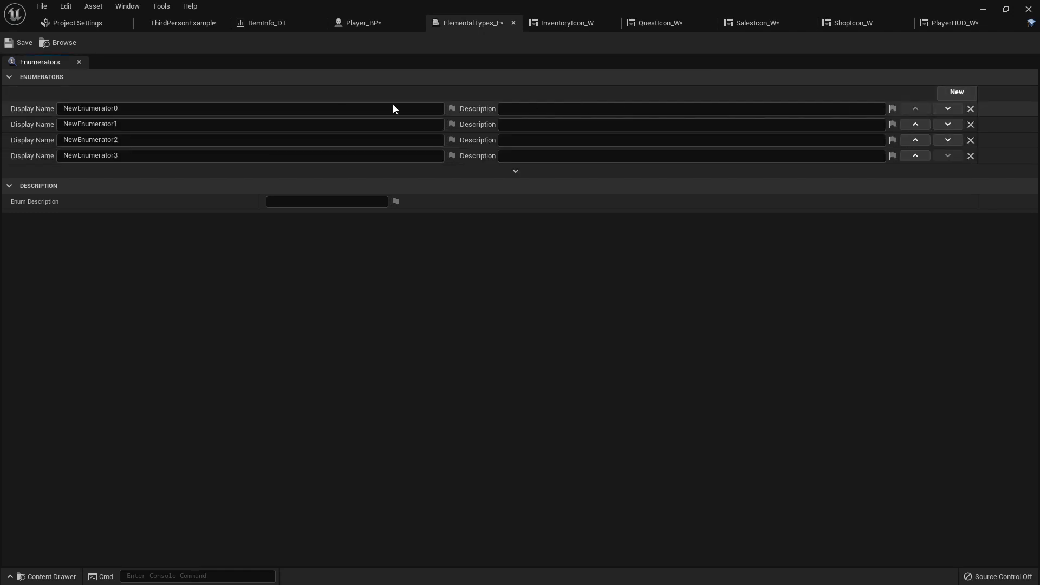
text(P)
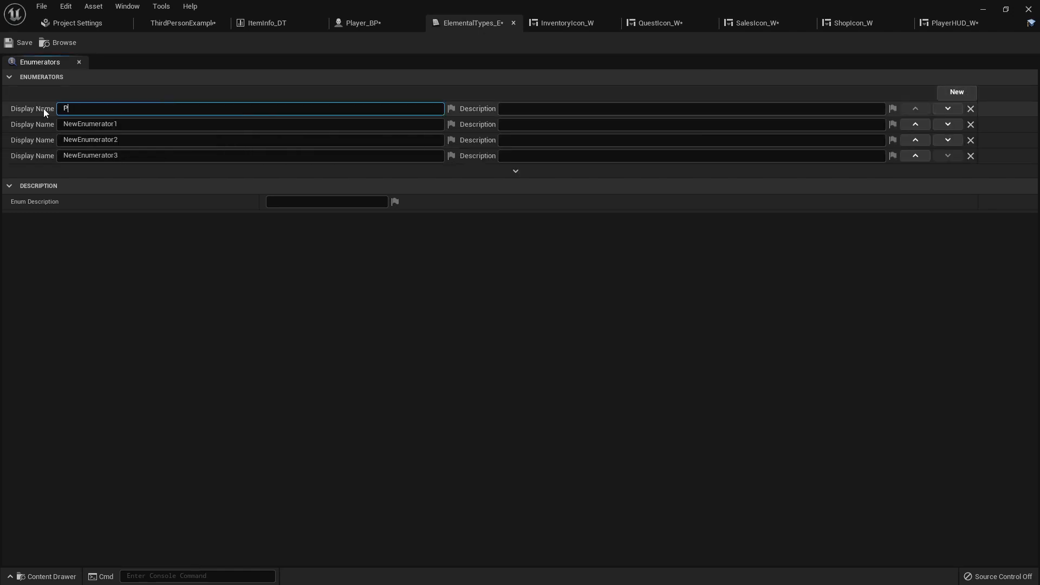
text(lain)
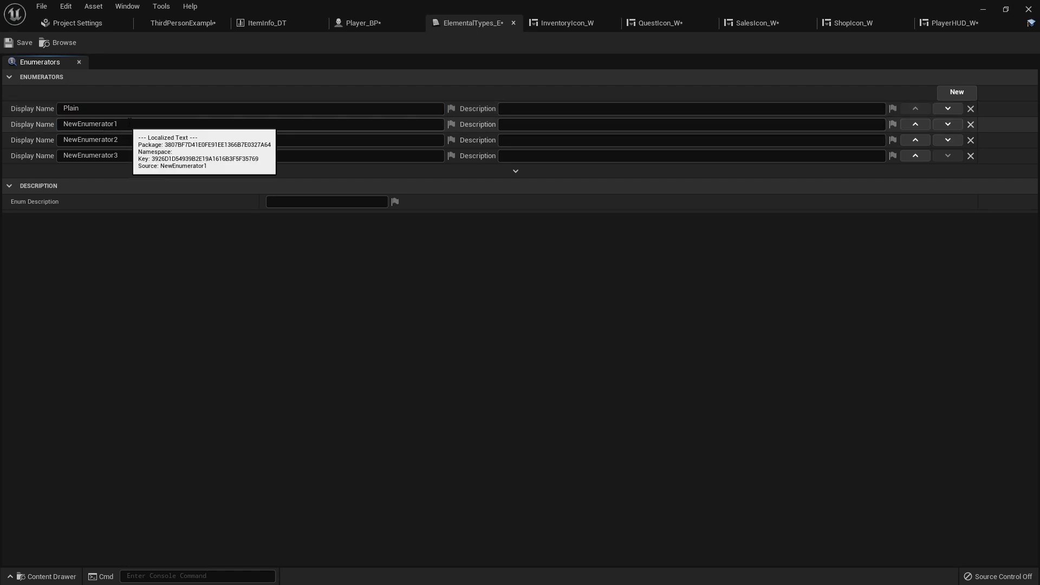
text(Fire)
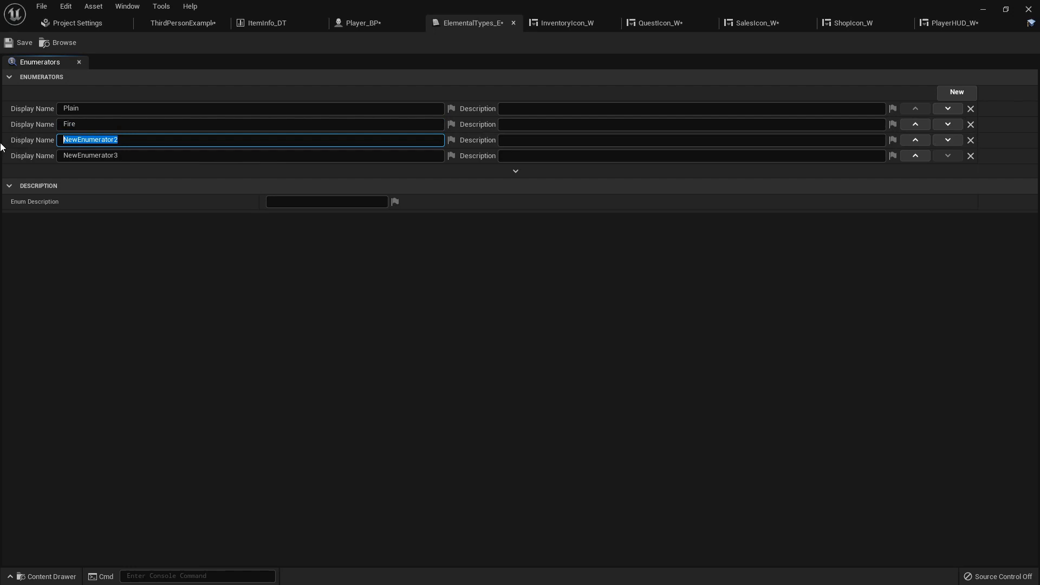
text(Ice)
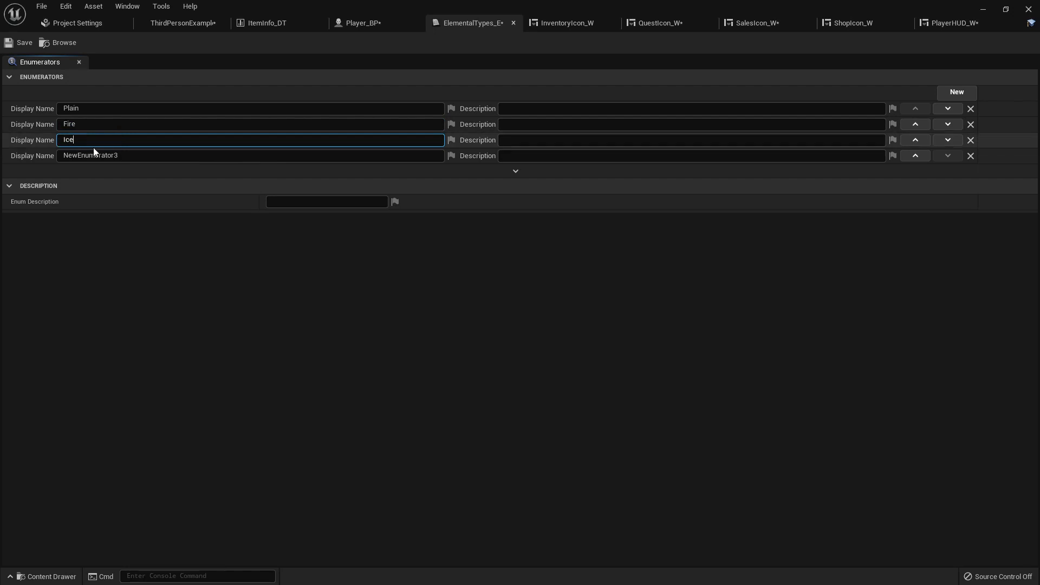
text(S)
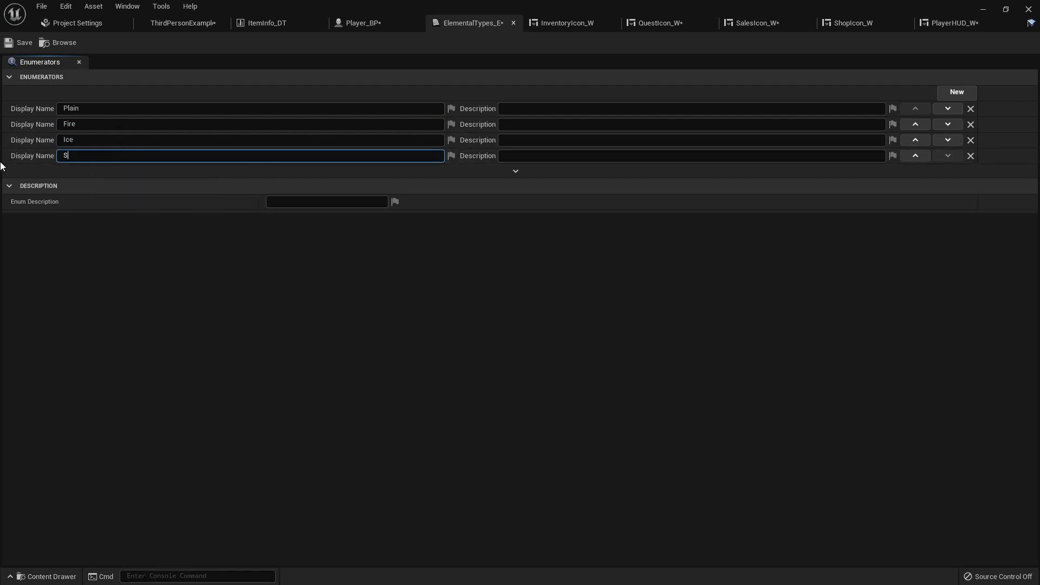
text(hock)
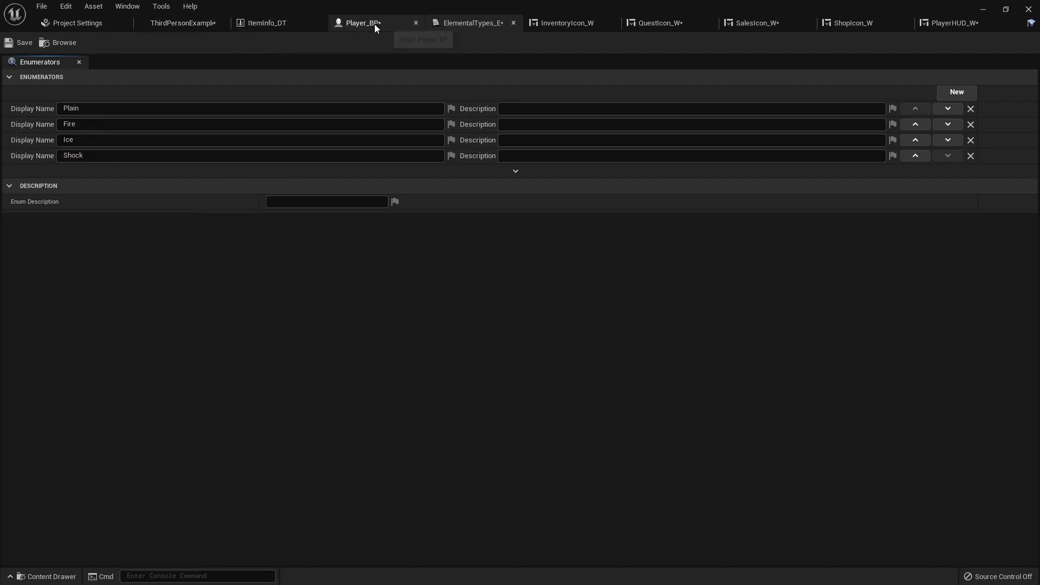
click(360, 23)
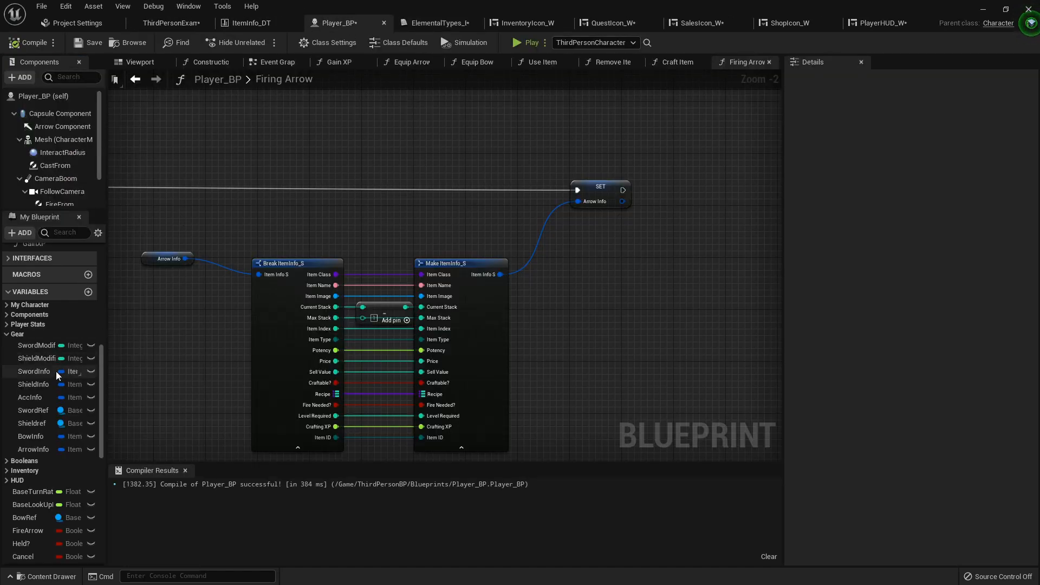
mouse_move(87, 292)
text(ele)
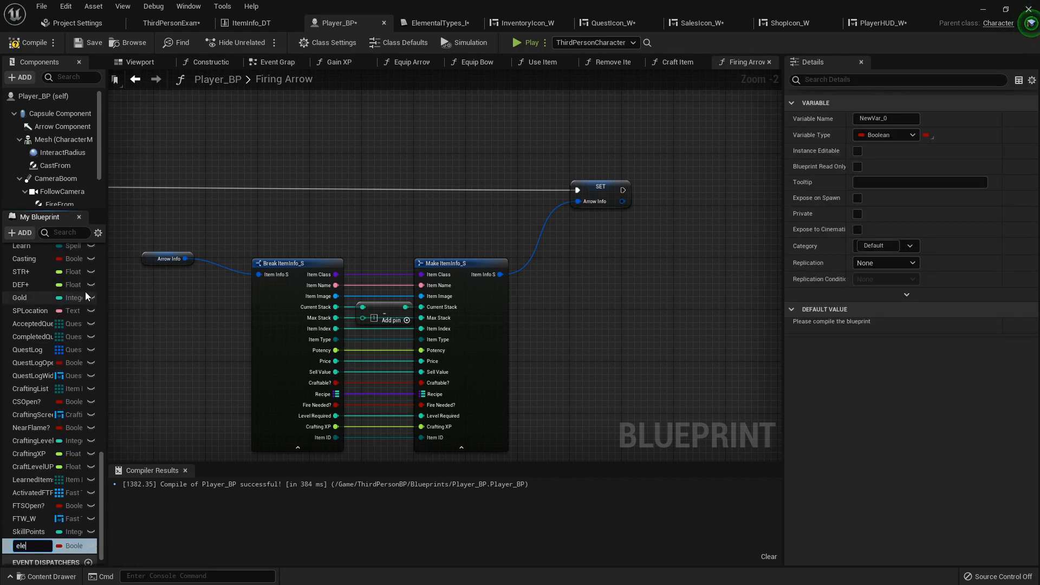
Add an ElementalATKType variable of type Elemental Types E to Player_BP and compile
text(ElementalATKTyp)
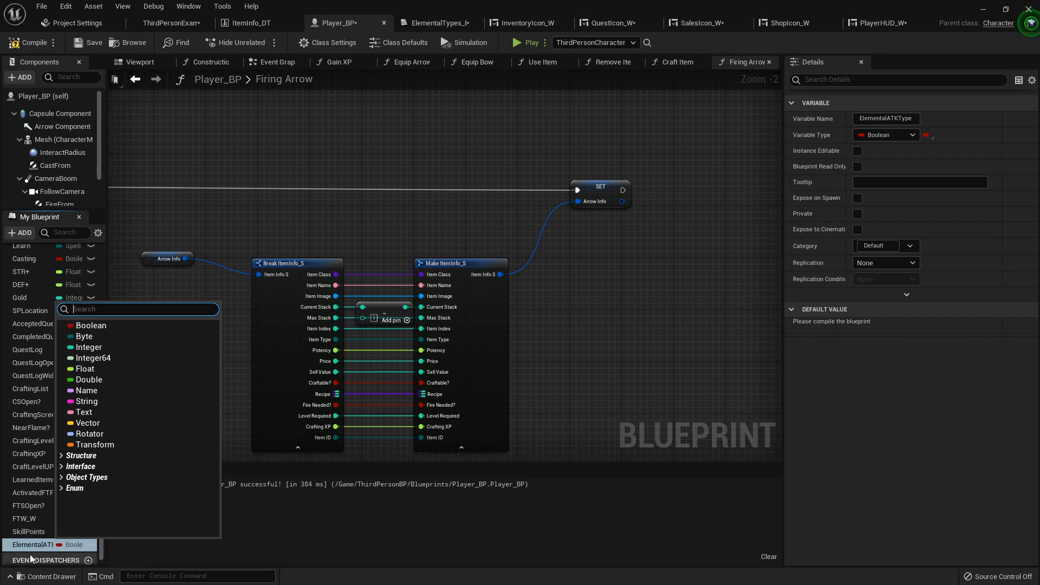
text(eleme)
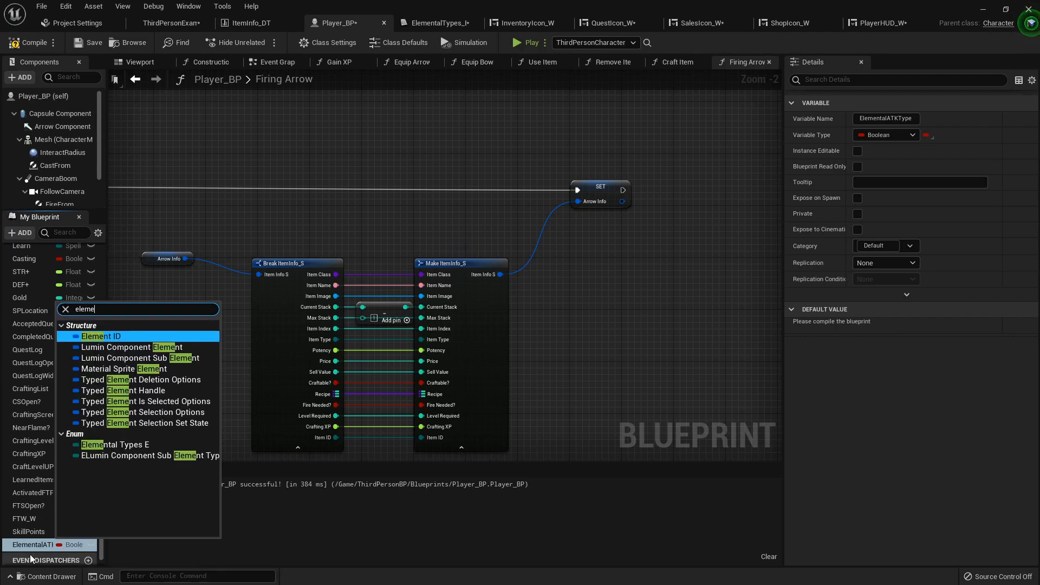
text(lemental)
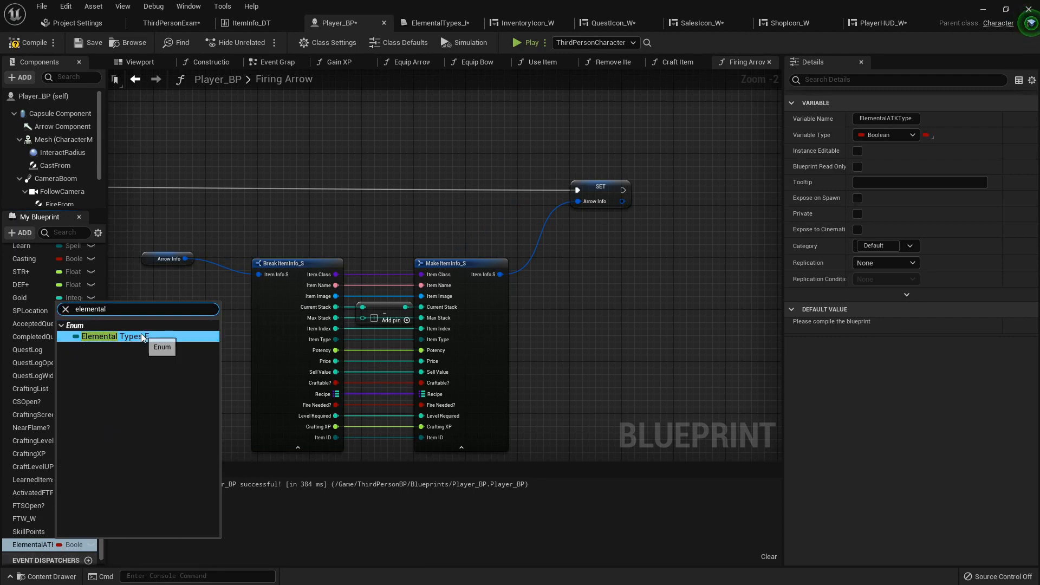
click(115, 336)
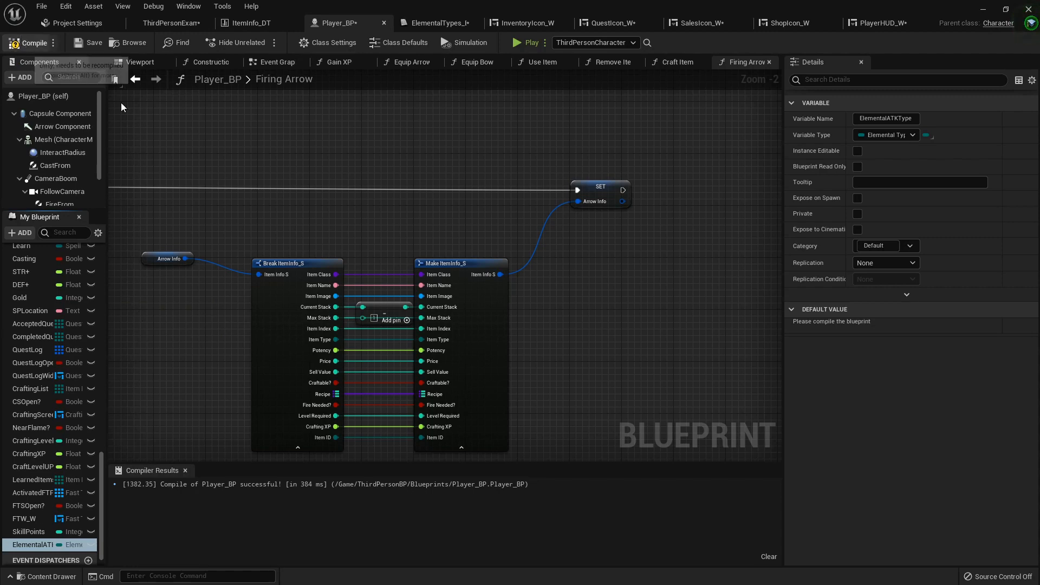
click(31, 43)
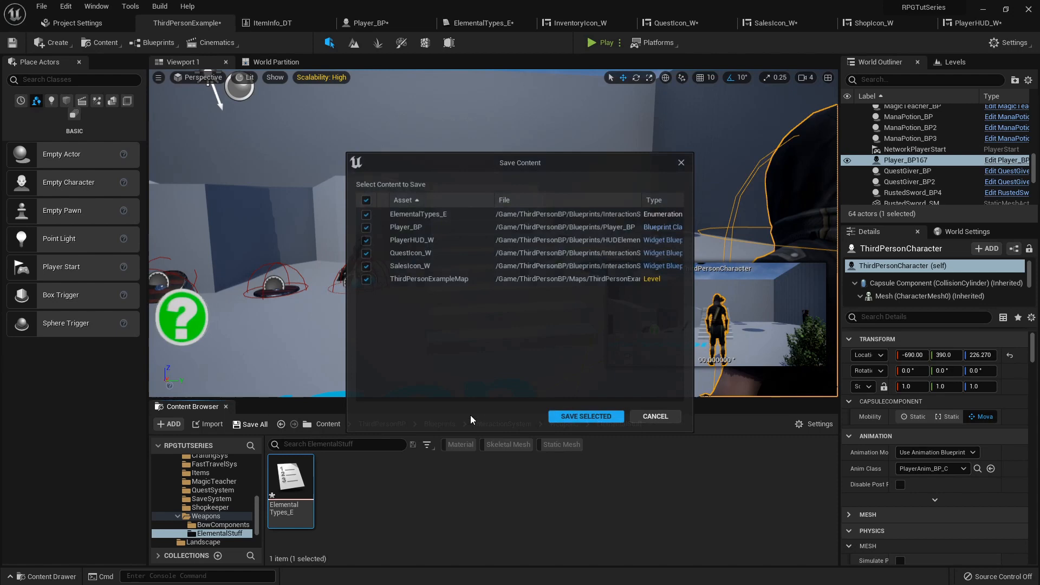
Save all listed modified assets, including ElementalTypes_E and Player_BP
click(584, 416)
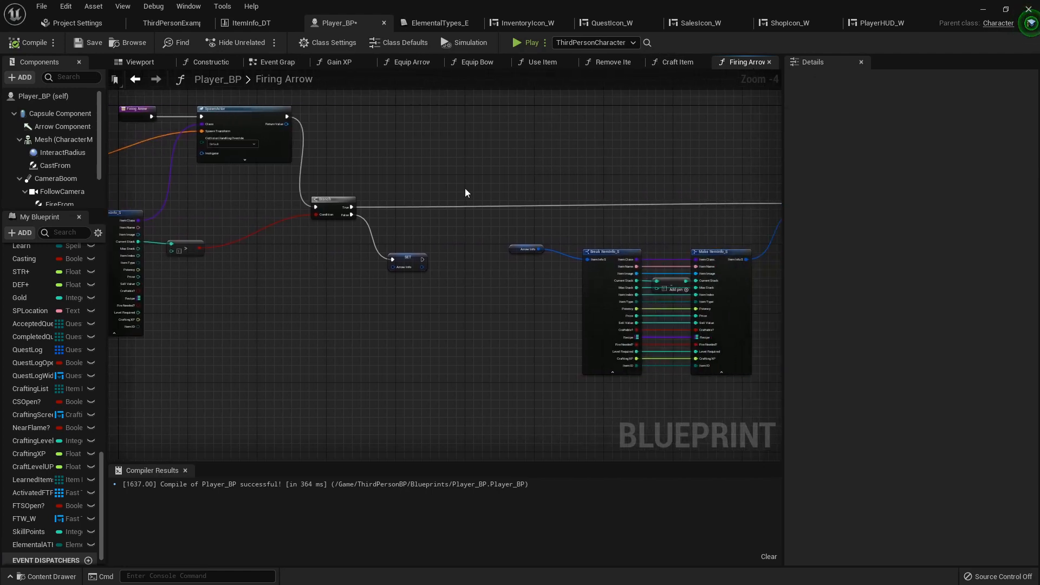
Scroll through the Firing Arrow spawn logic, then switch back to the ThirdPersonExampleMap level editor
scroll(down, 3)
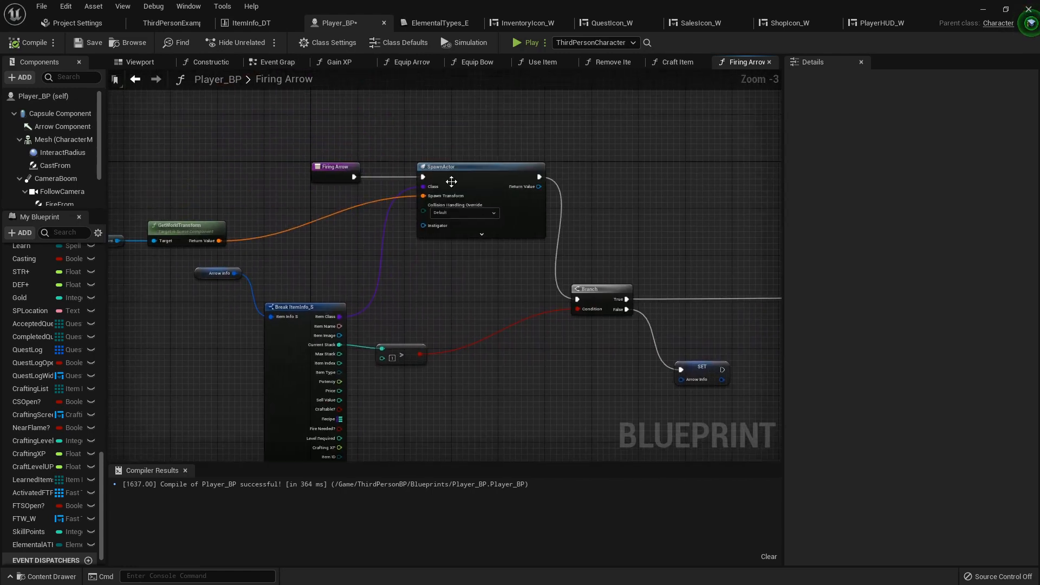
scroll(up, 3)
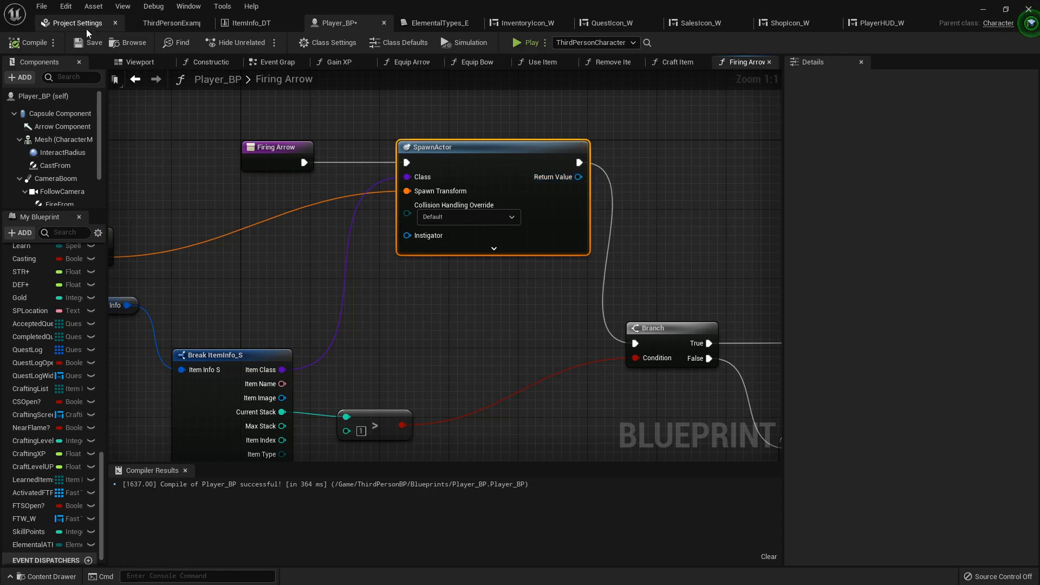
click(186, 23)
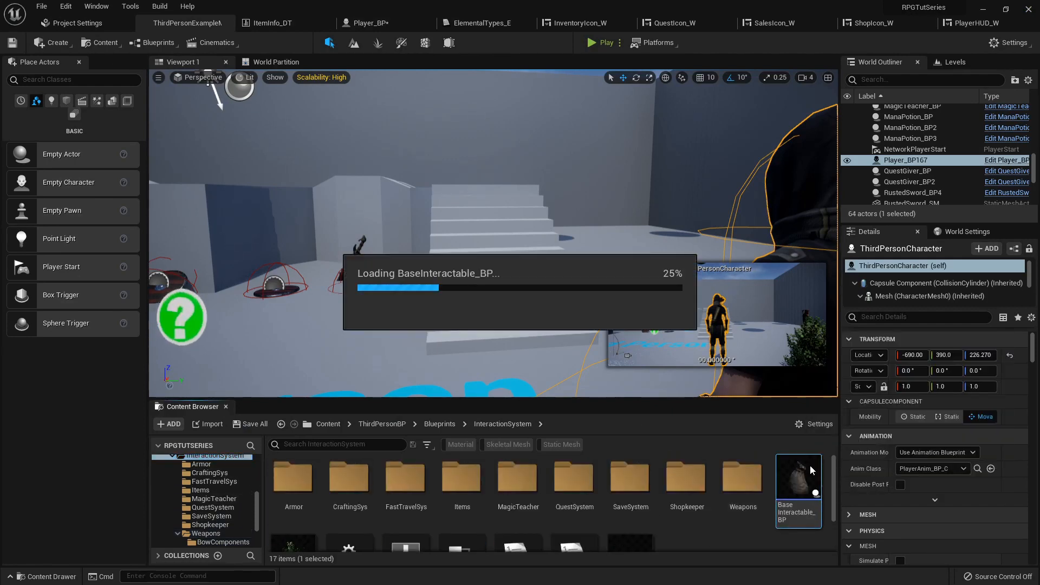
Open BaseInteractable_BP, add an ElementalType variable of type Elemental Types E, and add a function
double_click(798, 476)
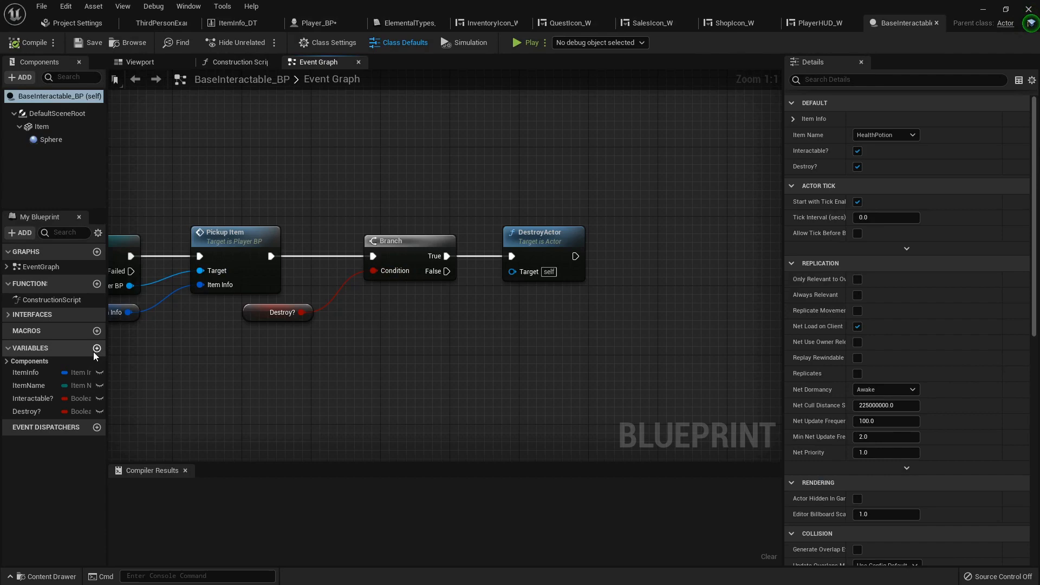
click(97, 348)
text(ElementalType)
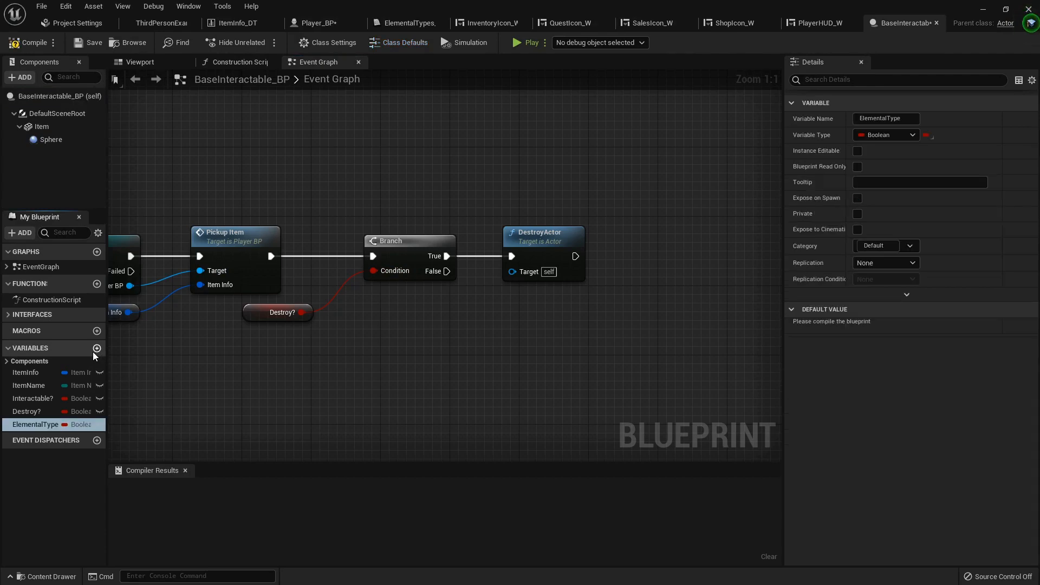
click(66, 424)
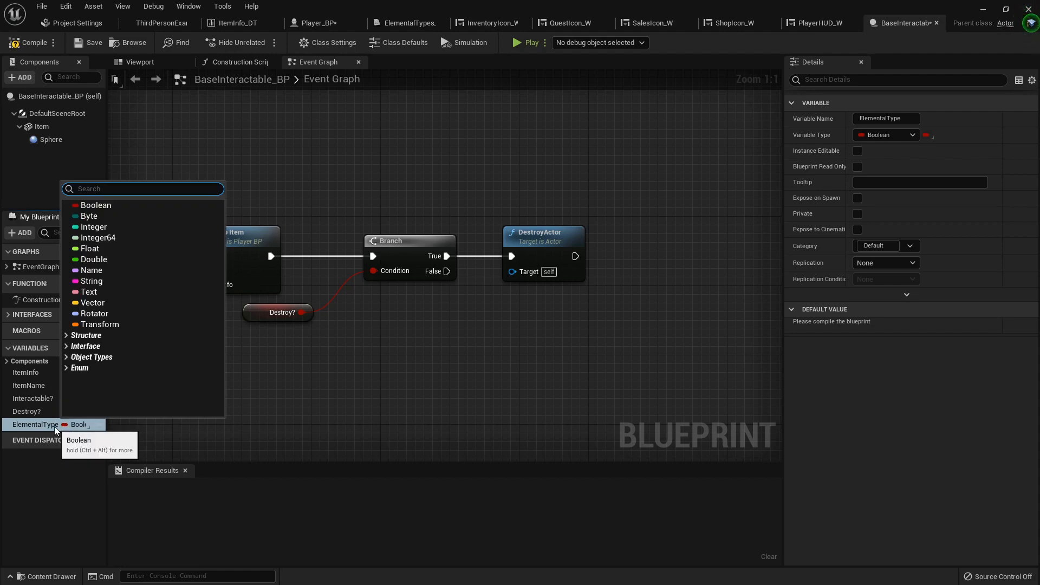
text(eleme)
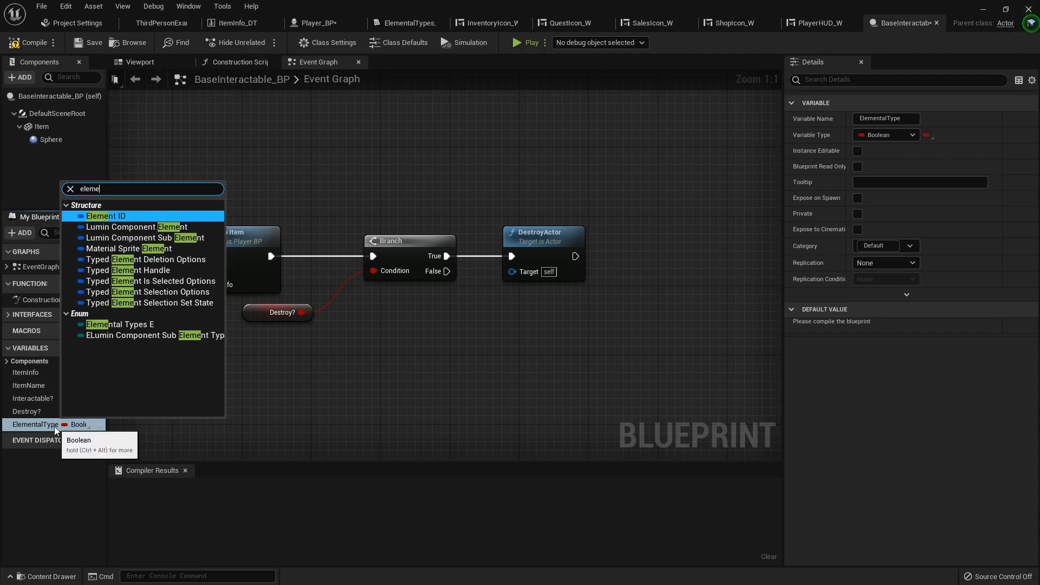
text(lemental)
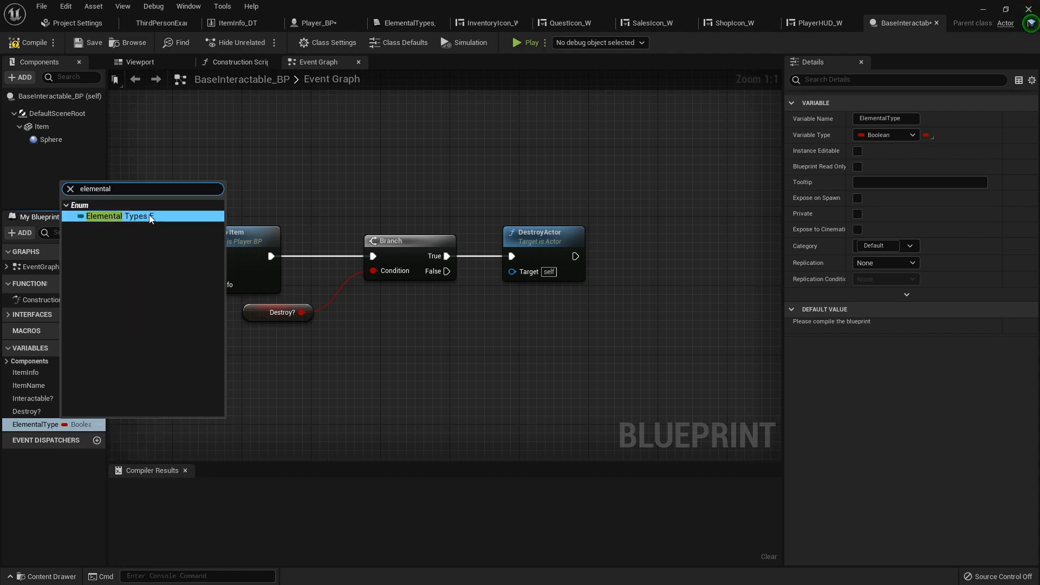
click(116, 216)
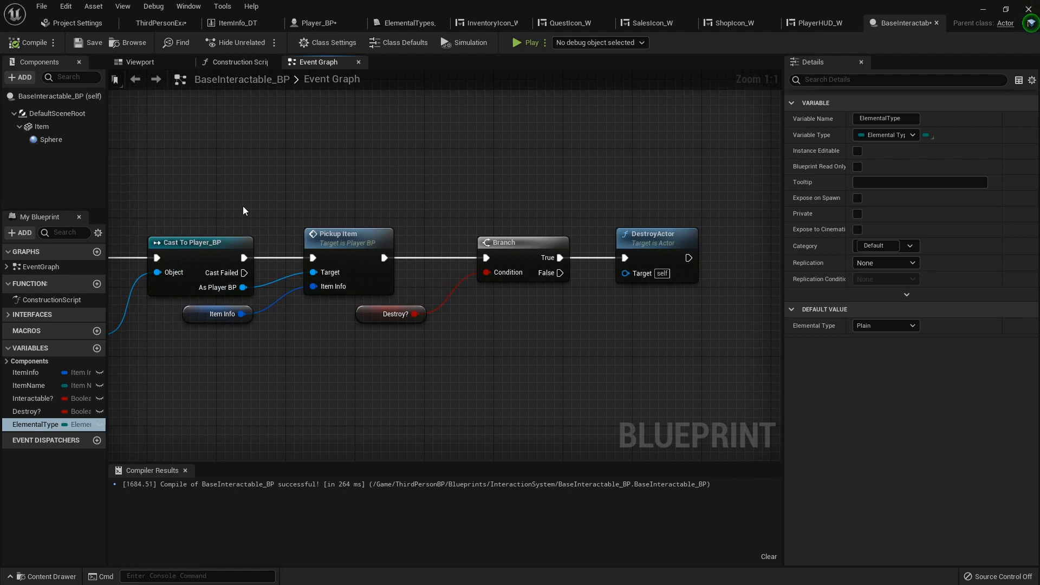
mouse_move(777, 113)
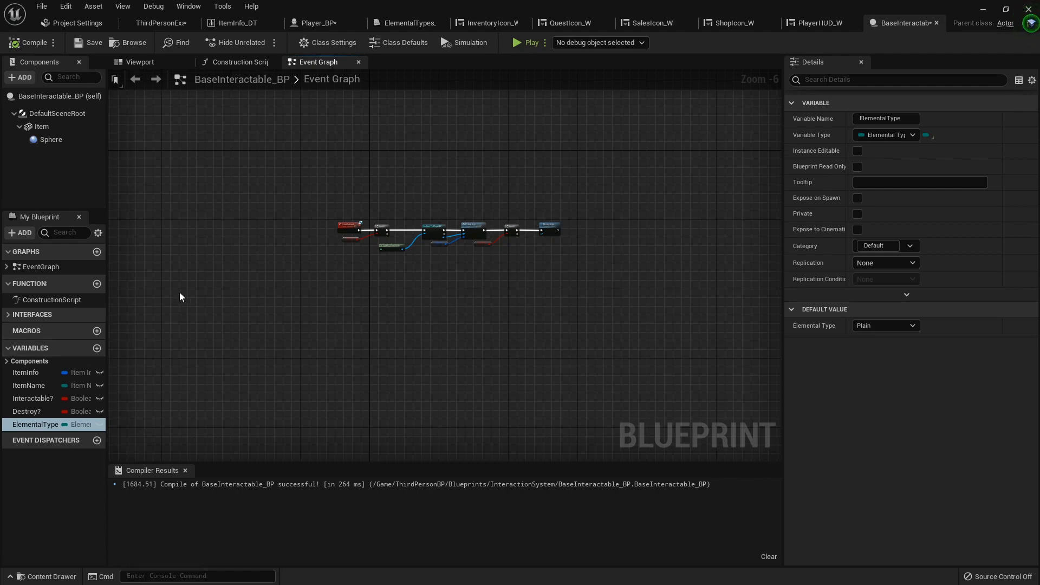
mouse_move(570, 66)
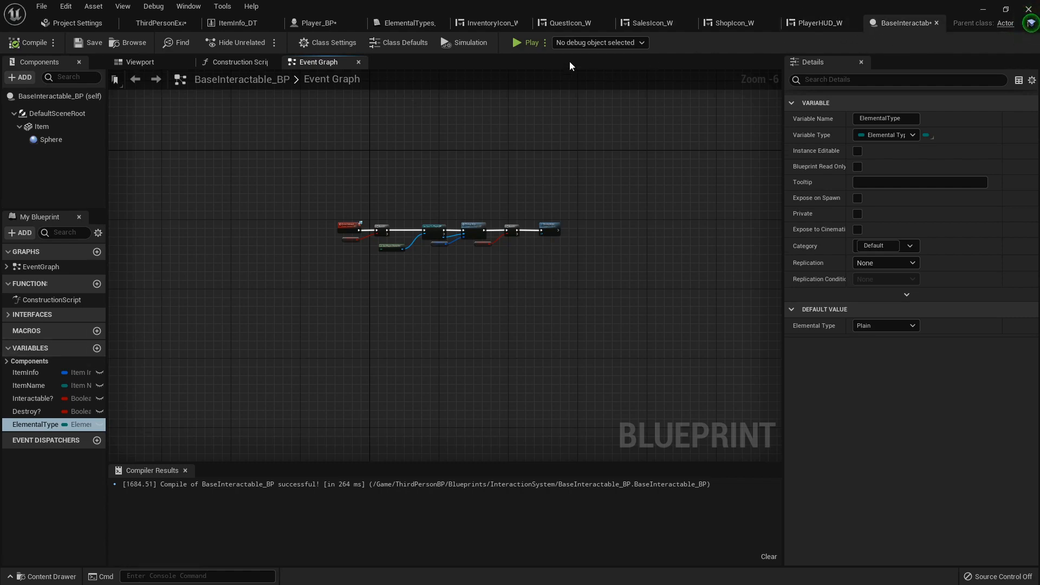
mouse_move(440, 141)
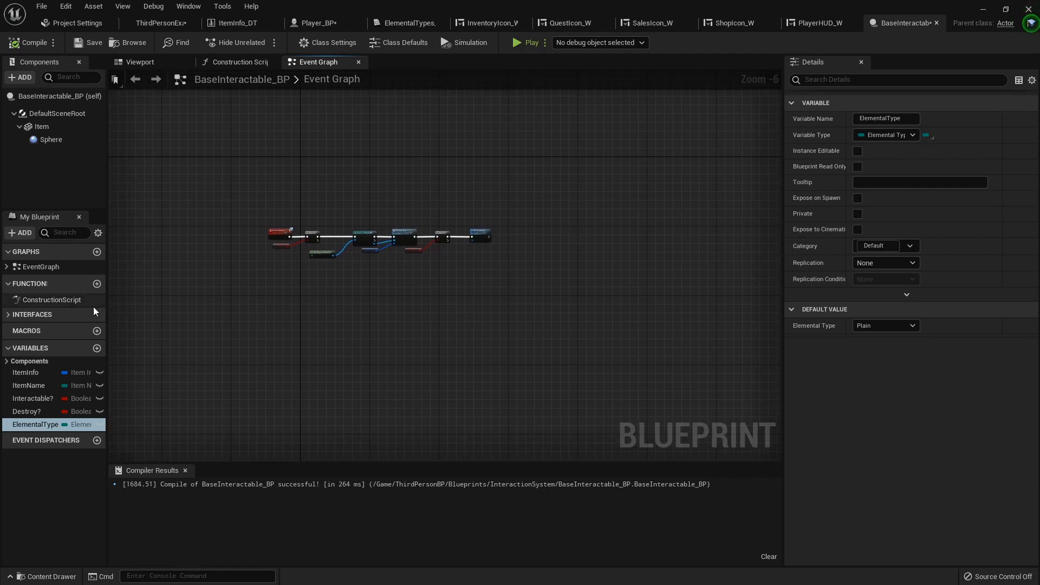
click(96, 284)
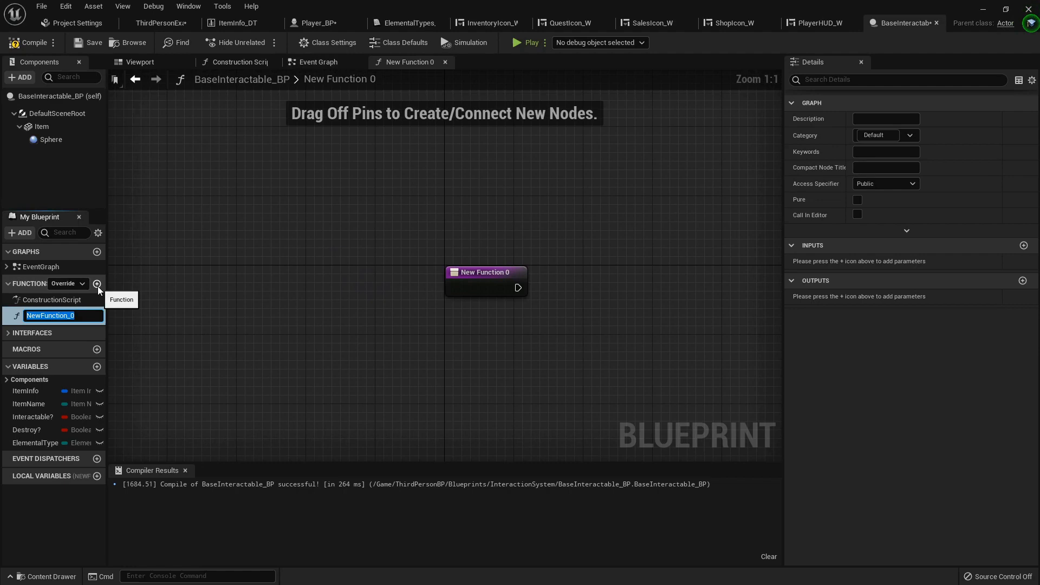
Rename the function ElementalCheck and give it an ElementType input pin of Elemental Types E
text(ElementalCheck)
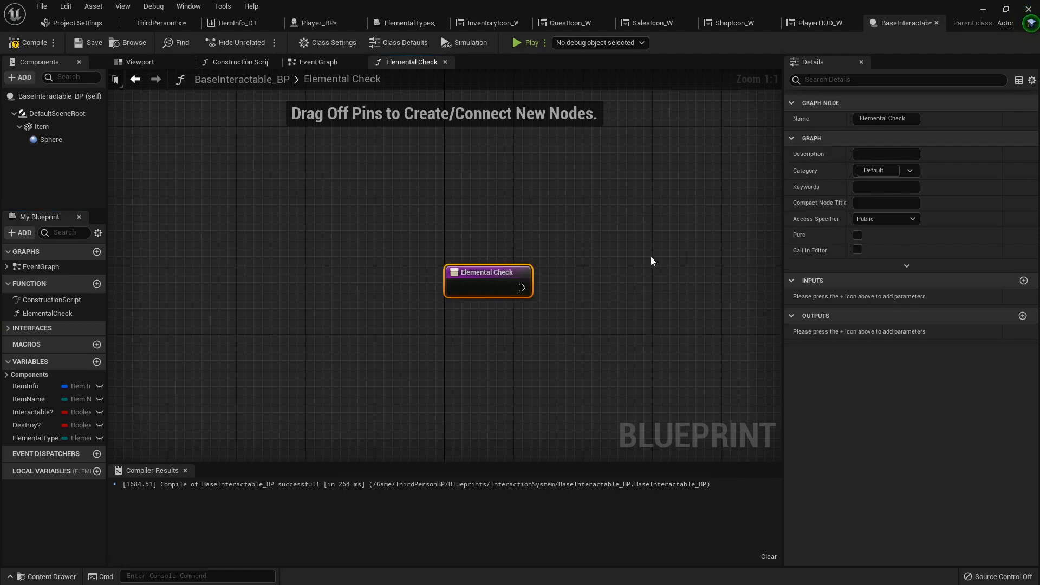
click(1022, 281)
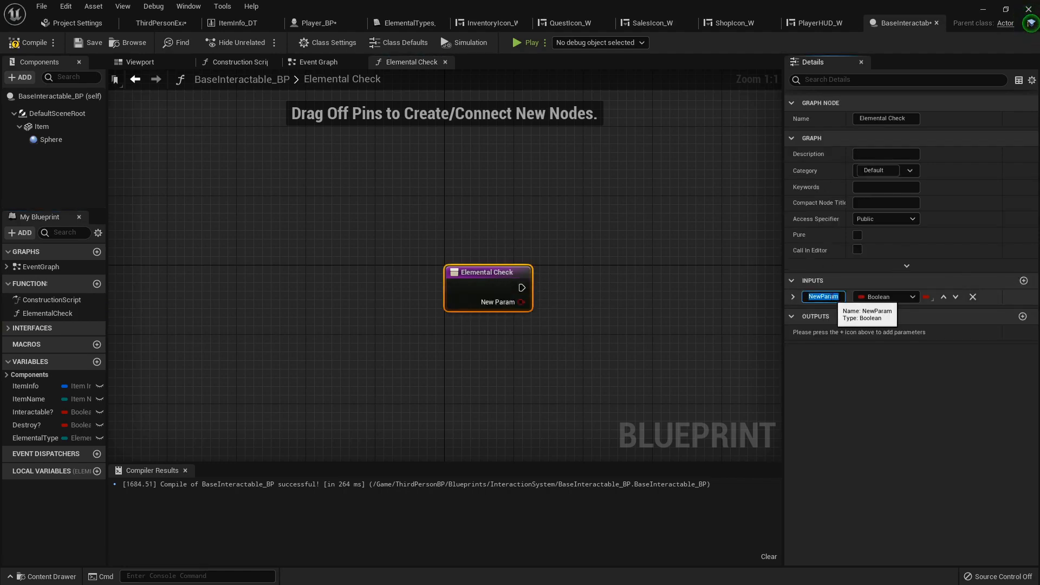
text(Element)
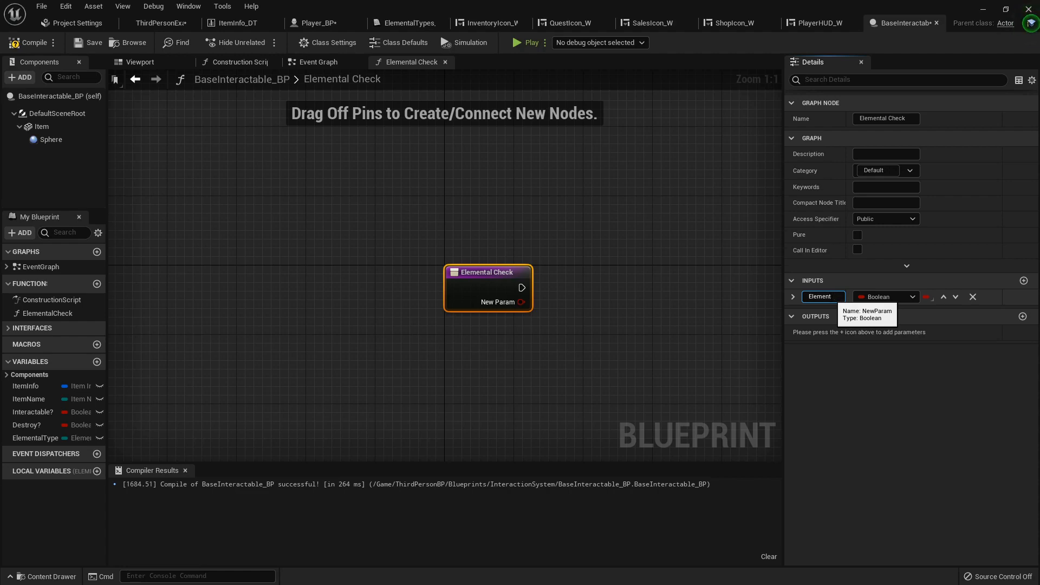
click(886, 297)
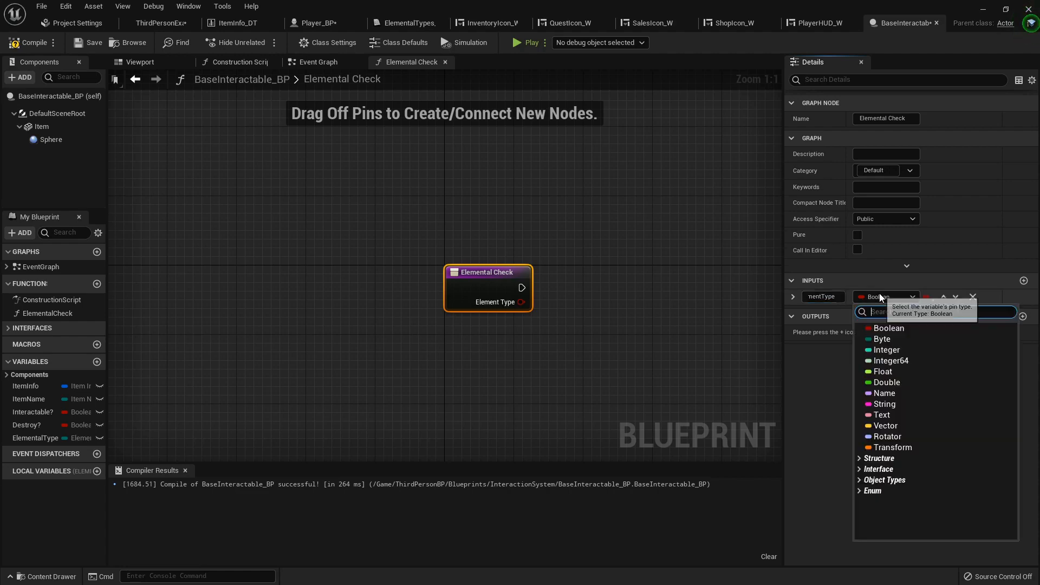
text(elemental)
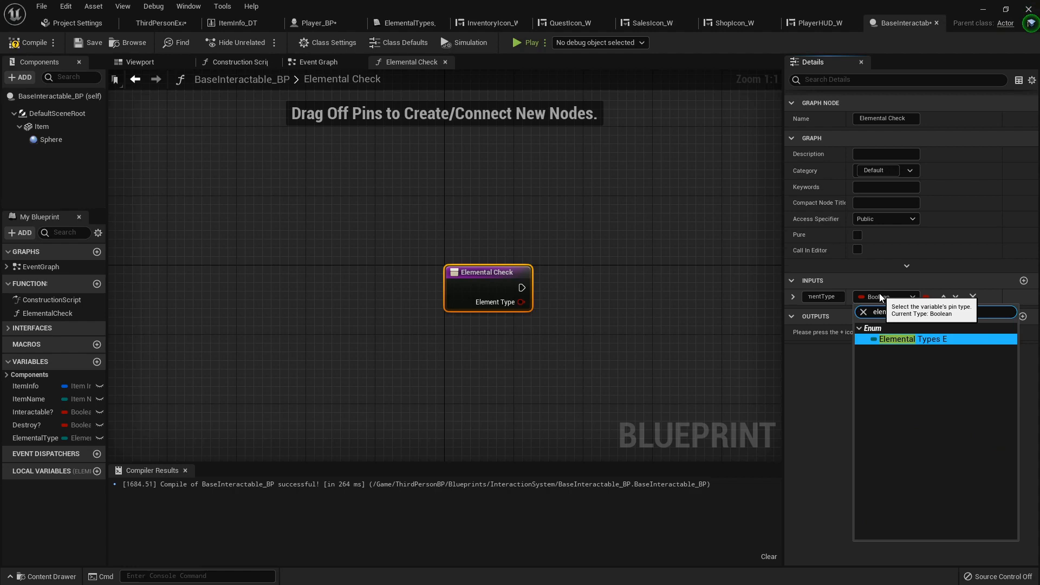
click(912, 339)
text(sw)
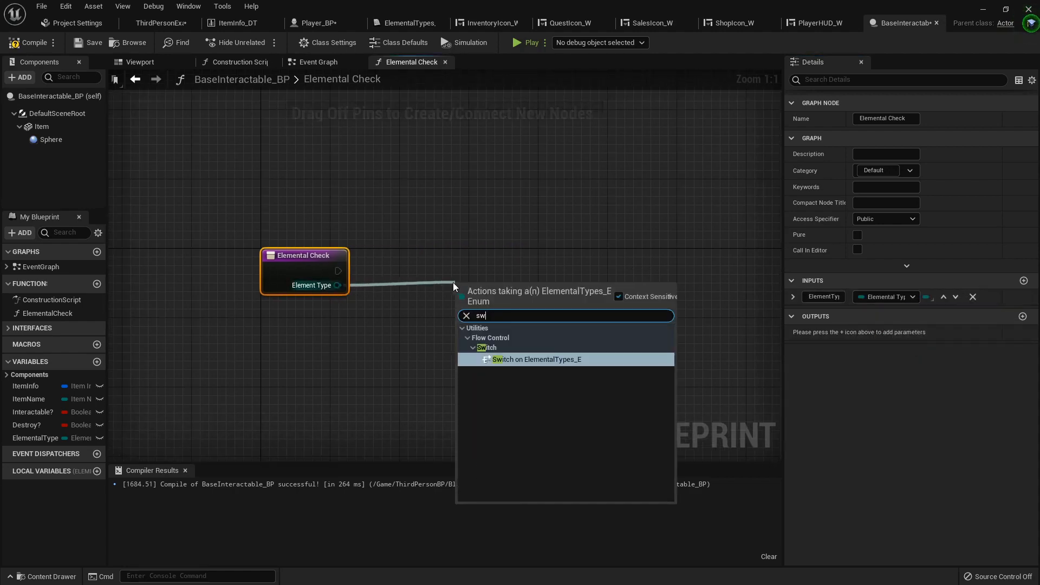
Add a Switch on ElementalTypes_E whose Fire case runs Spawn Emitter Attached with P_ky_fireBall
click(536, 358)
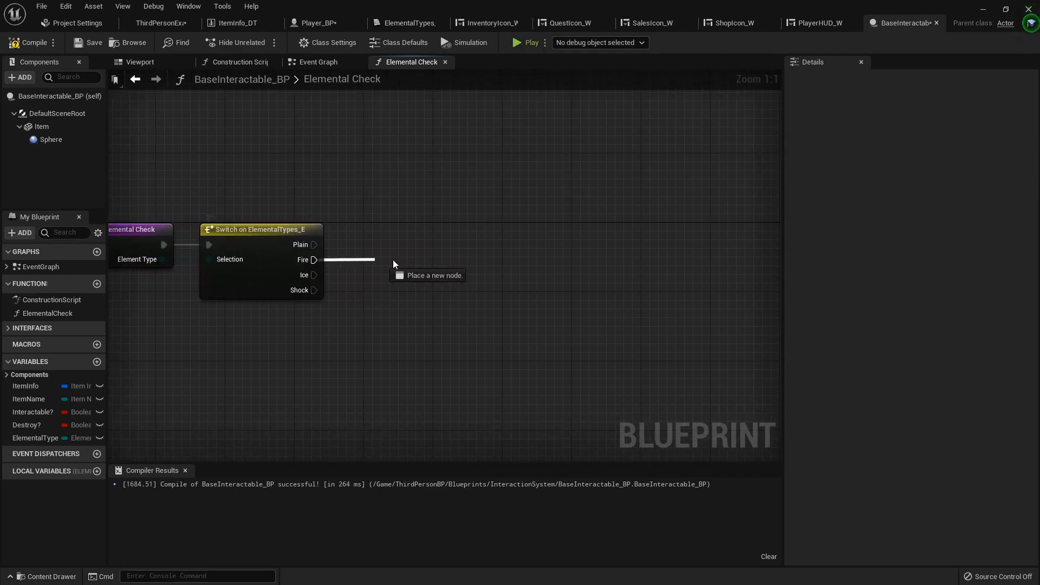
text(spawn emitter atta)
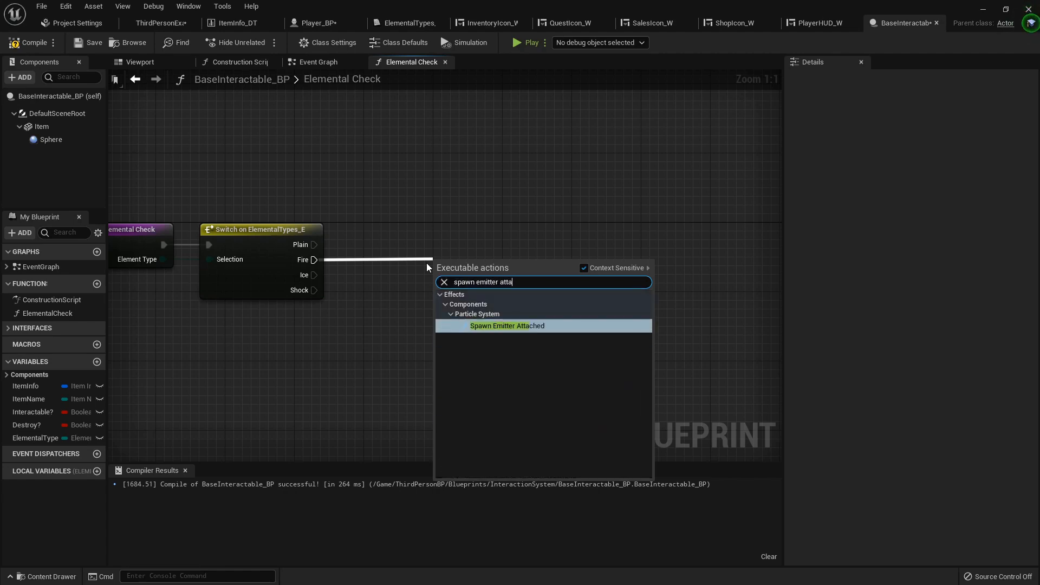
click(505, 326)
text(fi)
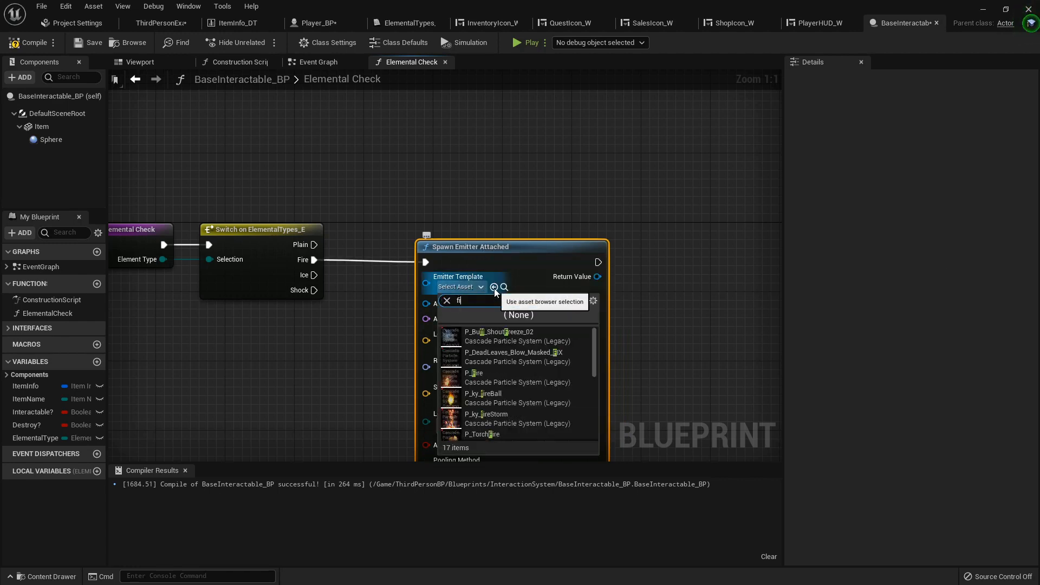
click(483, 397)
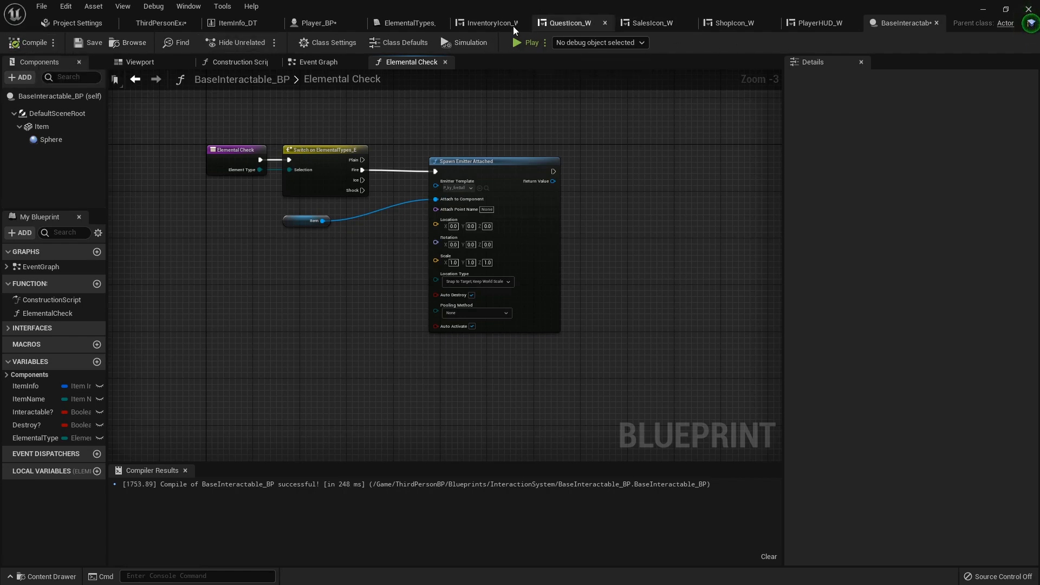
mouse_move(319, 22)
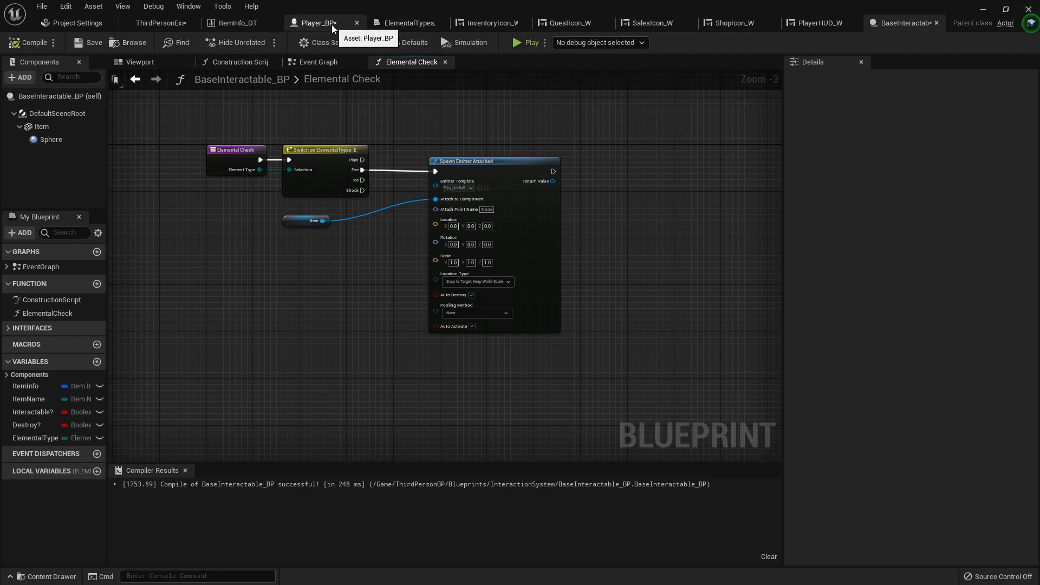
In Player_BP, set the spawned actor's Elemental Type from ElementalATKType, defaulting to Fire, and compile
click(317, 22)
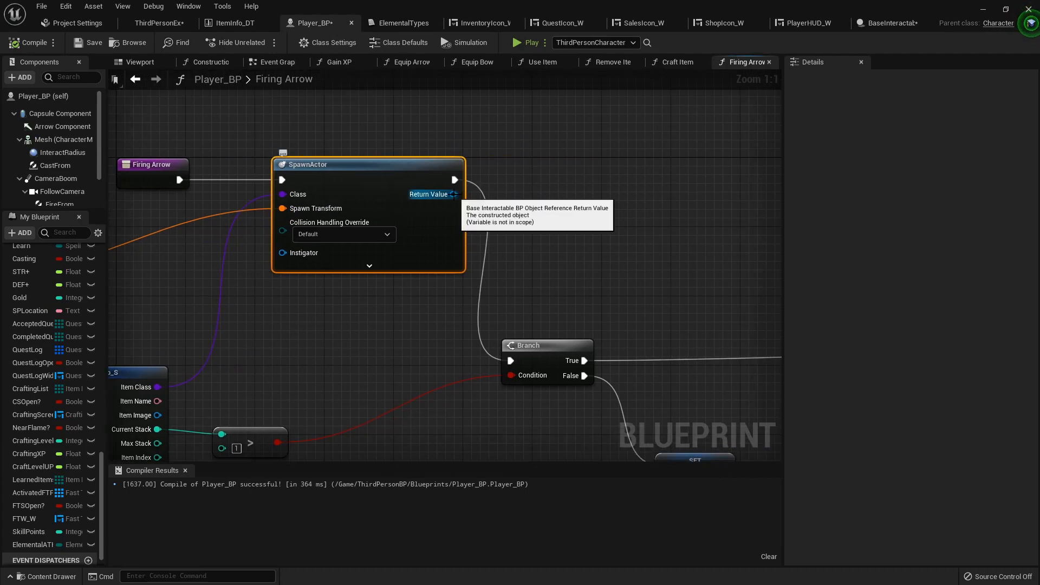
drag(456, 194, 523, 172)
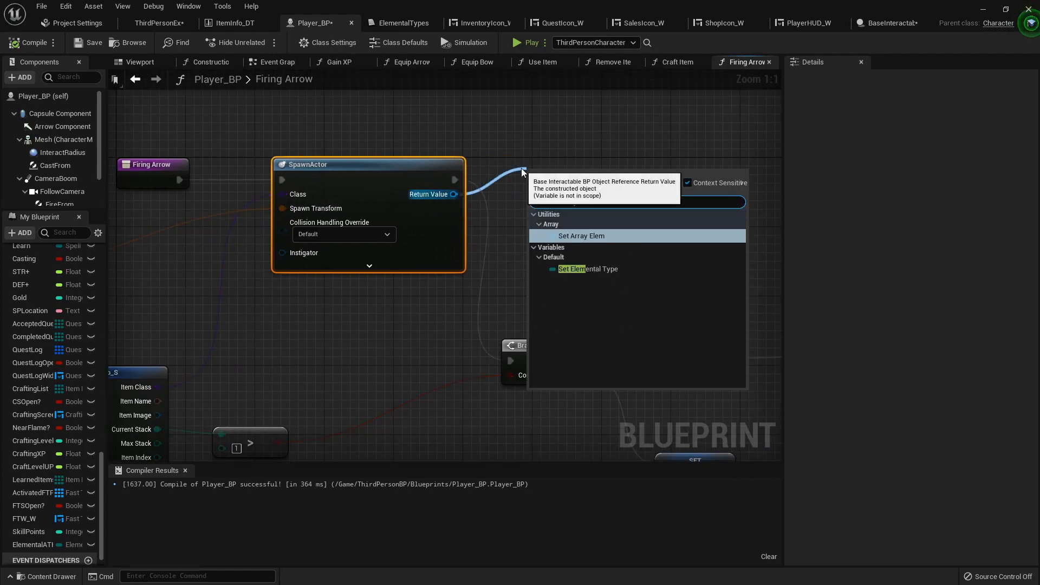
text(set elem)
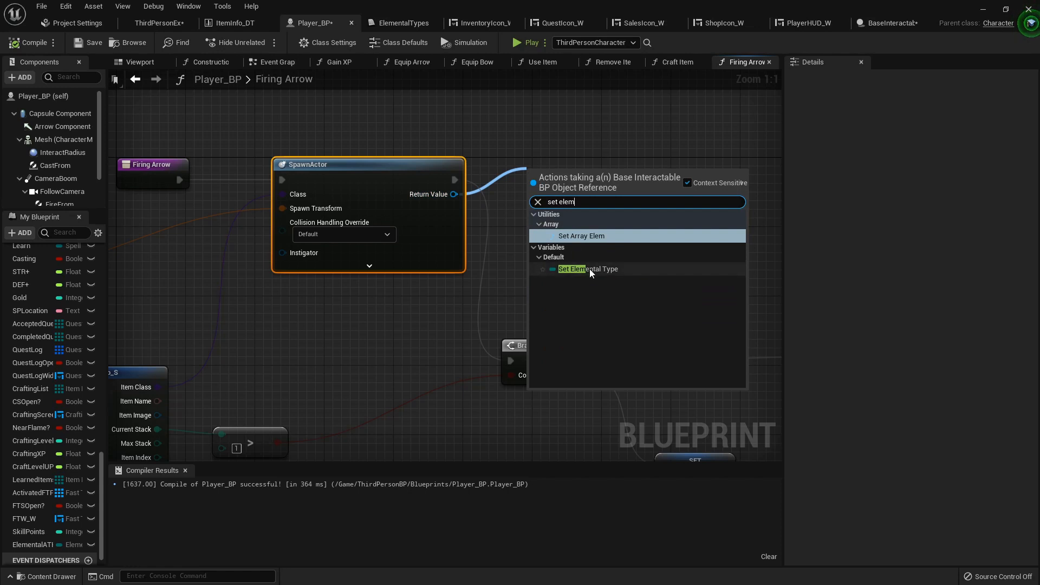
click(588, 269)
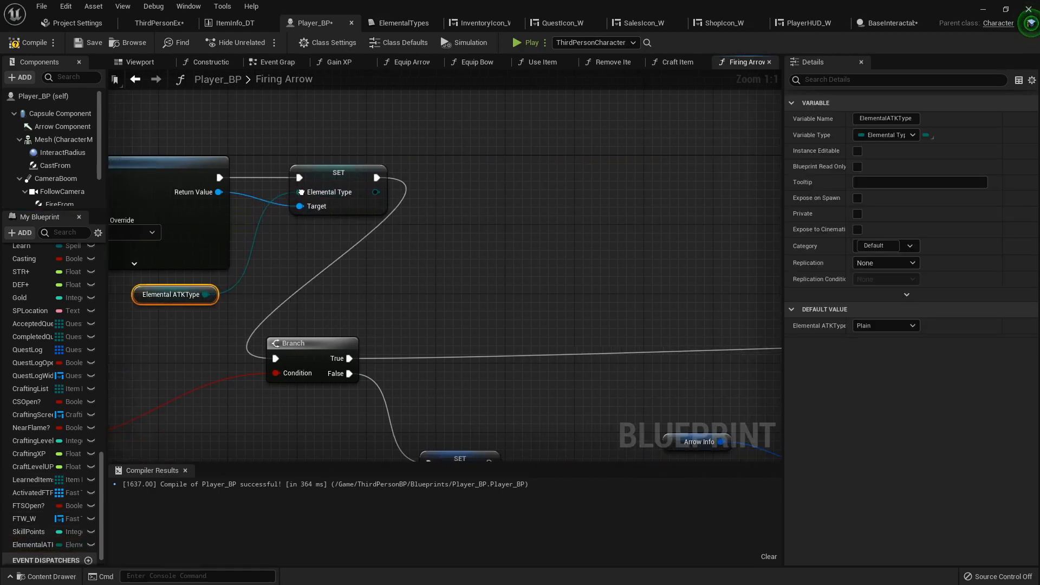
scroll(down, 3)
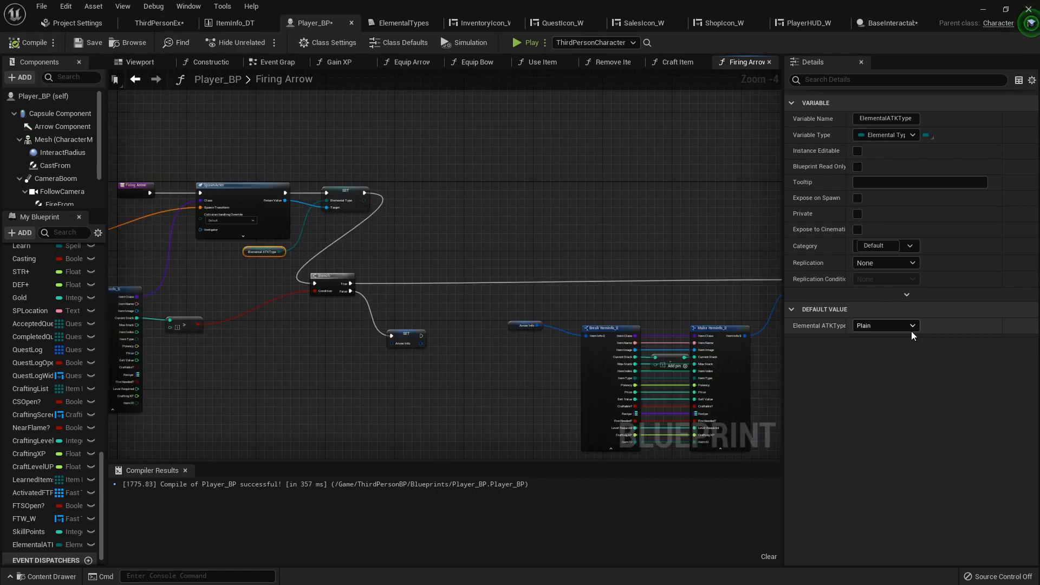
click(884, 325)
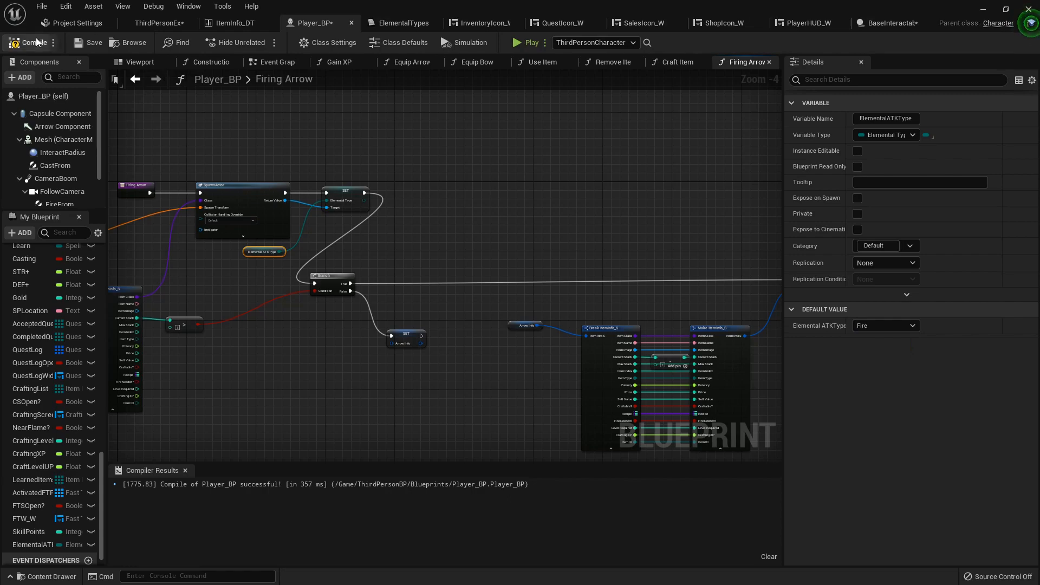
click(160, 23)
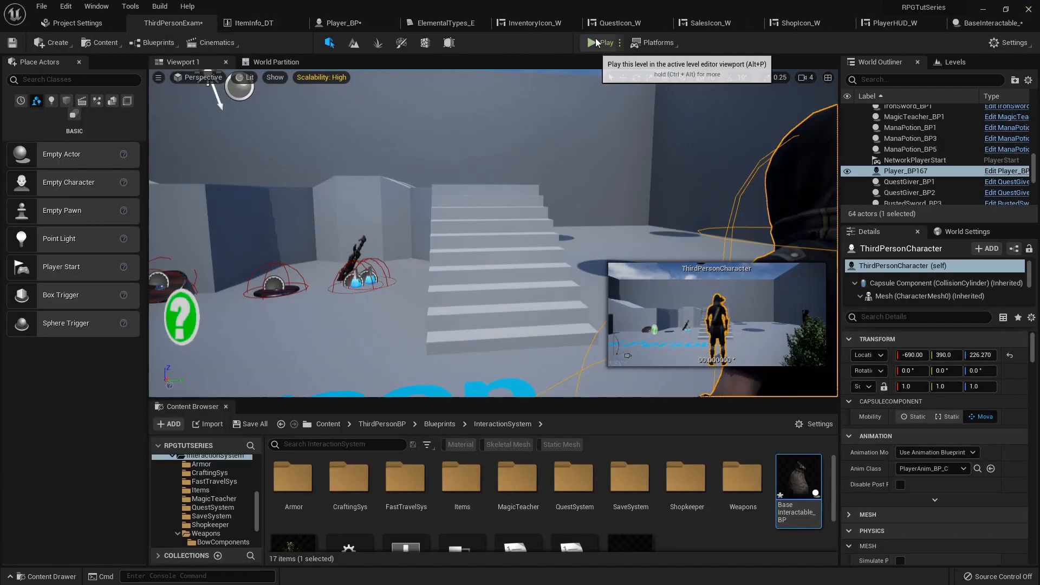
Playtest the level, then return to the Player_BP blueprint
click(596, 42)
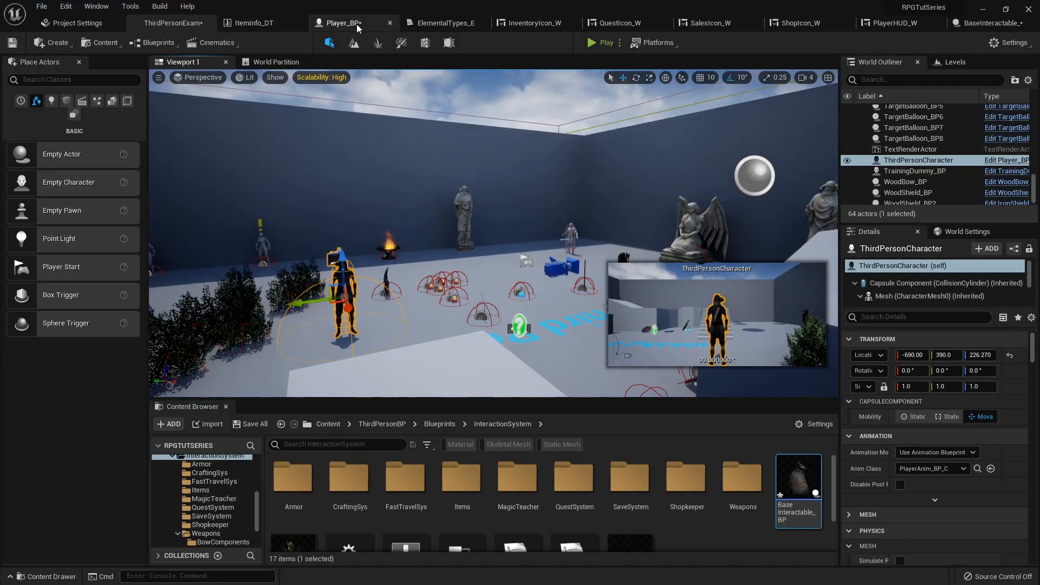
click(348, 23)
text(element)
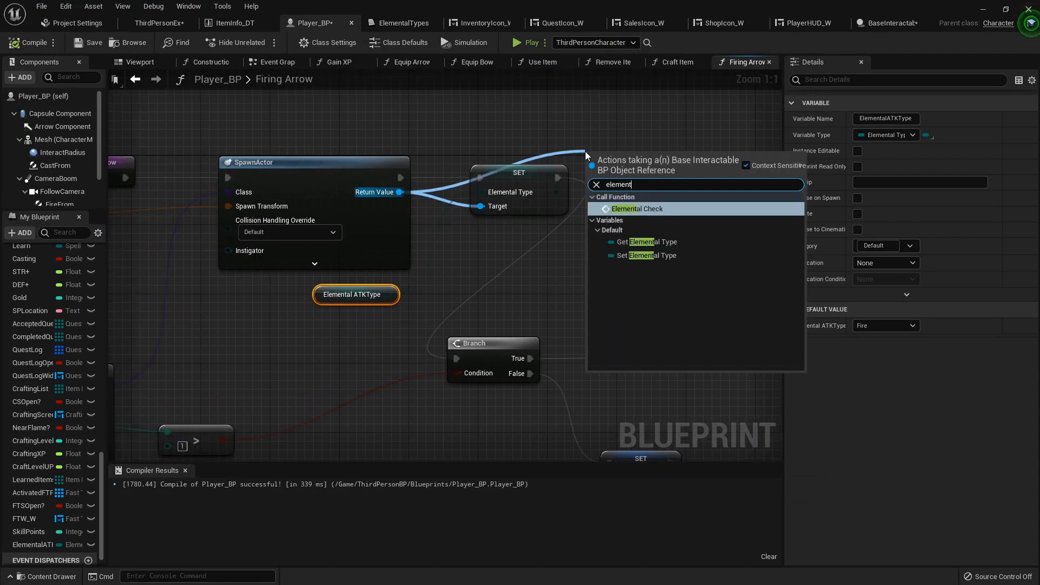
Call Elemental Check on the spawned actor, delete the Elemental Type setter, and compile
click(635, 208)
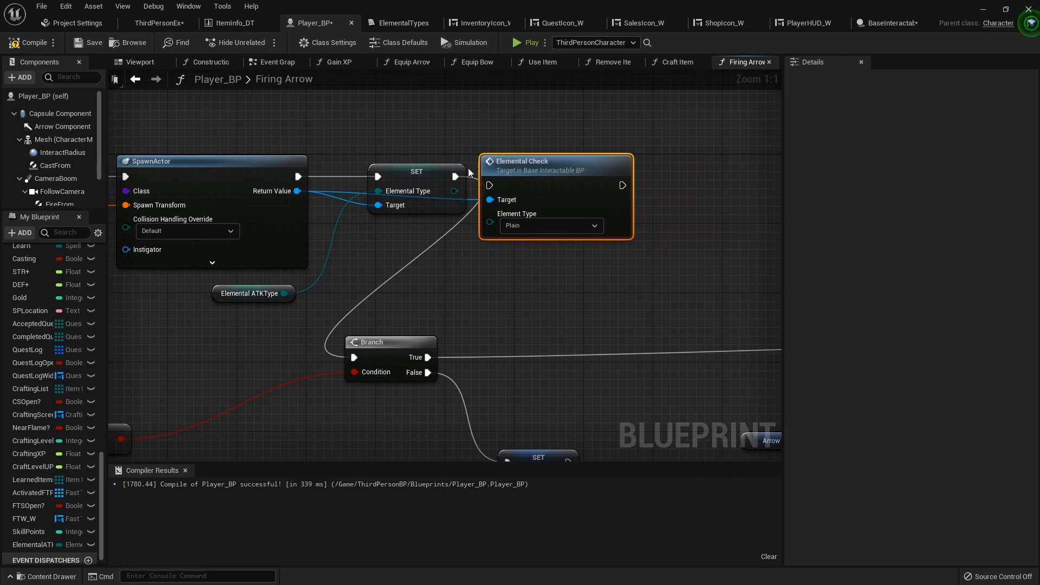
mouse_move(531, 162)
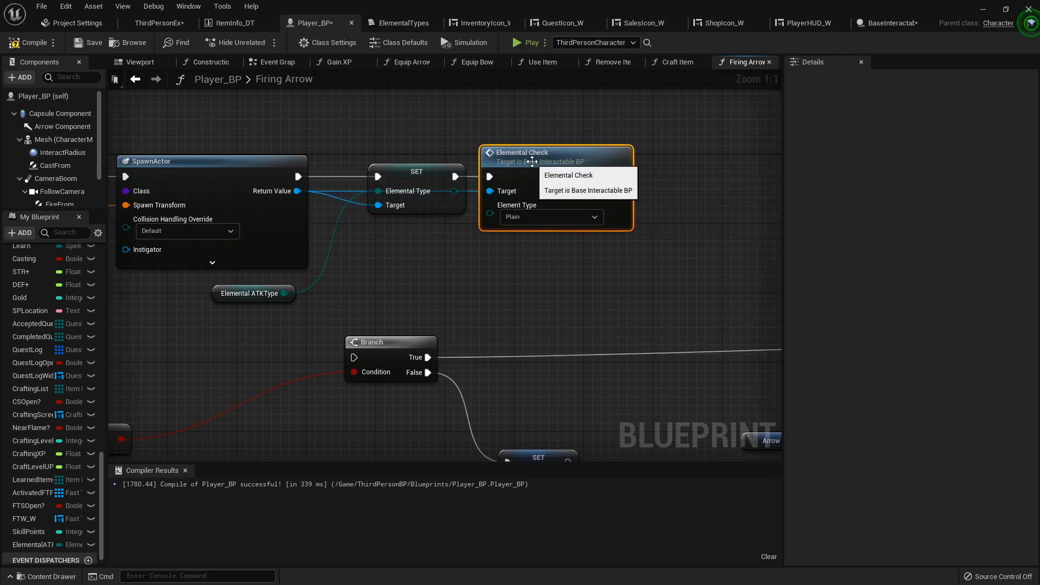
mouse_move(419, 175)
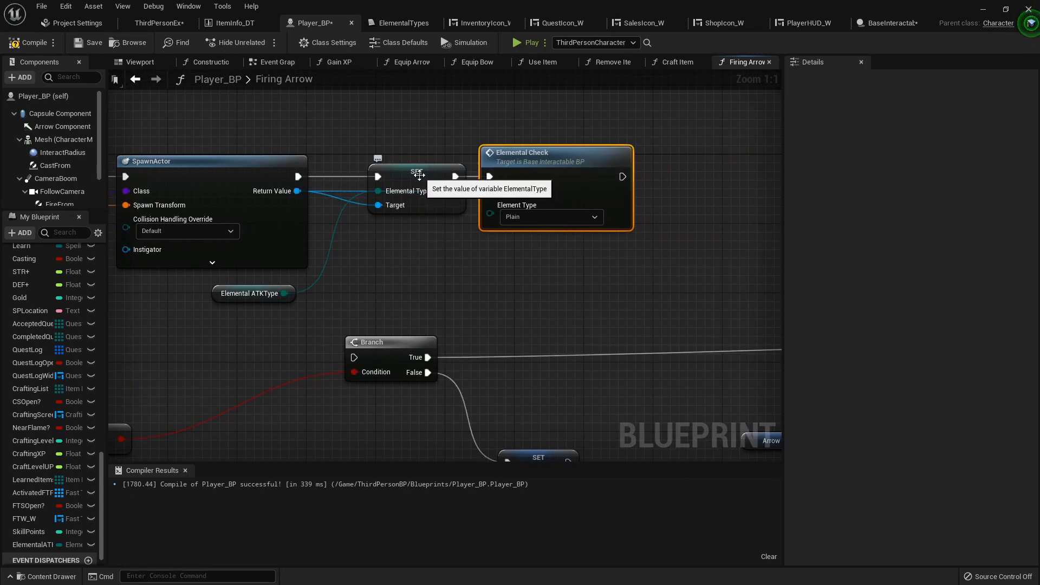
click(416, 171)
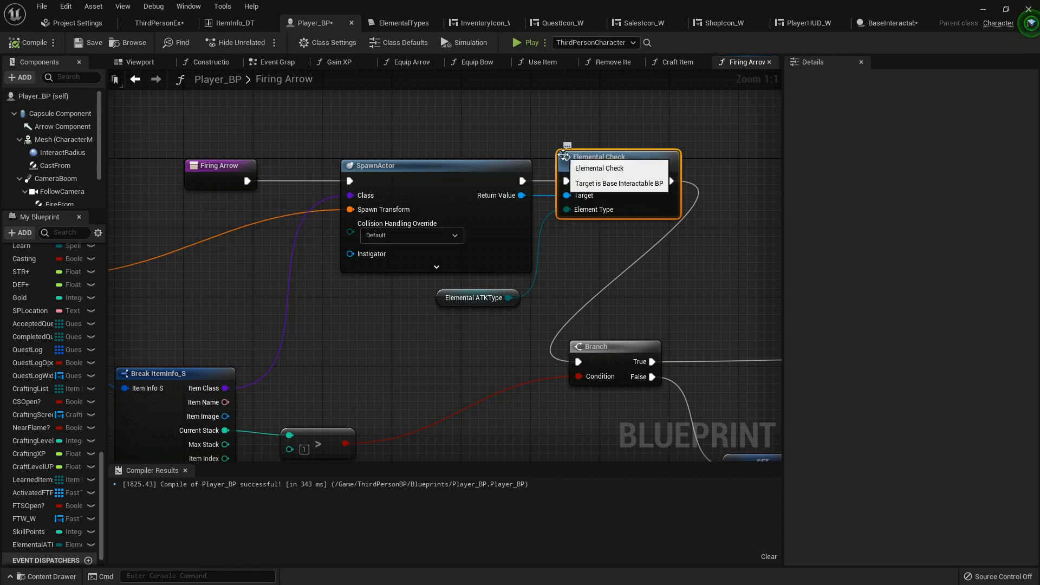
click(171, 23)
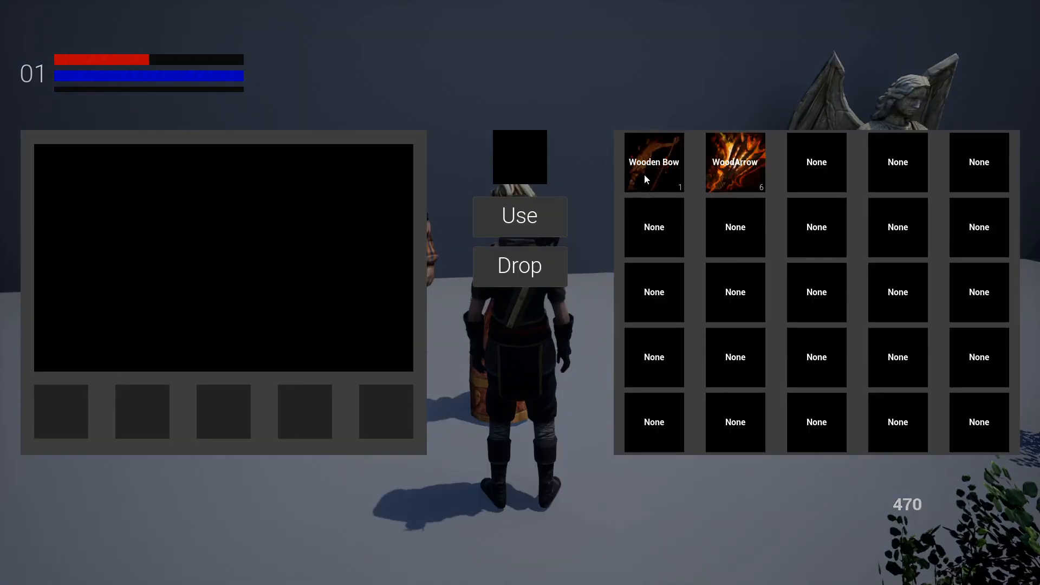
click(519, 216)
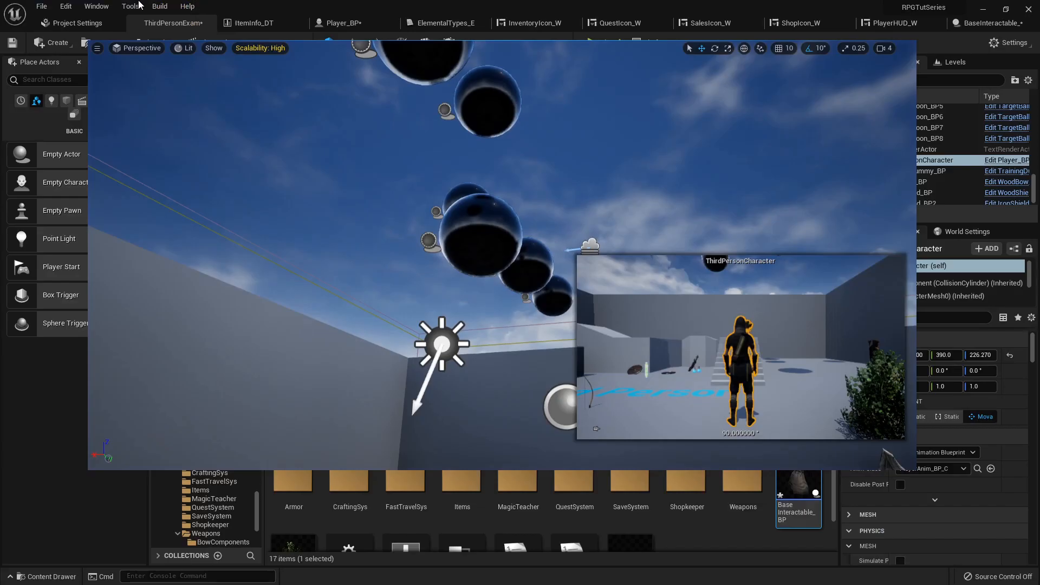
click(344, 23)
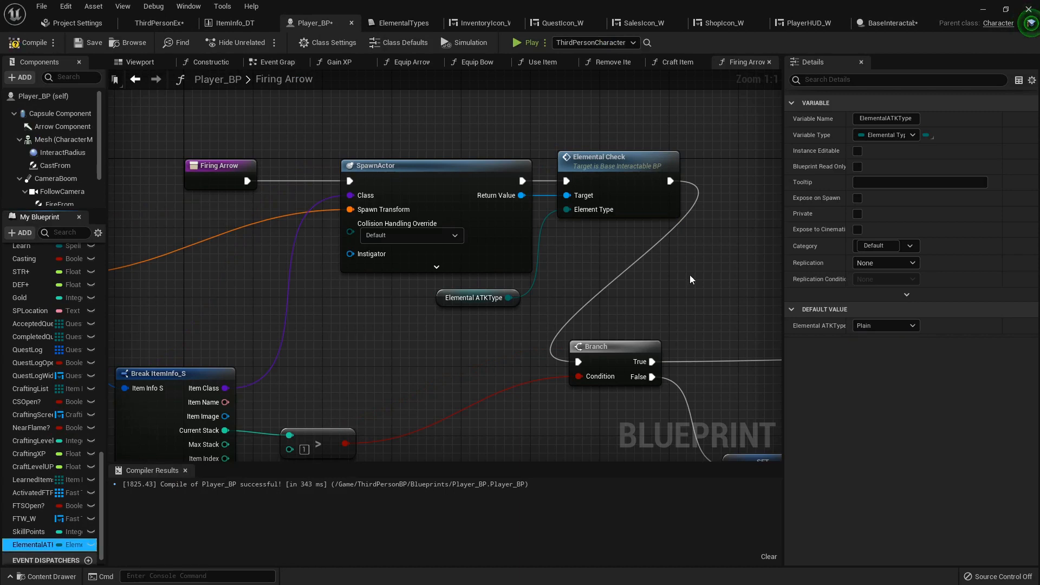
click(174, 23)
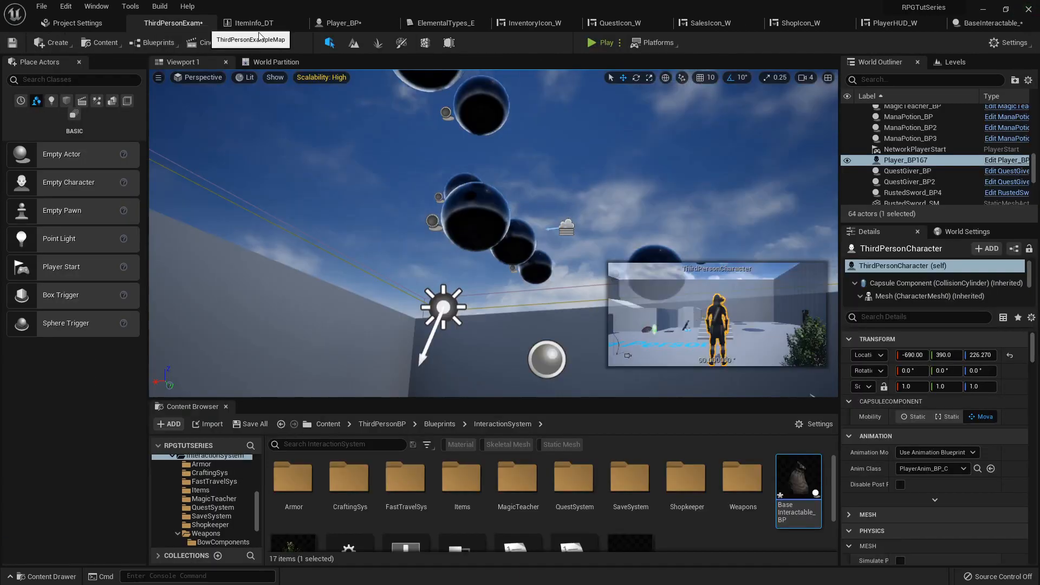
click(603, 43)
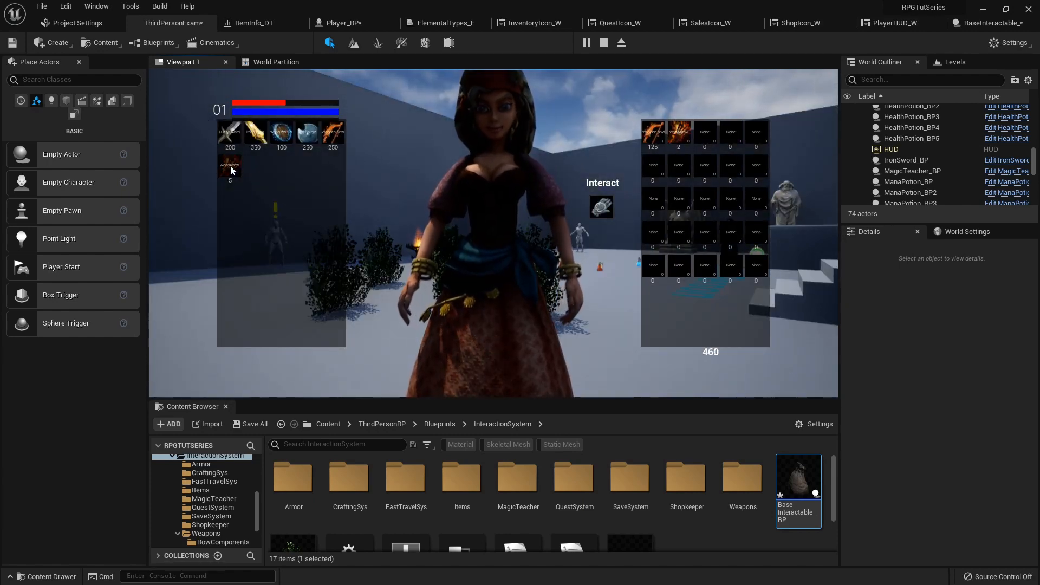
right_click(230, 169)
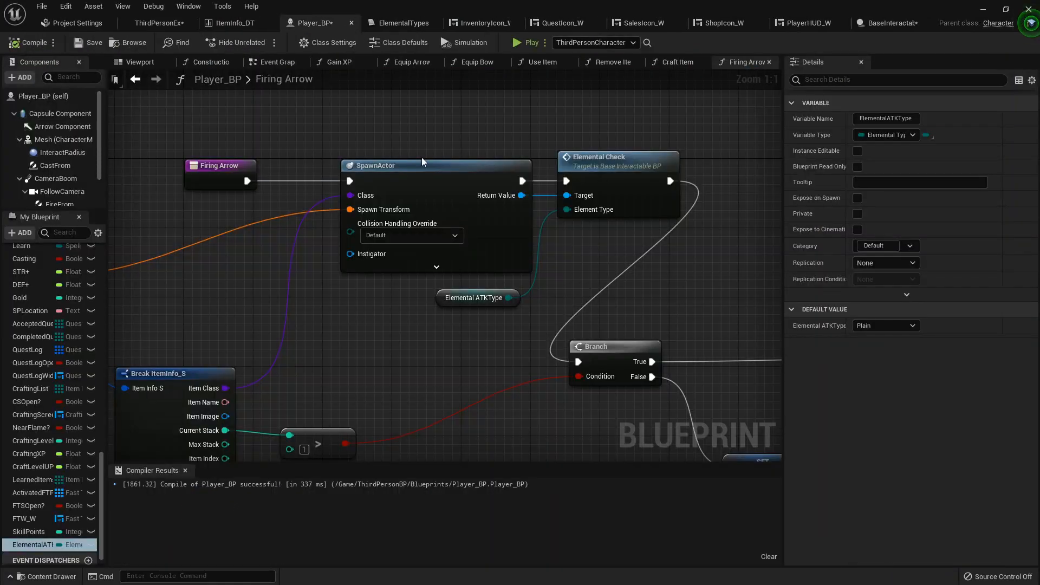
In BaseInteractable_BP, add a Set ElementalType node between Elemental Check and the Switch
click(887, 23)
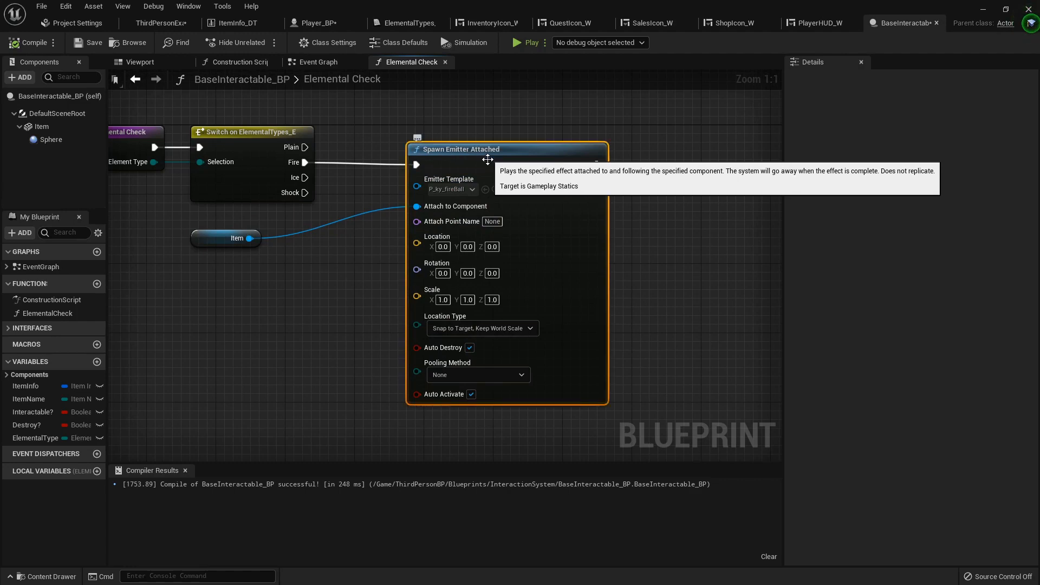
scroll(down, 3)
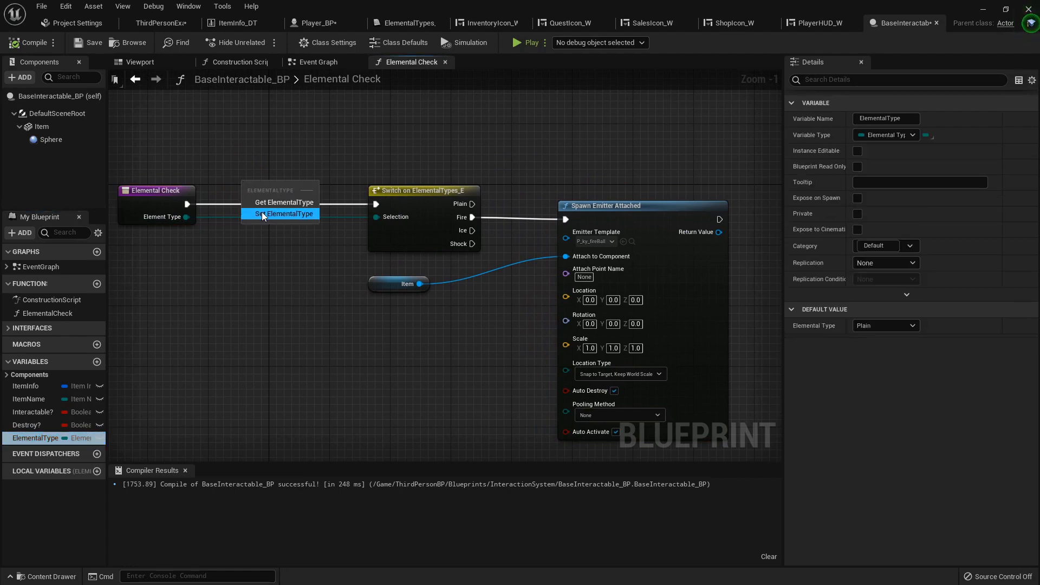
click(280, 213)
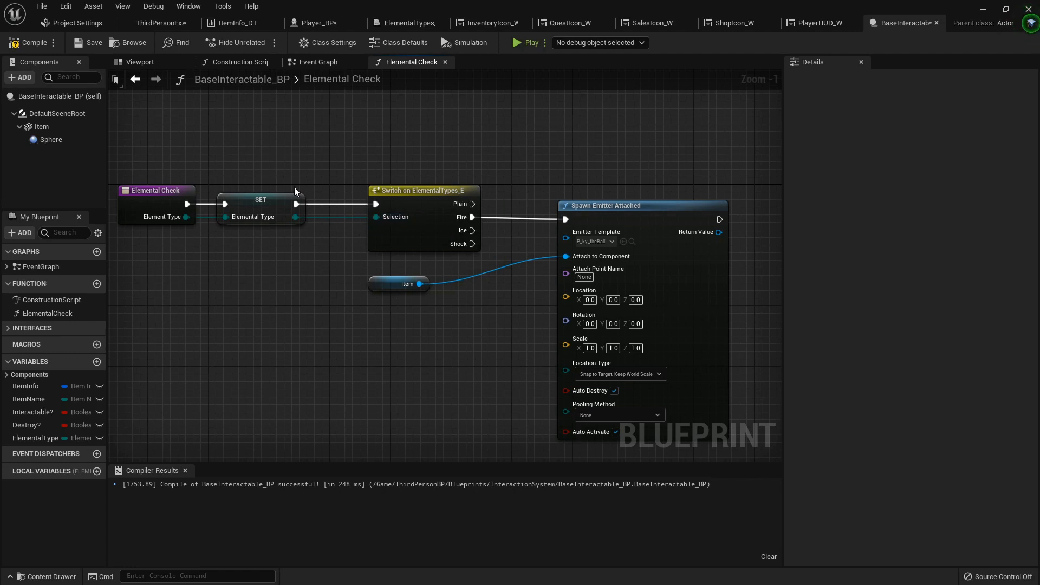
mouse_move(369, 115)
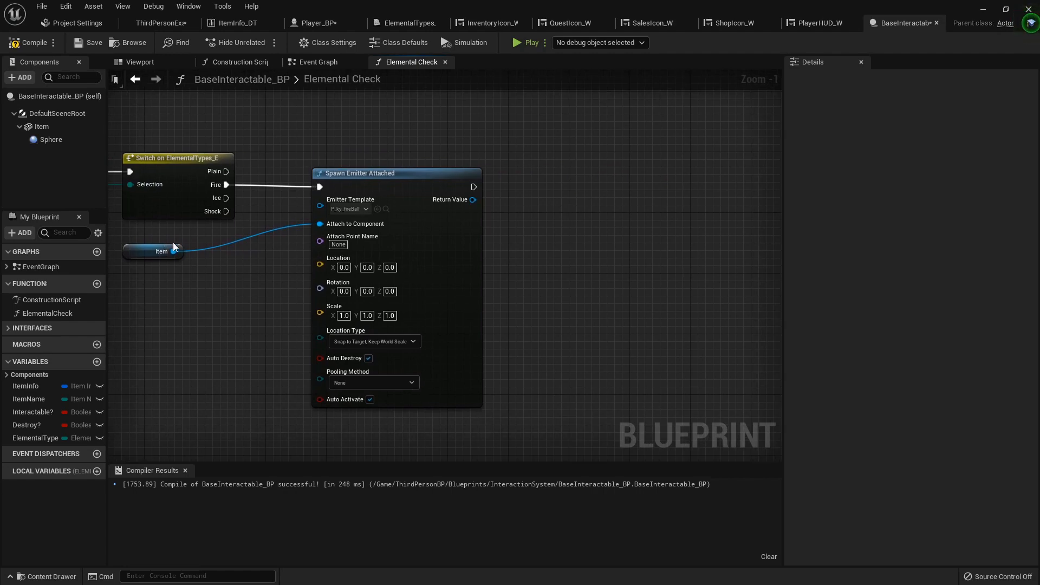
mouse_move(278, 213)
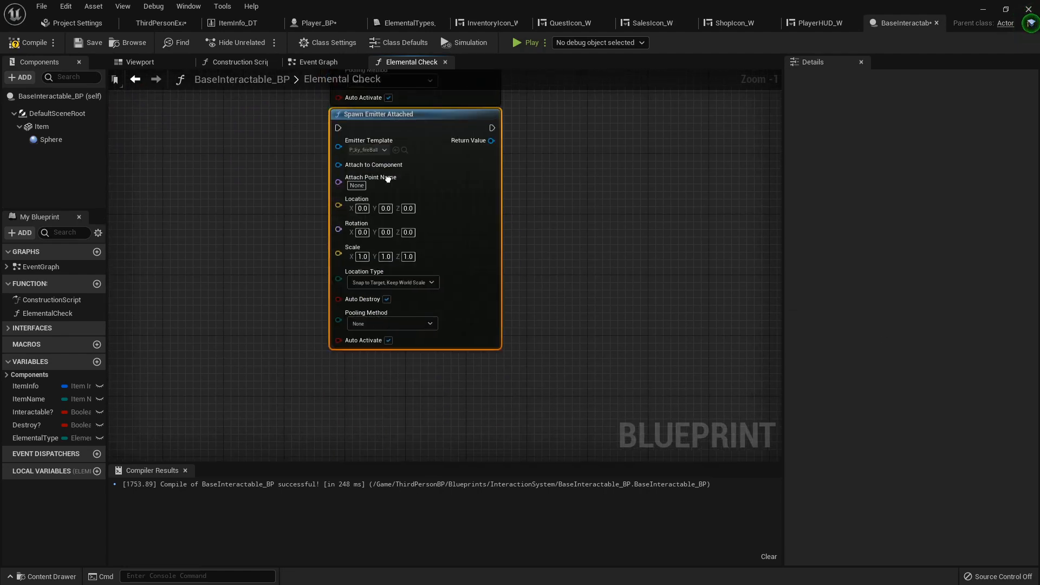
scroll(down, 3)
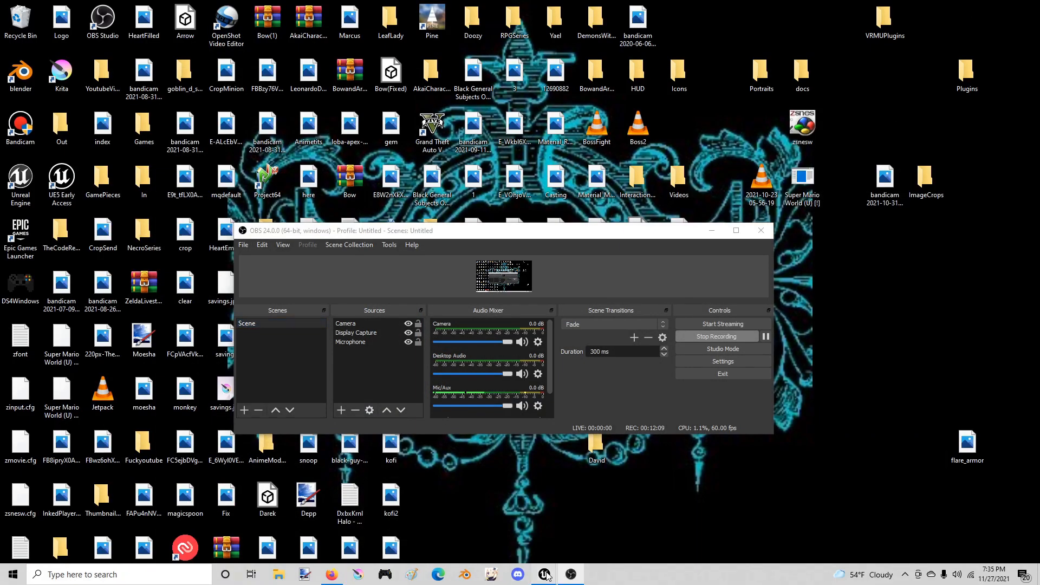
Add a second Spawn Emitter Attached for another switch case, then refocus the RPGTutSeries editor
click(544, 573)
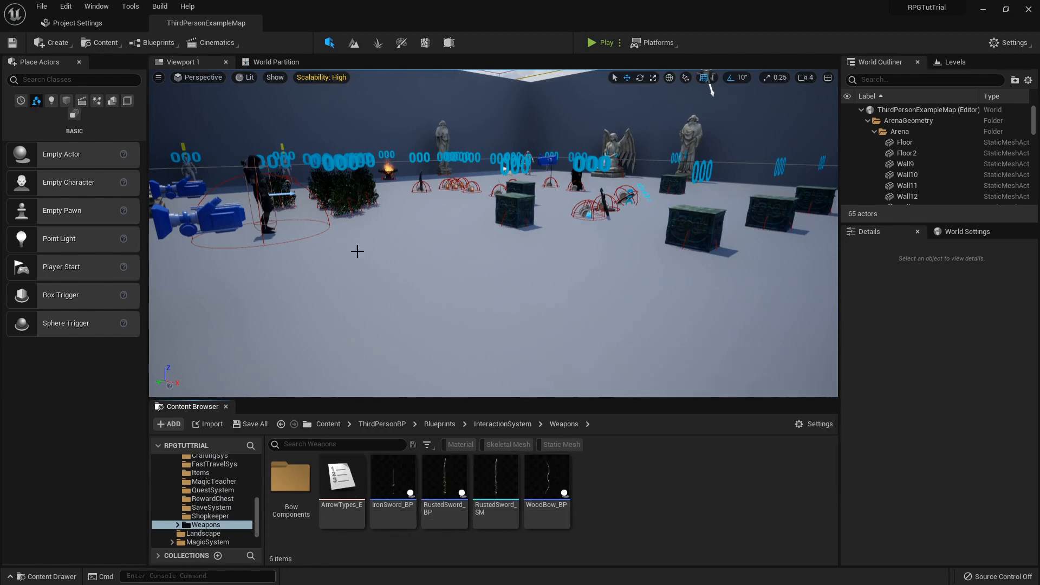
right_click(265, 186)
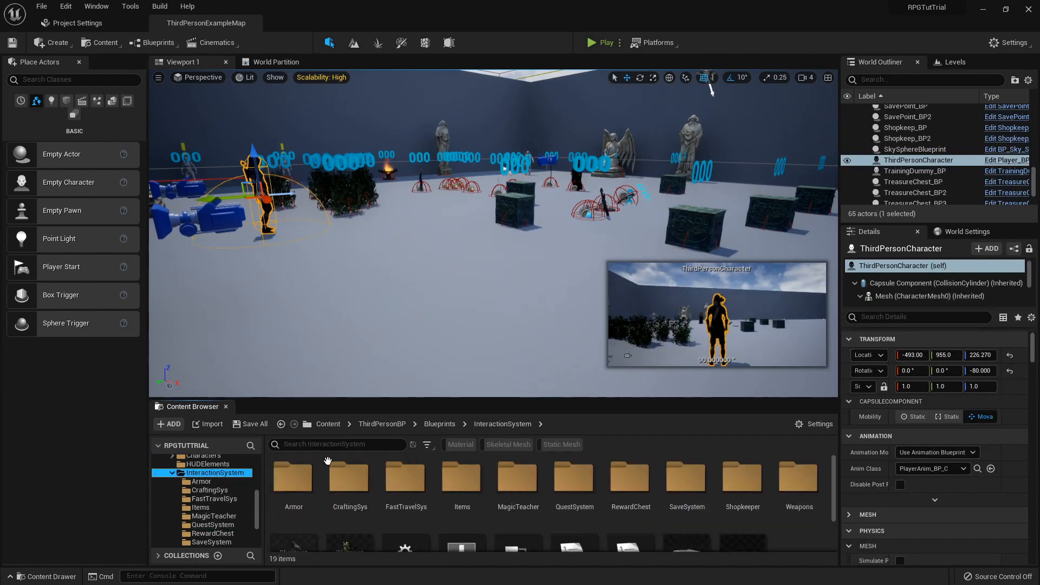
scroll(down, 3)
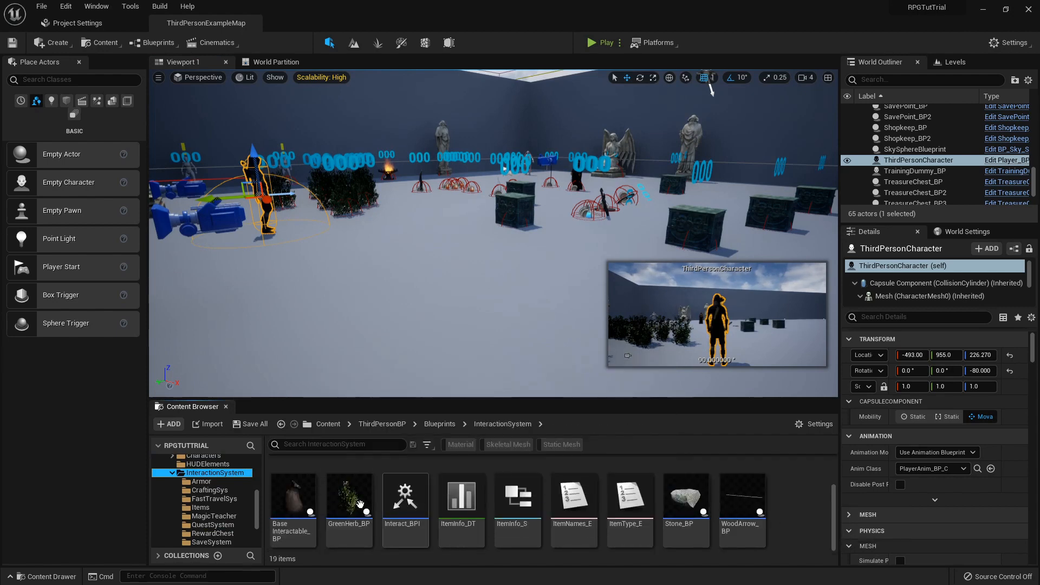
double_click(293, 493)
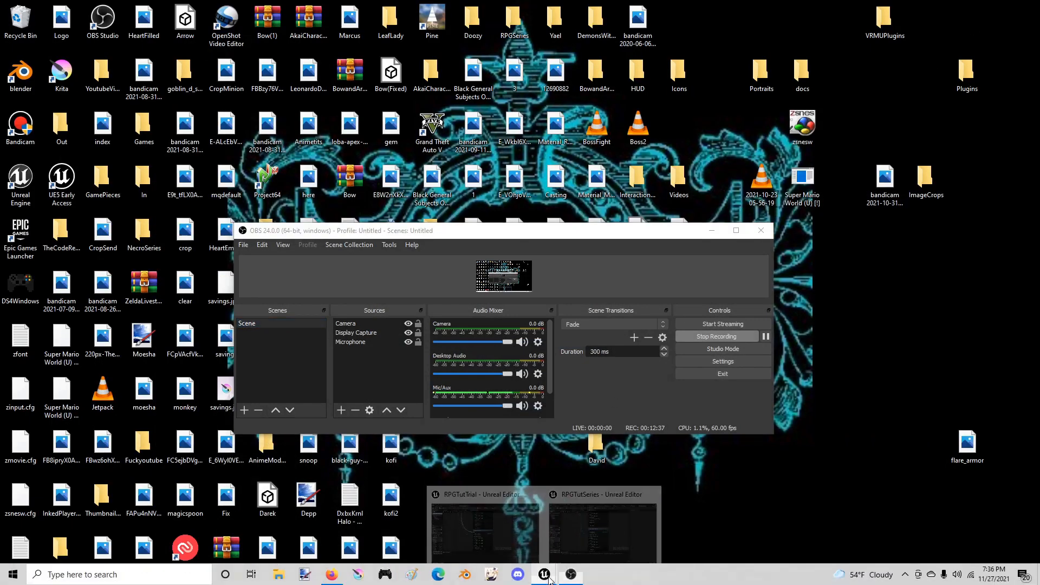
click(569, 574)
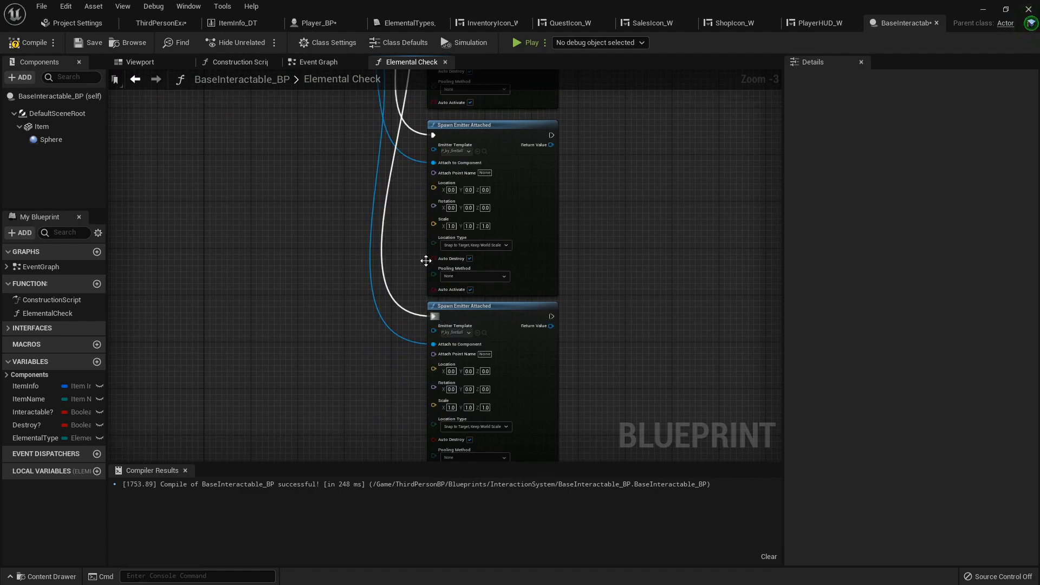
Set the second Spawn Emitter Attached node's Emitter Template to P_ky_shooting
click(460, 239)
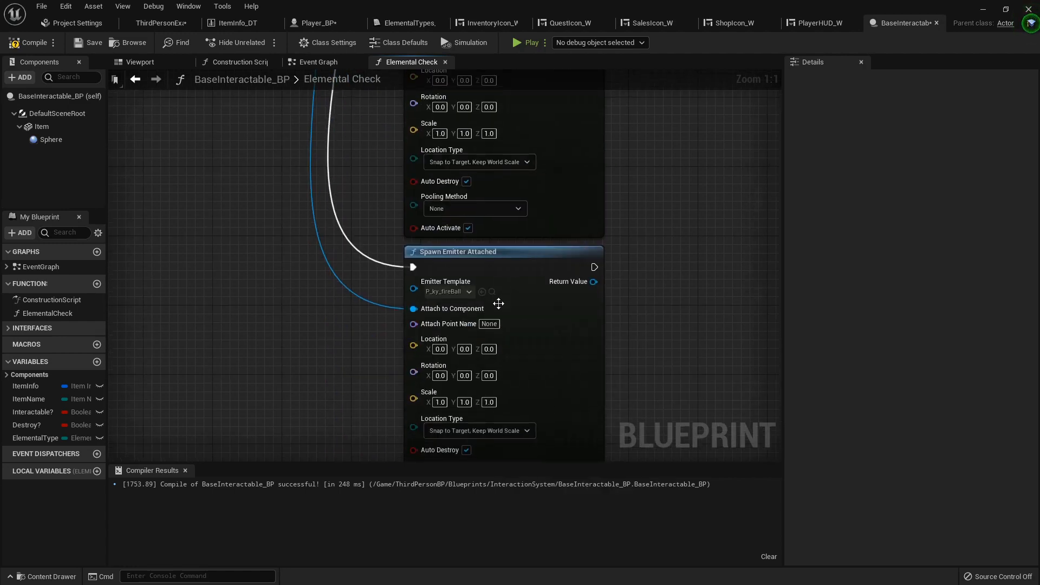
click(449, 292)
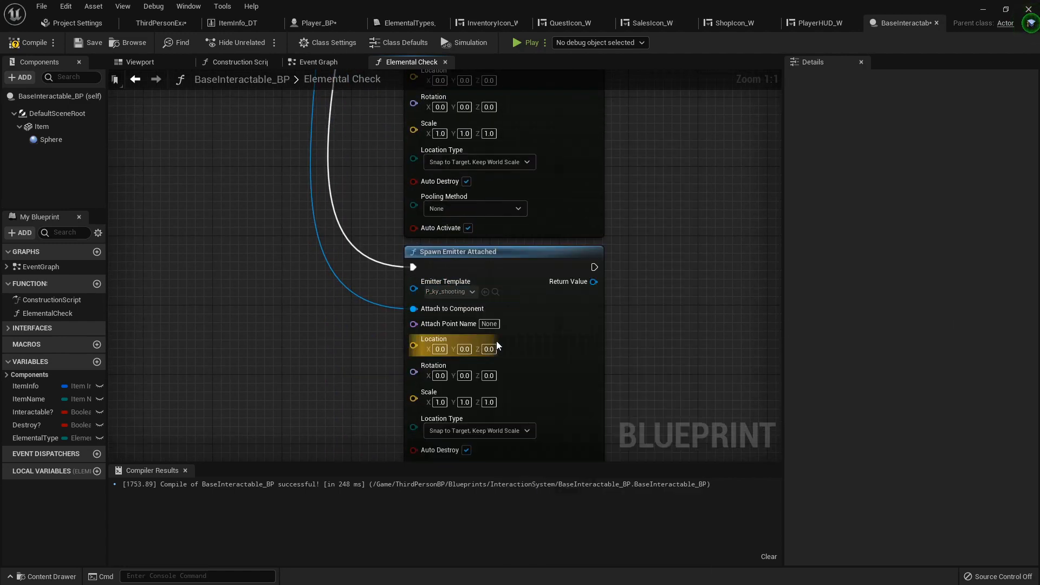
scroll(down, 3)
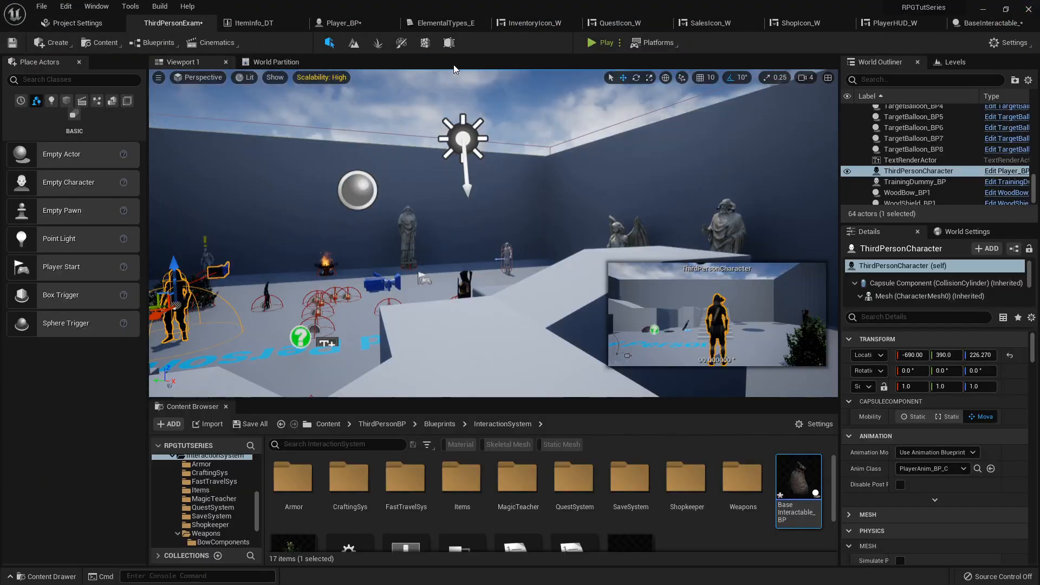
Playtest the level twice, then return to Player_BP's Firing Arrow graph
click(603, 42)
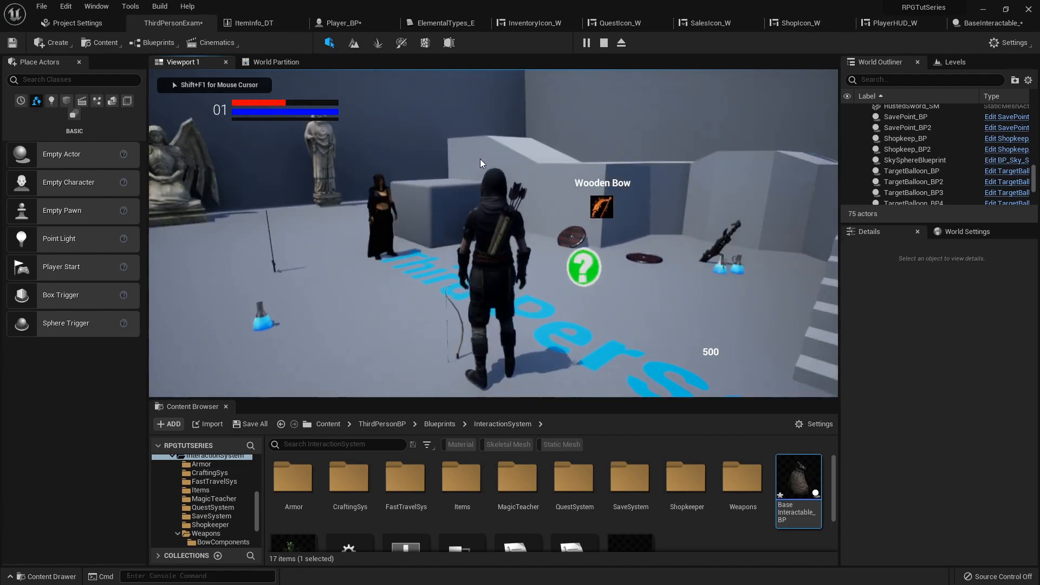
click(340, 23)
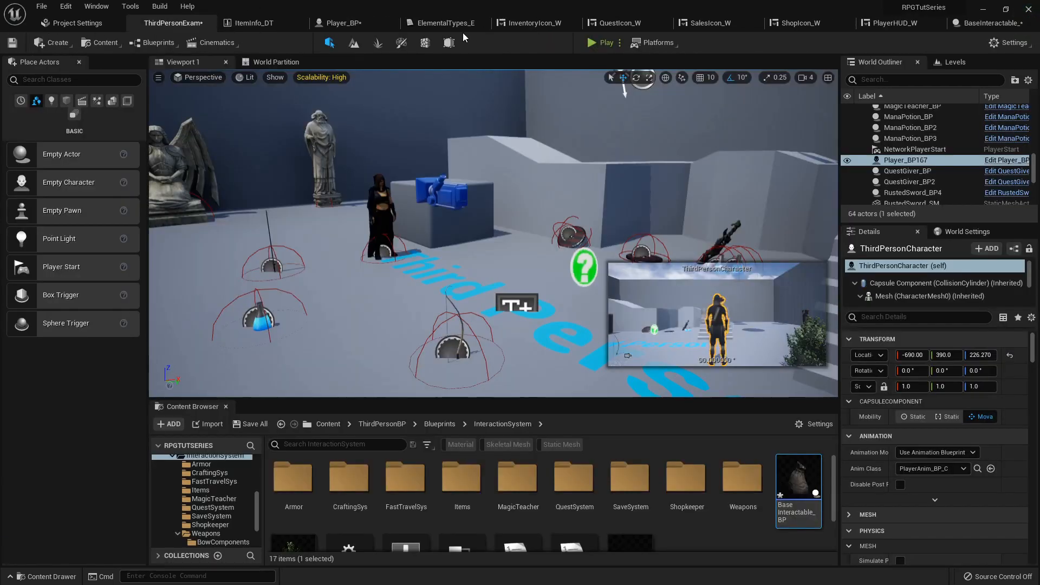
click(605, 42)
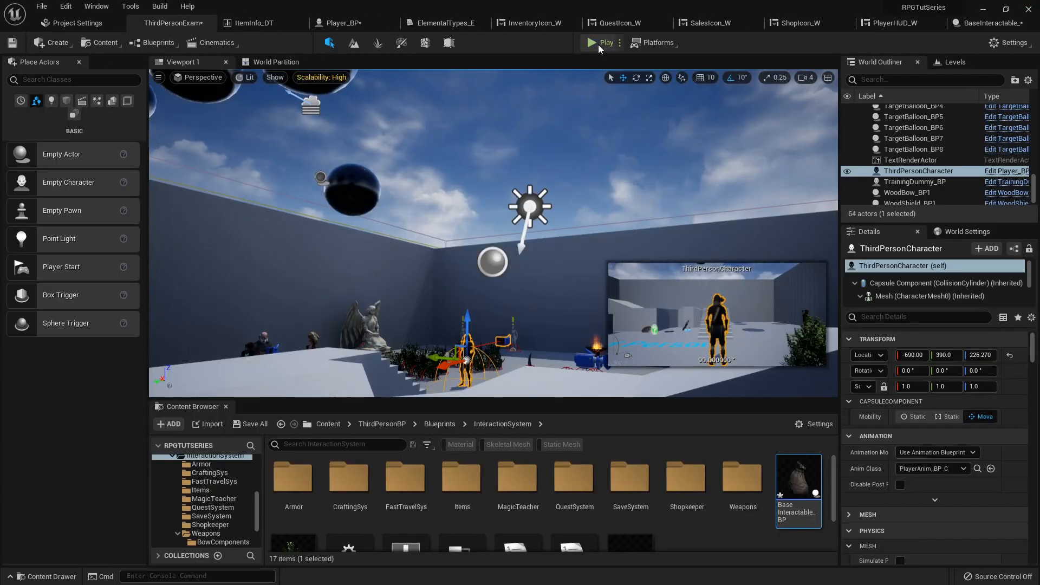
click(592, 43)
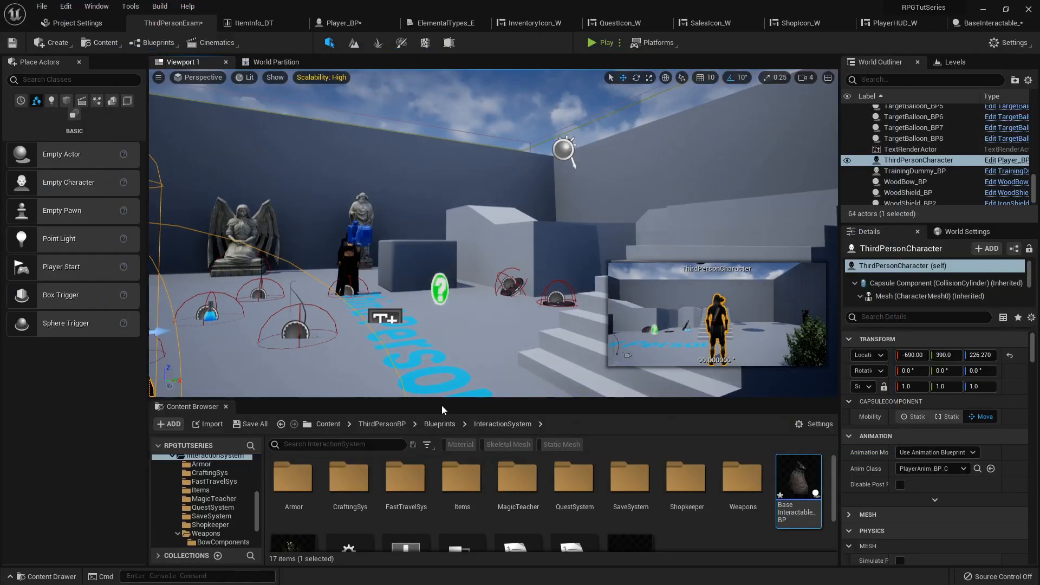
click(342, 22)
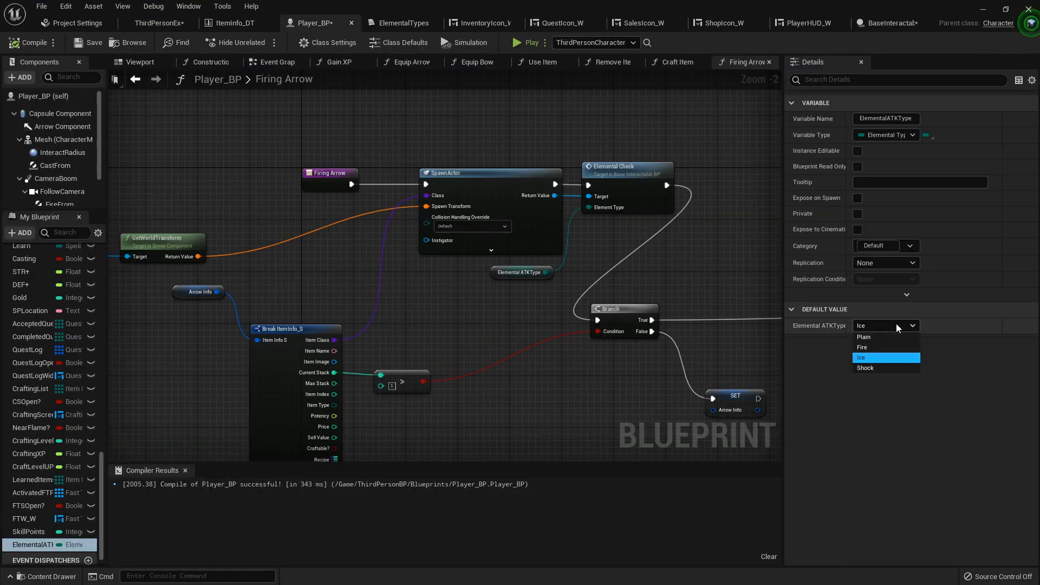
Set ElementalATKType's default to Shock, compile Player_BP, and playtest the level
click(865, 367)
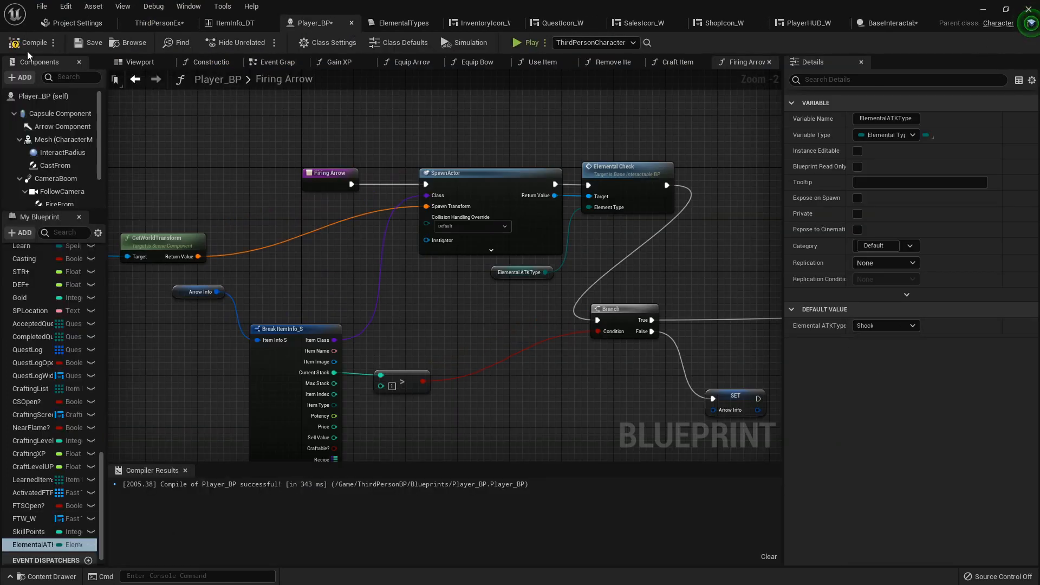
click(169, 23)
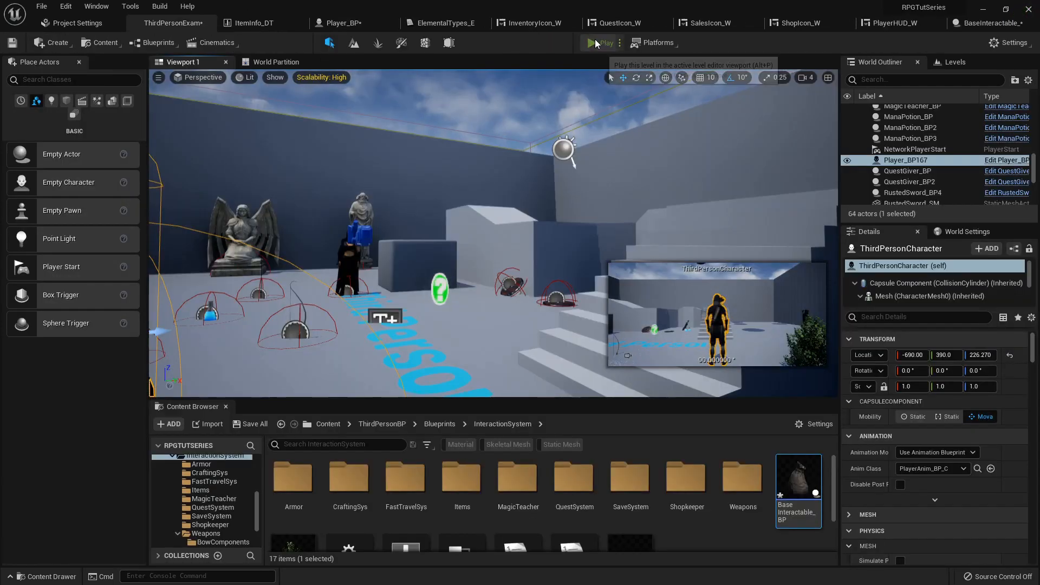
click(597, 42)
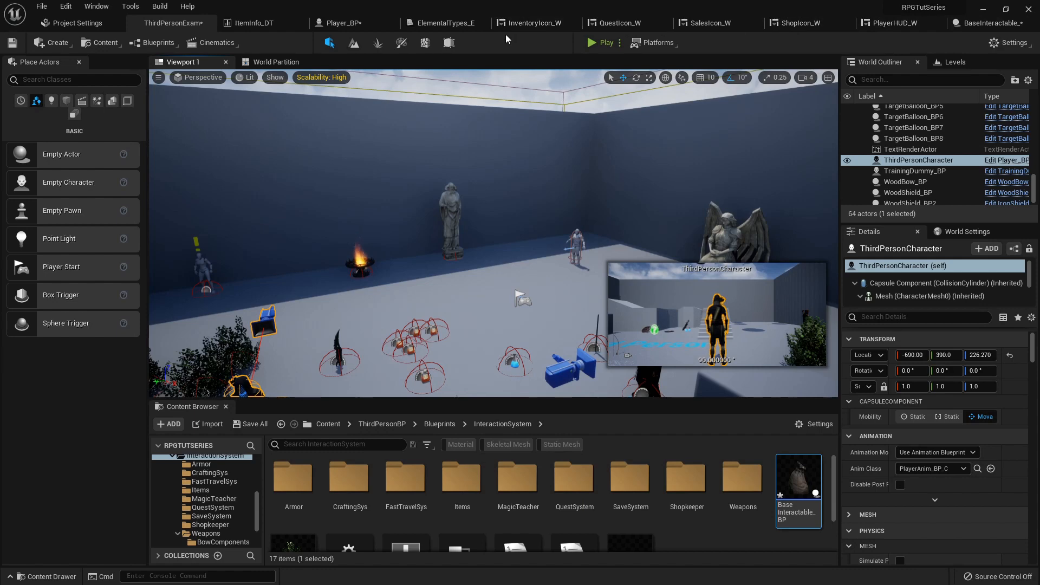
mouse_move(903, 77)
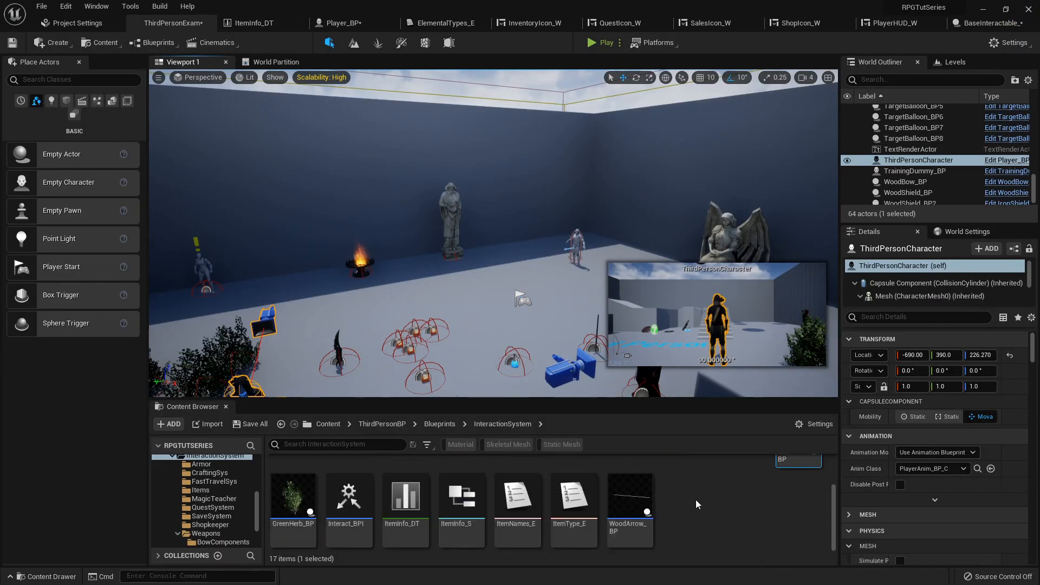
In WoodArrow_BP, add a Switch on ElementalTypes_E driven by Elemental Type, routing Plain into Apply Damage
double_click(628, 496)
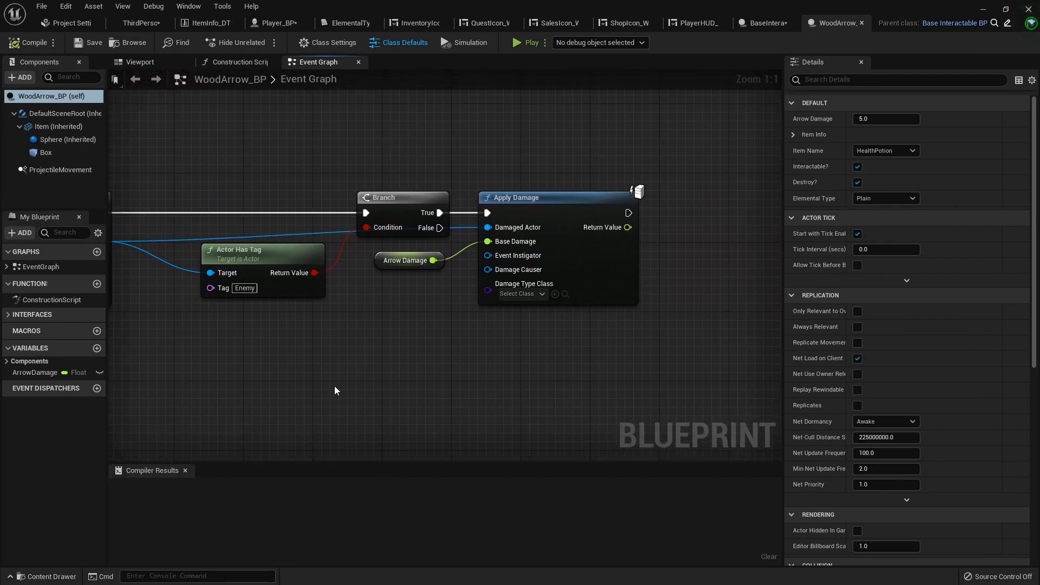
text(element)
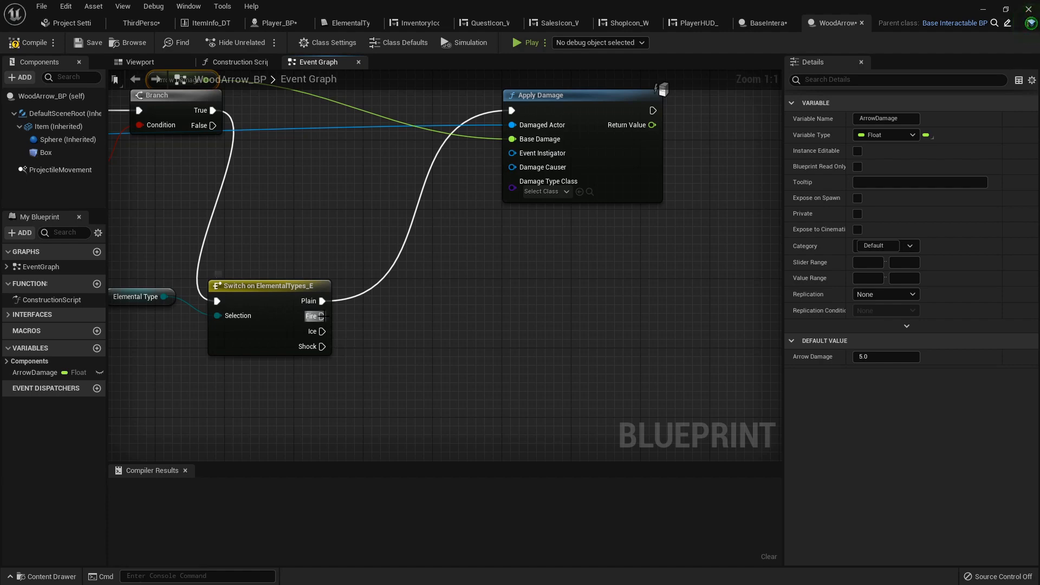
mouse_move(604, 298)
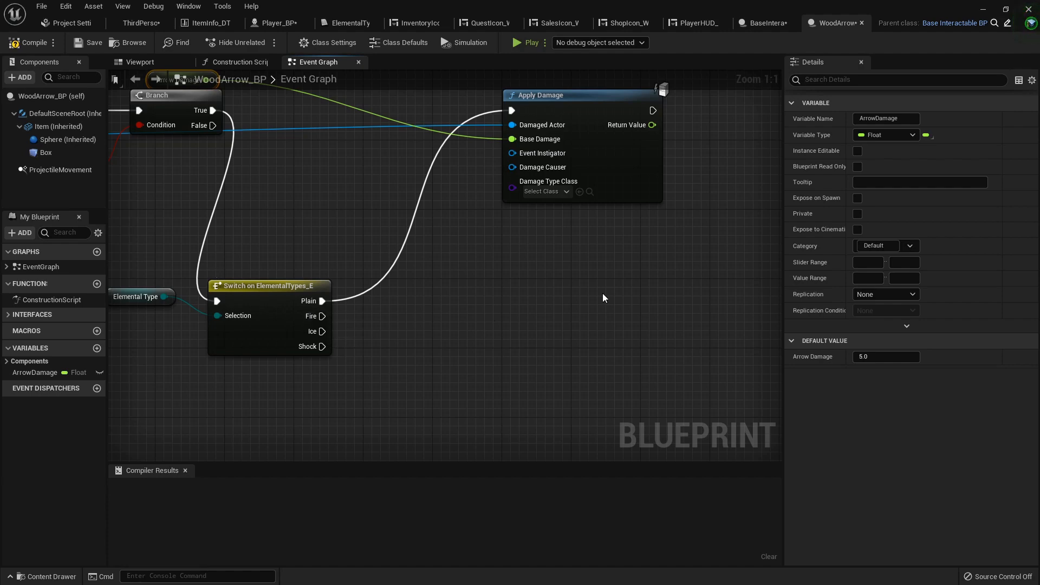
mouse_move(656, 280)
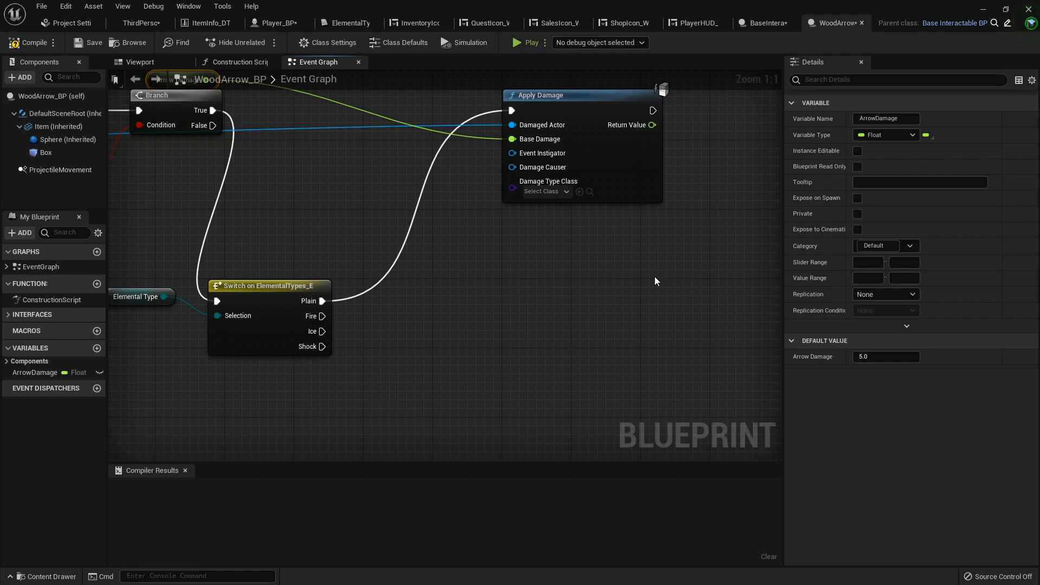
mouse_move(320, 331)
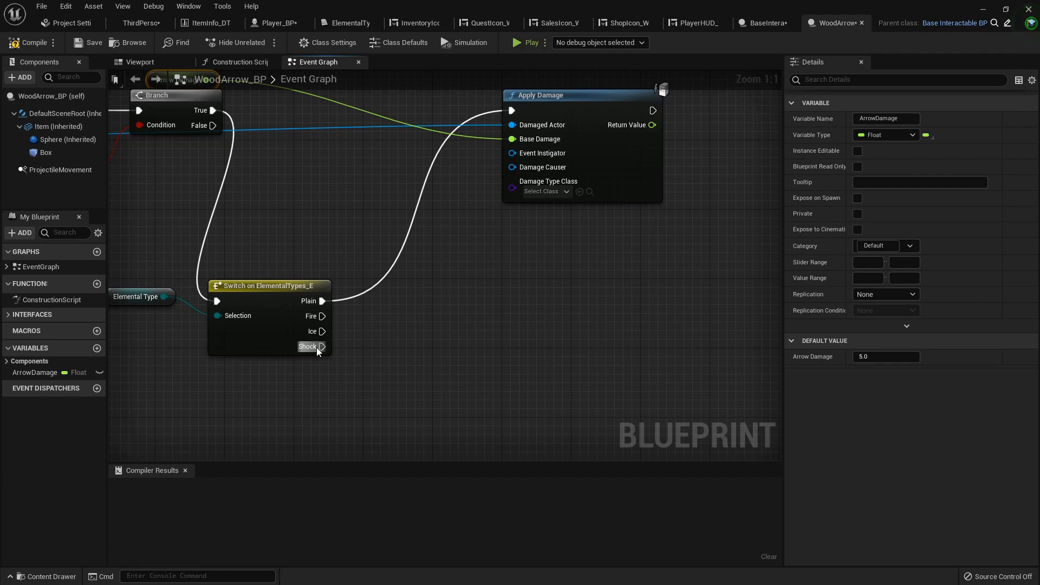
mouse_move(467, 269)
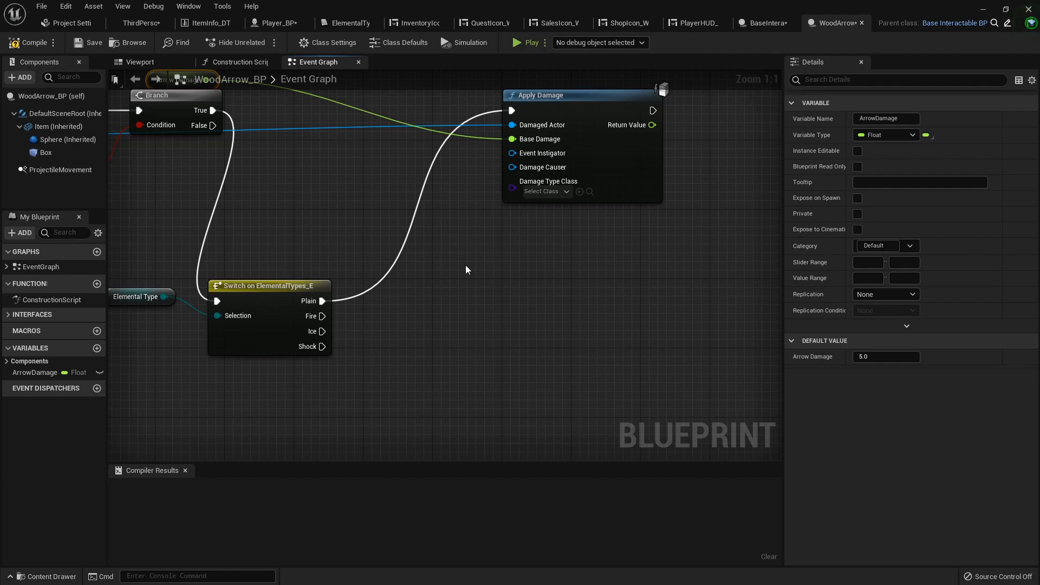
mouse_move(267, 285)
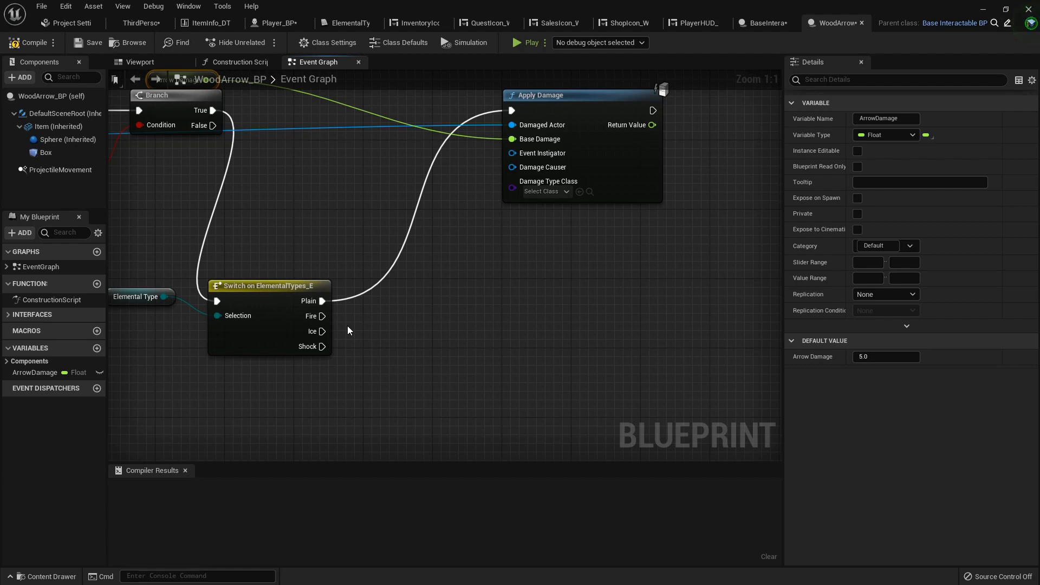
mouse_move(168, 141)
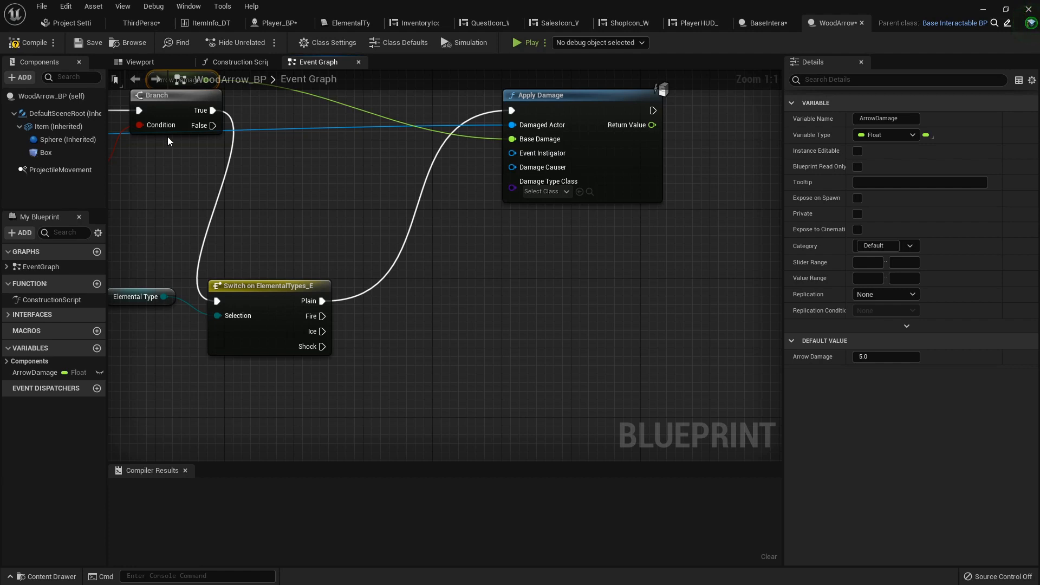
click(32, 42)
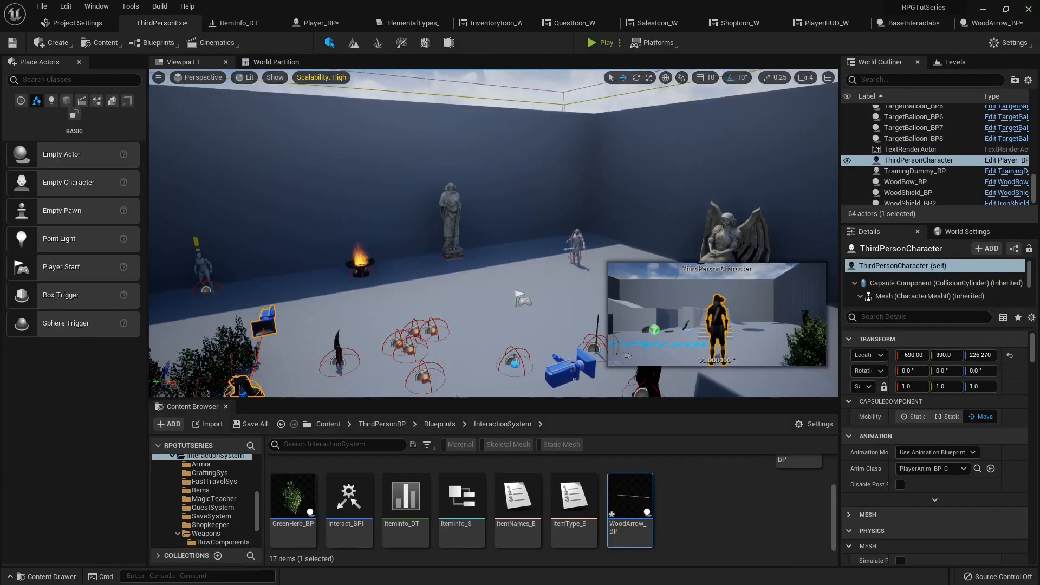
Return to Player_BP and reset the ElementalATKType default value to Plain
click(254, 423)
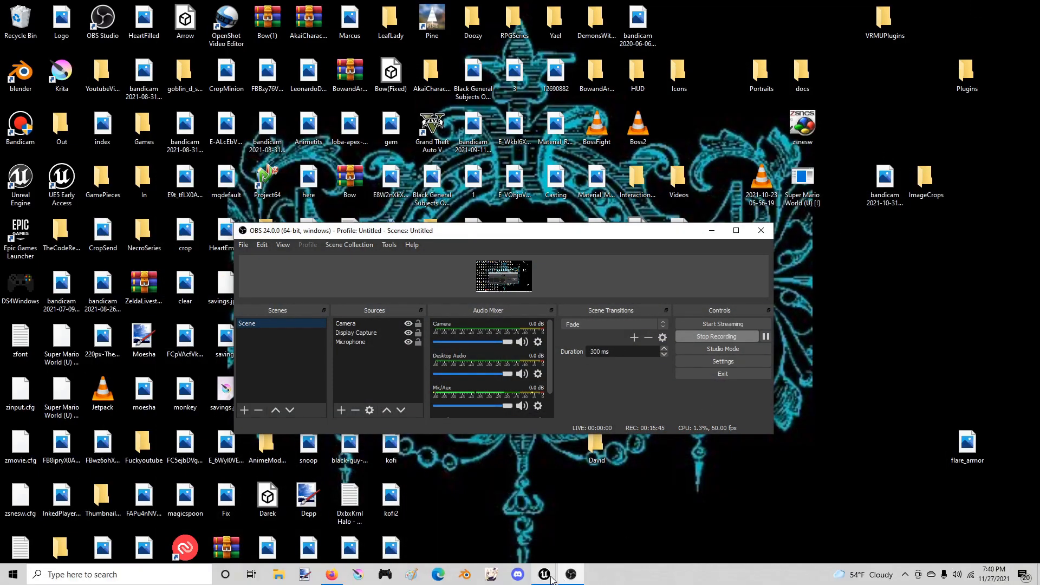
click(544, 574)
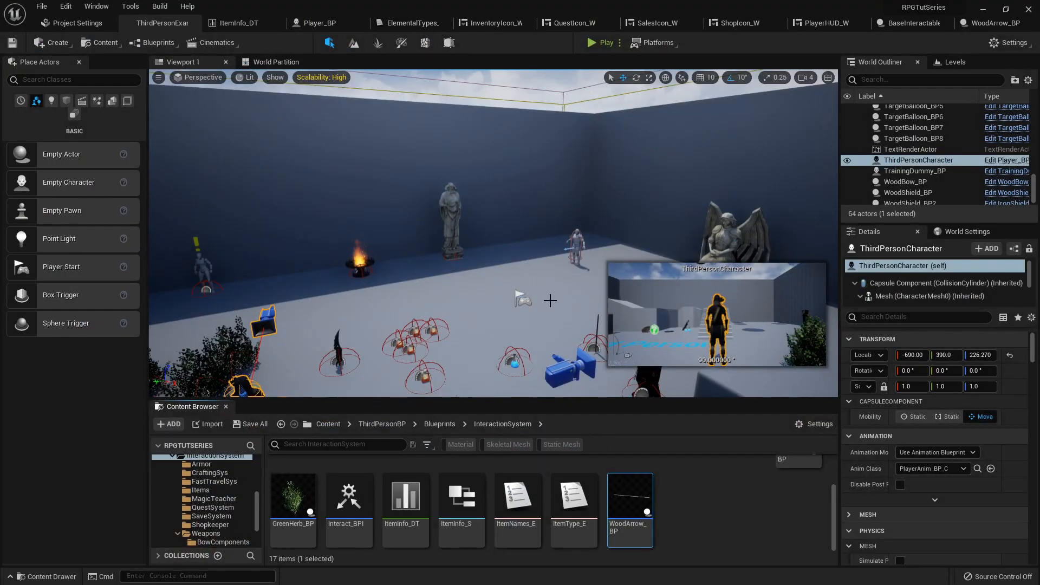
mouse_move(597, 42)
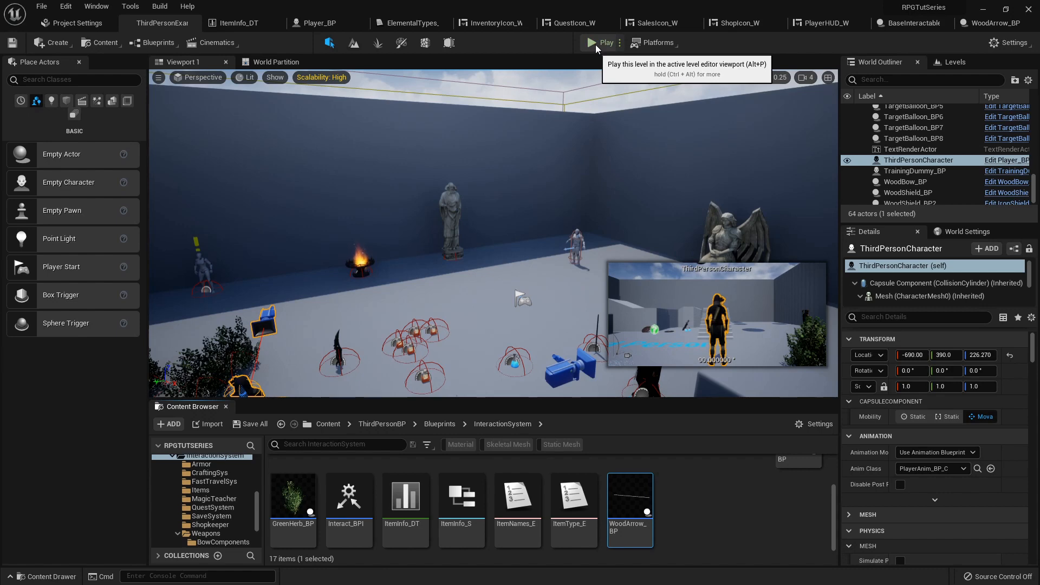
click(292, 23)
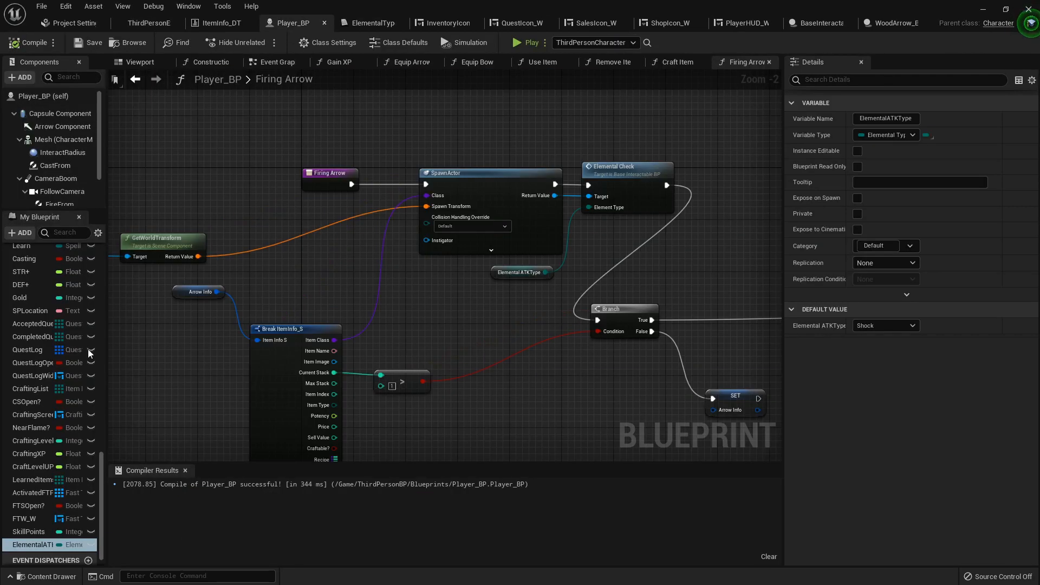
click(885, 325)
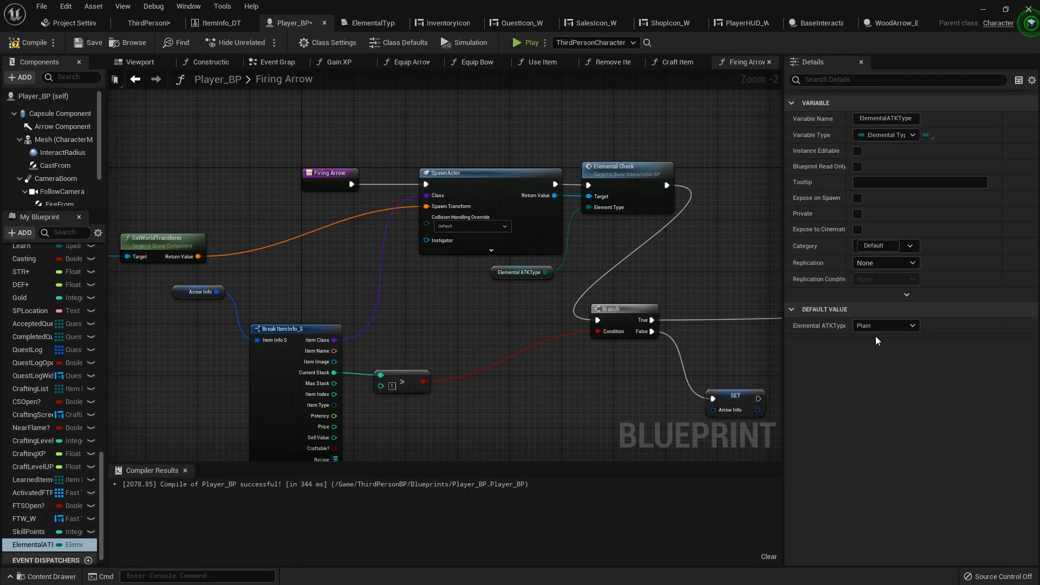